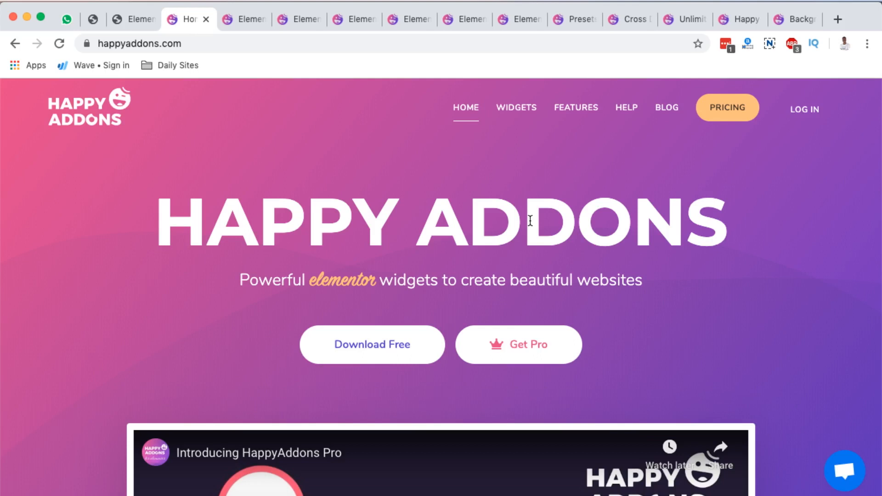
{"action": "mouse_move", "coordinate": [347, 181]}
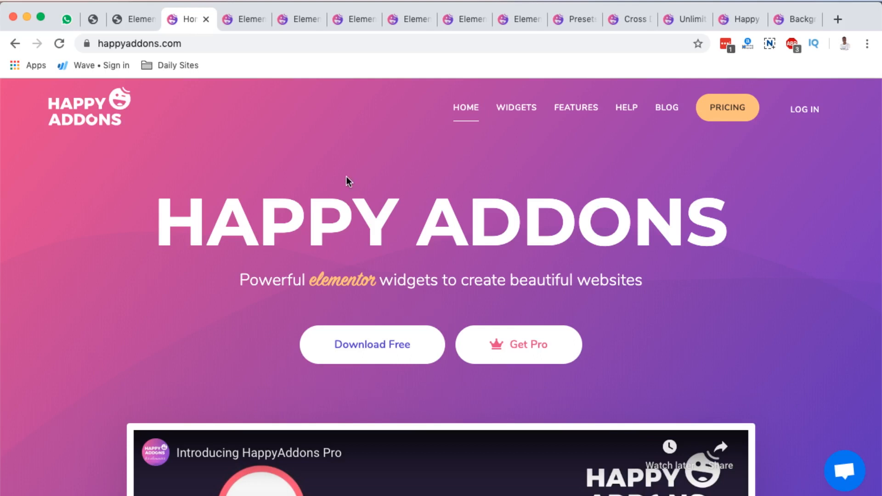
Switch from the Happy Addons homepage to the WordPress installed plugins list.
{"action": "left_click", "coordinate": [124, 18]}
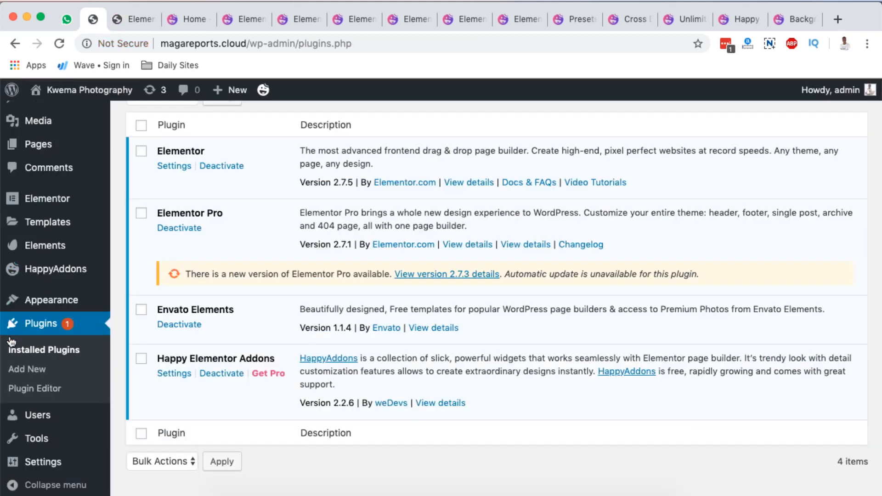
Search Add Plugins for "happy addons", finding Happy Elementor Addons already active.
{"action": "scroll", "scroll_direction": "up", "scroll_amount": 3}
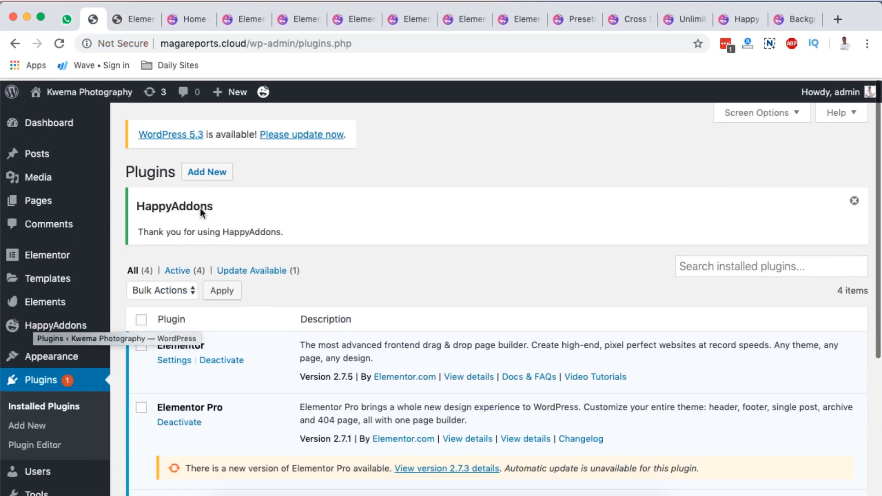
{"action": "left_click", "coordinate": [206, 170]}
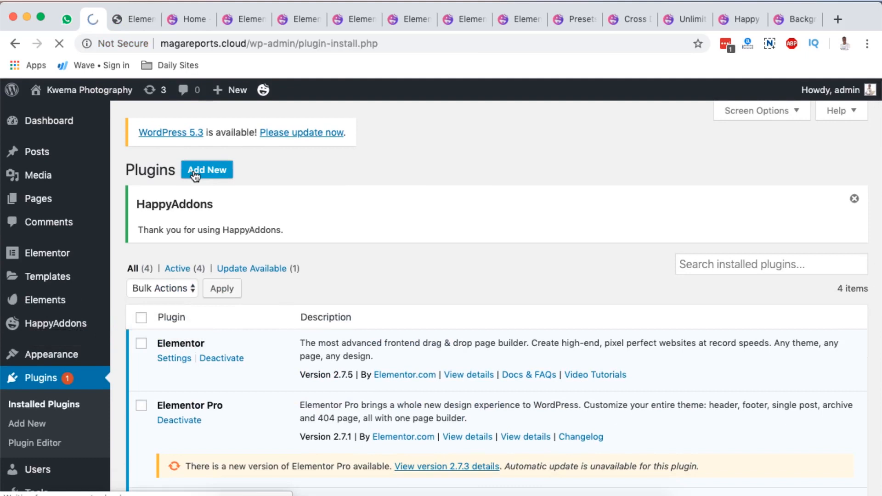
{"action": "left_click", "coordinate": [207, 169]}
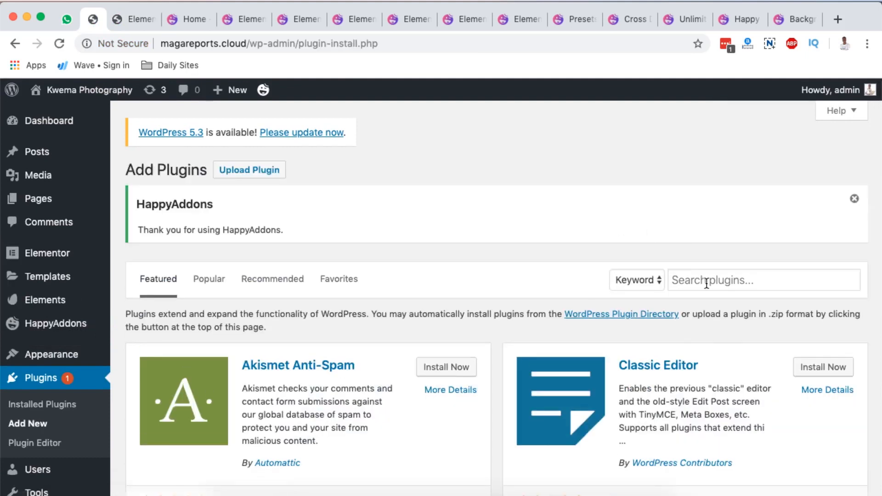
{"action": "type", "text": "happy"}
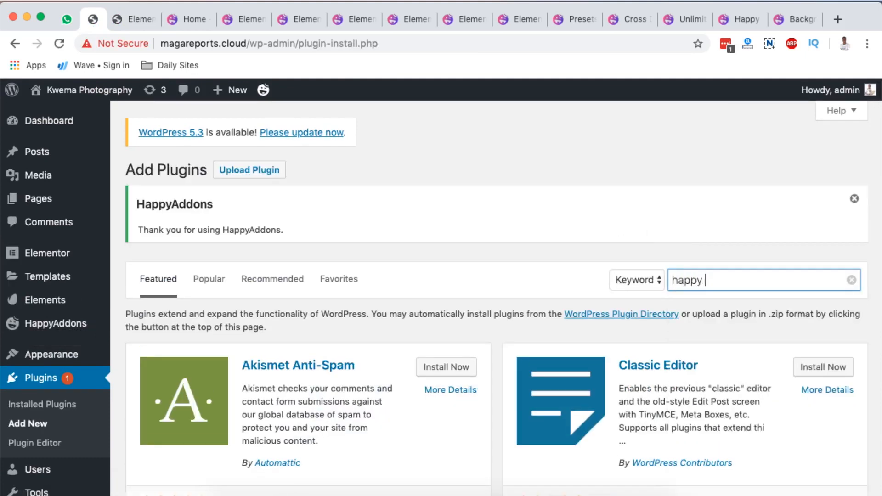
{"action": "type", "text": "addons"}
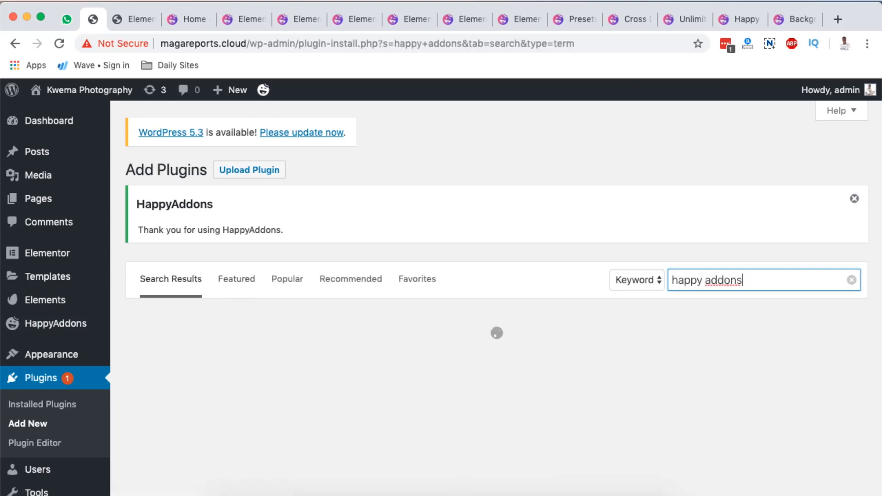
{"action": "mouse_move", "coordinate": [674, 352]}
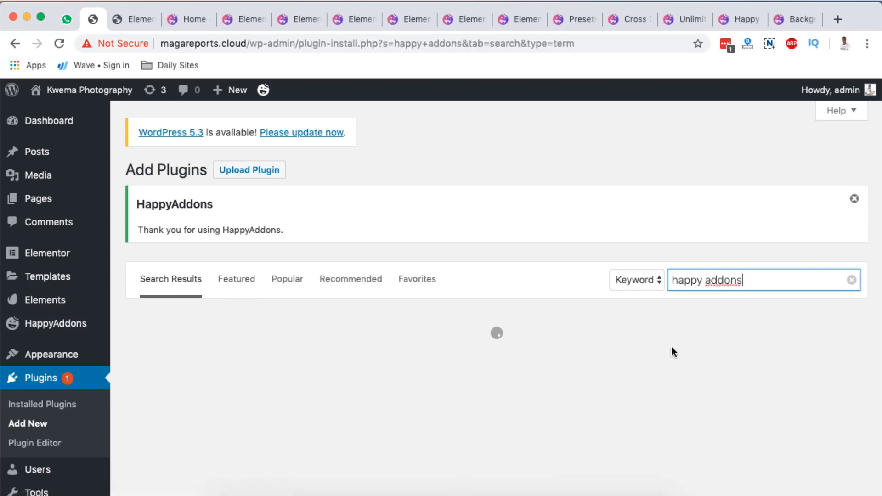
{"action": "key", "text": "Return"}
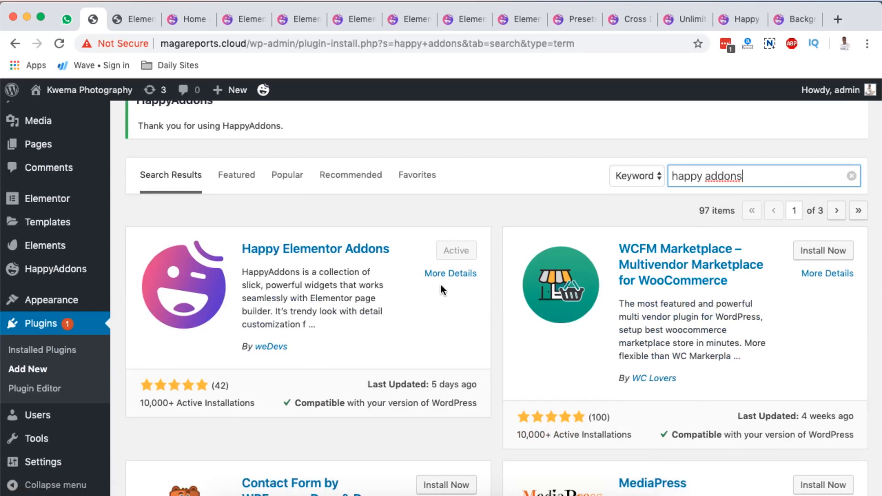
{"action": "mouse_move", "coordinate": [455, 273]}
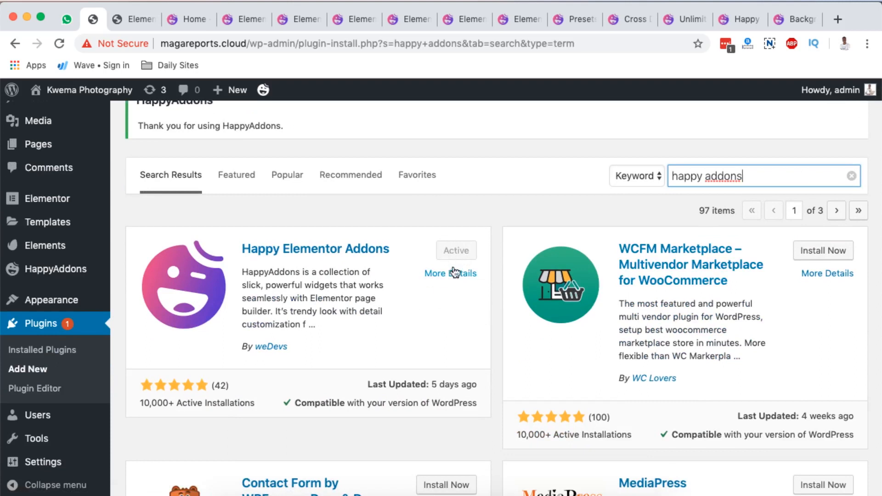
{"action": "mouse_move", "coordinate": [217, 380]}
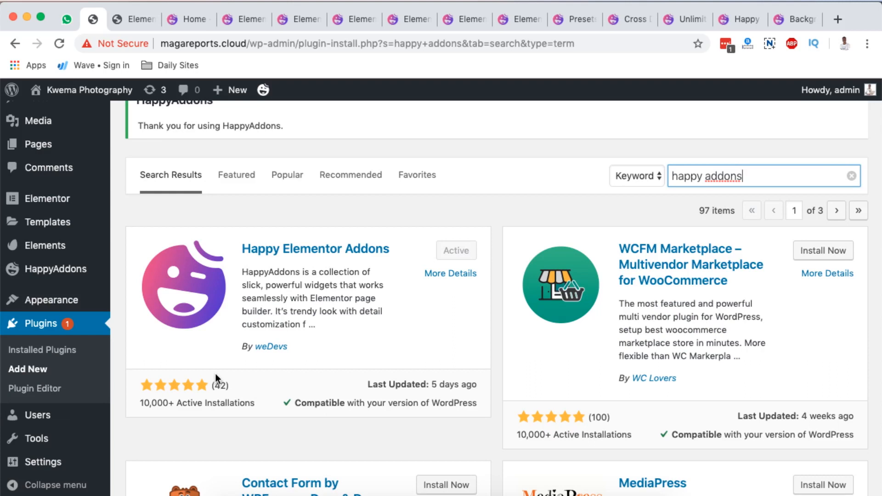
{"action": "mouse_move", "coordinate": [42, 349]}
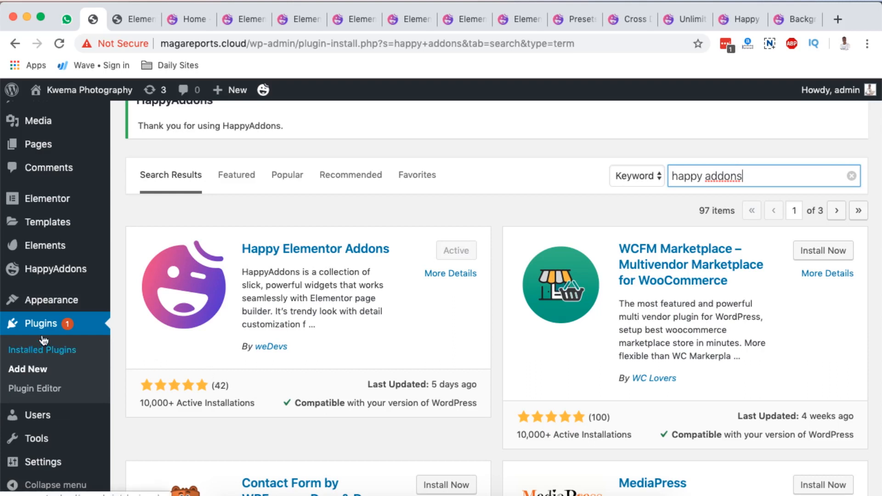
{"action": "mouse_move", "coordinate": [67, 368]}
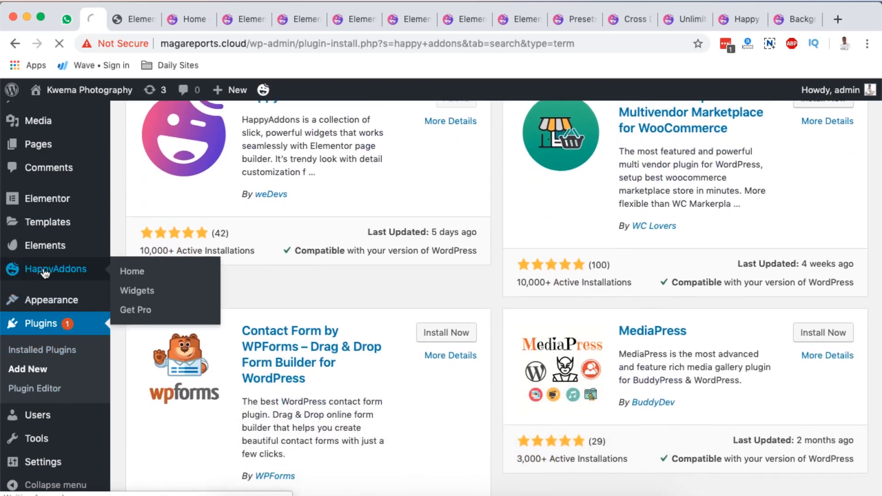
Show the HappyAddons Widgets list and review the free and pro widget toggles.
{"action": "left_click", "coordinate": [132, 271]}
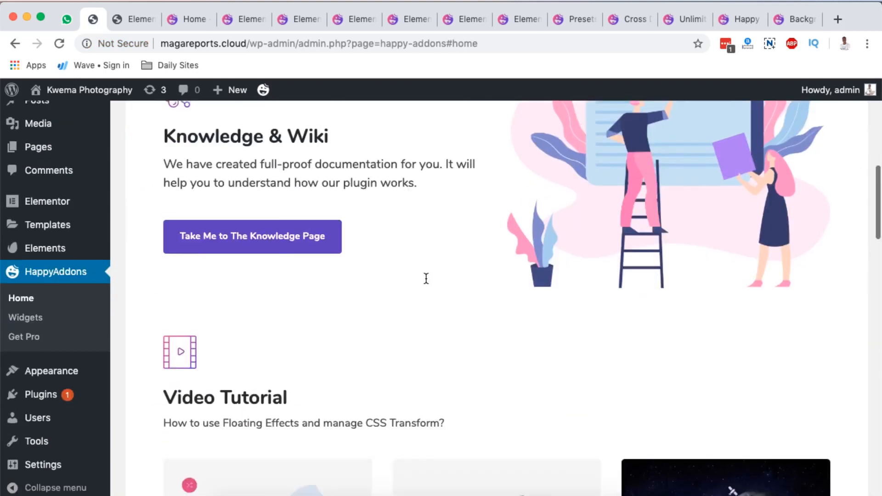
{"action": "left_click", "coordinate": [25, 317]}
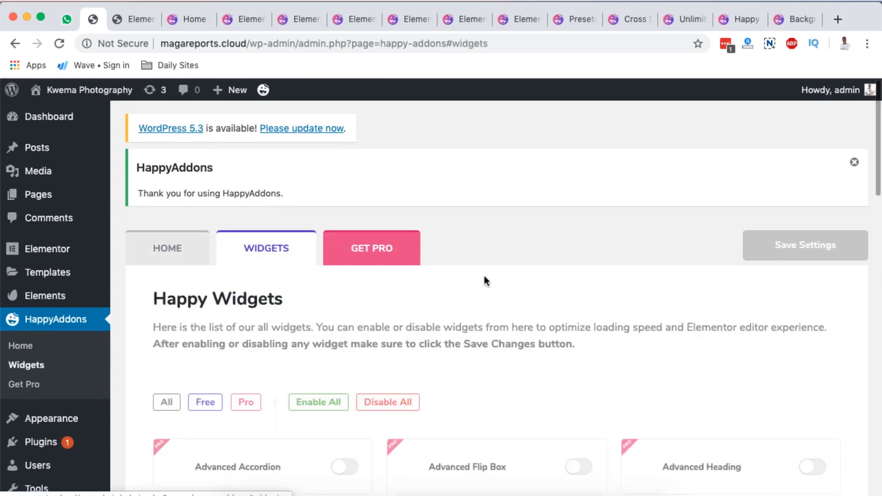
{"action": "scroll", "scroll_direction": "down", "scroll_amount": 3}
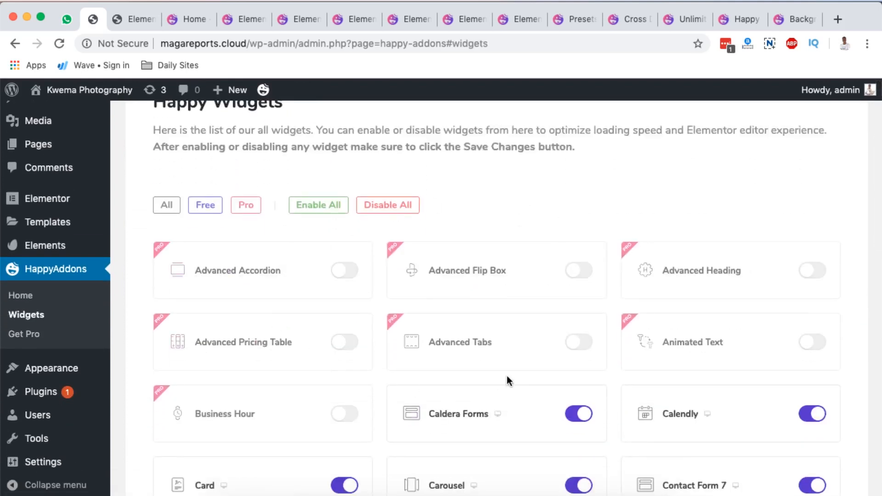
{"action": "scroll", "scroll_direction": "down", "scroll_amount": 3}
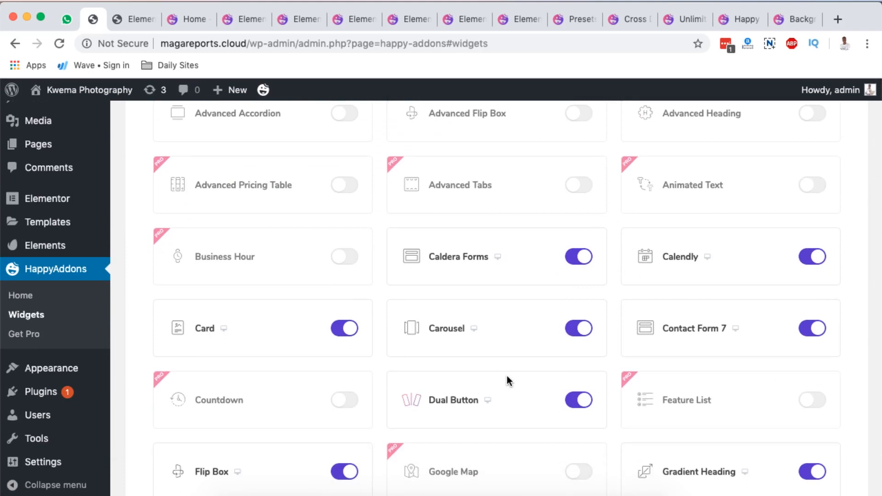
{"action": "scroll", "scroll_direction": "down", "scroll_amount": 3}
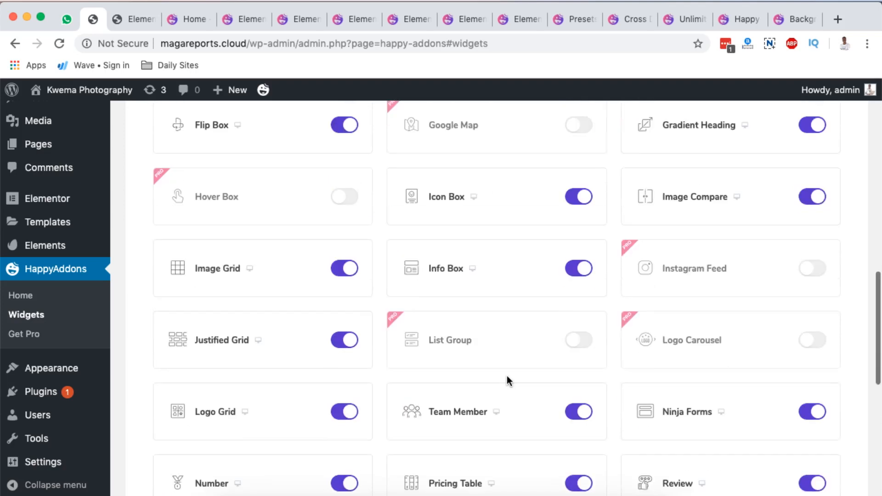
{"action": "scroll", "scroll_direction": "up", "scroll_amount": 3}
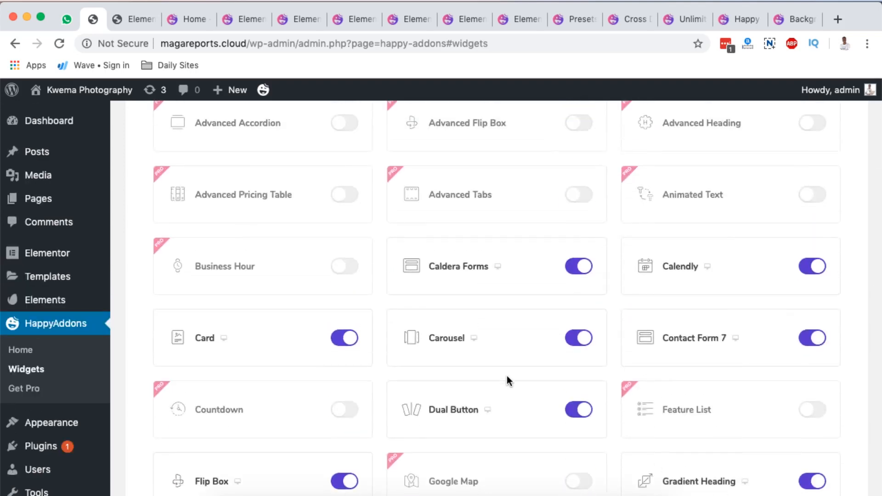
{"action": "mouse_move", "coordinate": [633, 387]}
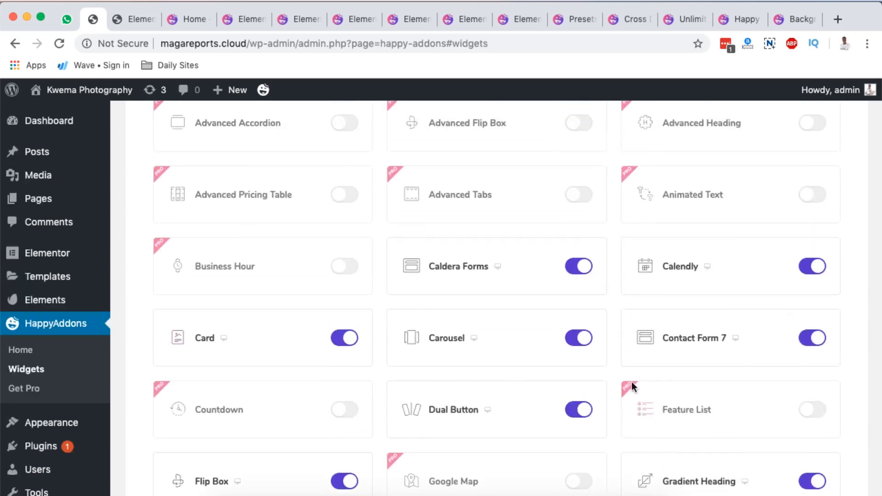
{"action": "scroll", "scroll_direction": "down", "scroll_amount": 3}
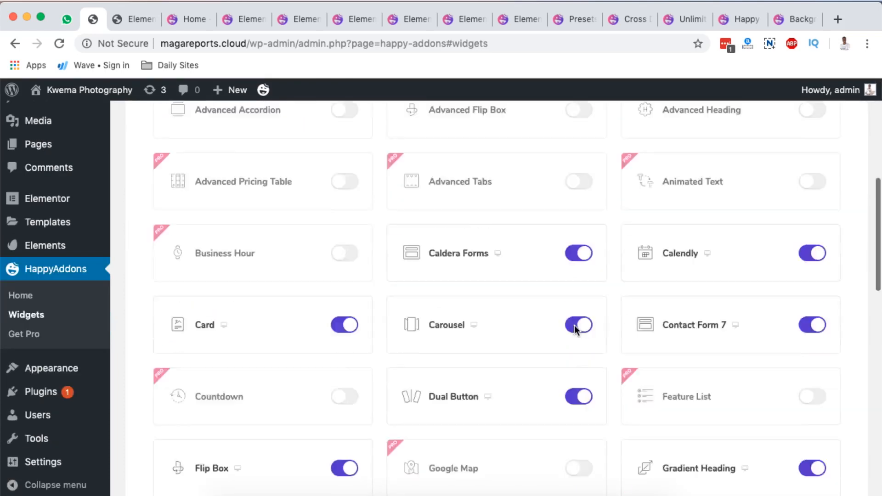
{"action": "scroll", "scroll_direction": "down", "scroll_amount": 3}
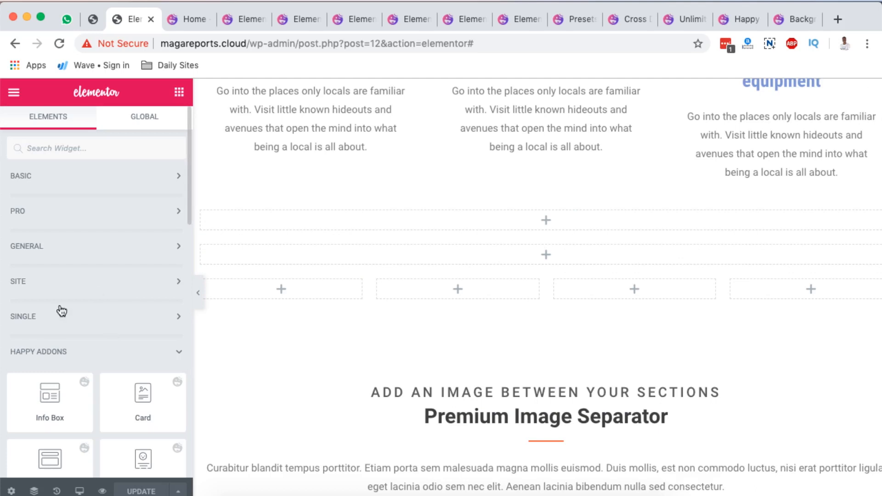
Browse the Happy Addons widget category in the Elementor panel.
{"action": "scroll", "scroll_direction": "down", "scroll_amount": 3}
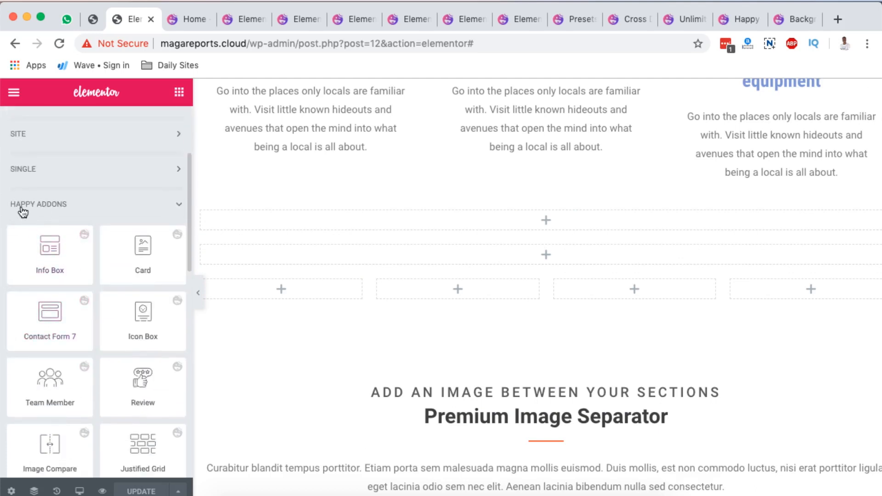
{"action": "scroll", "scroll_direction": "down", "scroll_amount": 3}
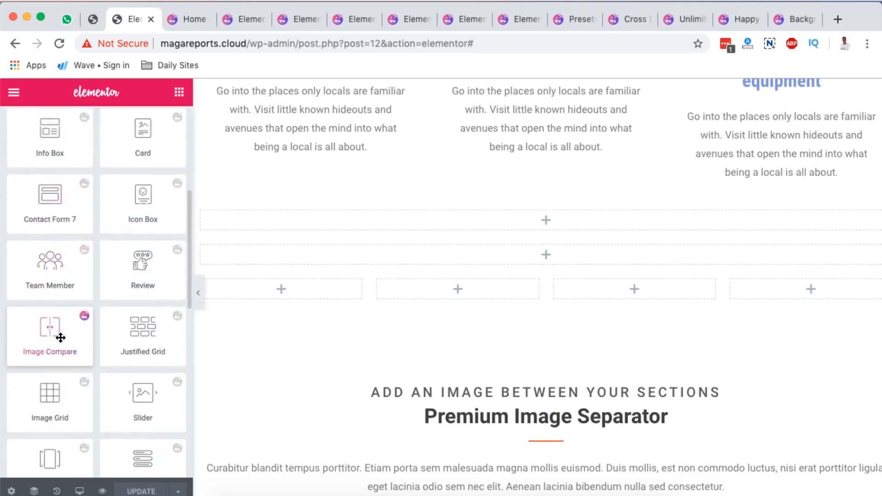
{"action": "scroll", "scroll_direction": "down", "scroll_amount": 3}
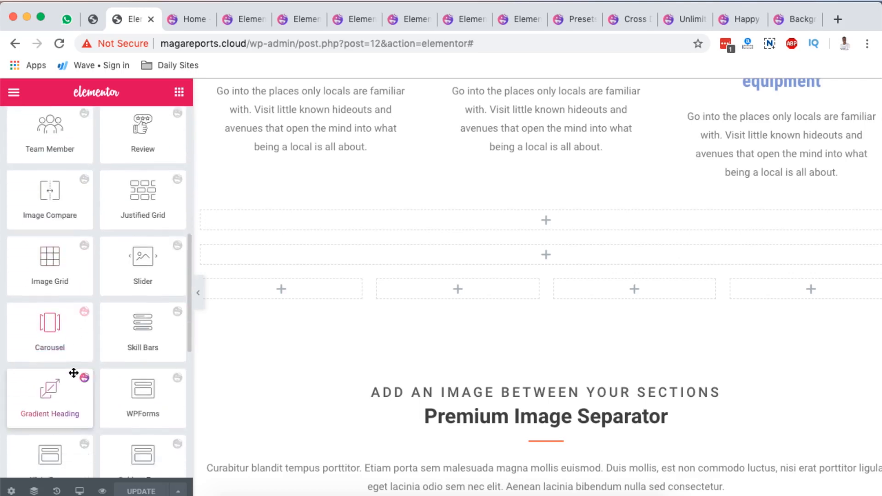
{"action": "scroll", "scroll_direction": "down", "scroll_amount": 3}
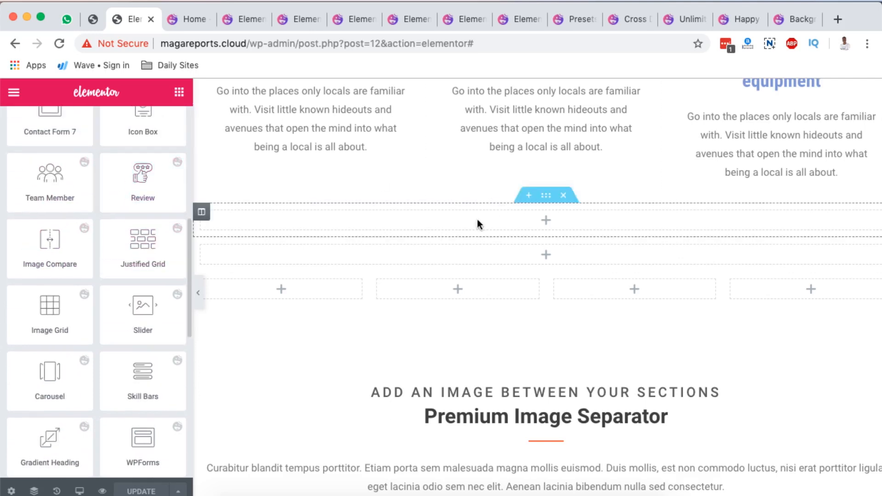
{"action": "scroll", "scroll_direction": "up", "scroll_amount": 3}
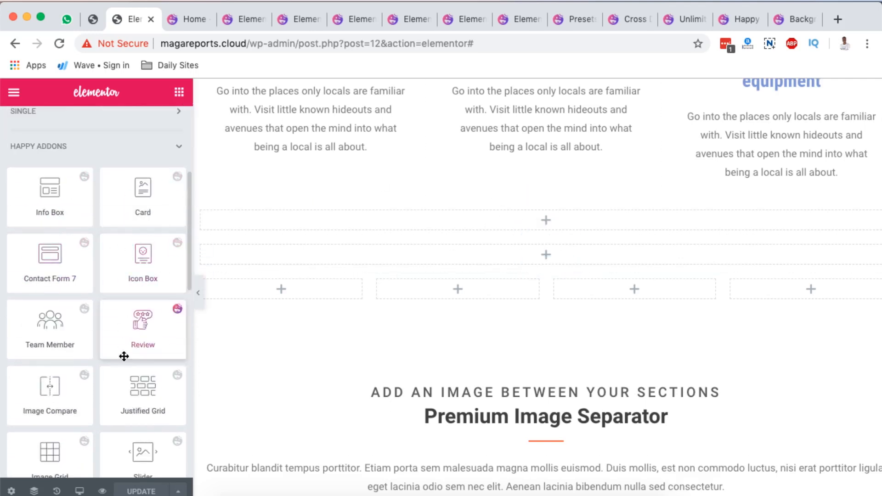
Place a Review widget in the empty section, then delete it and the empty sections.
{"action": "left_click", "coordinate": [143, 321]}
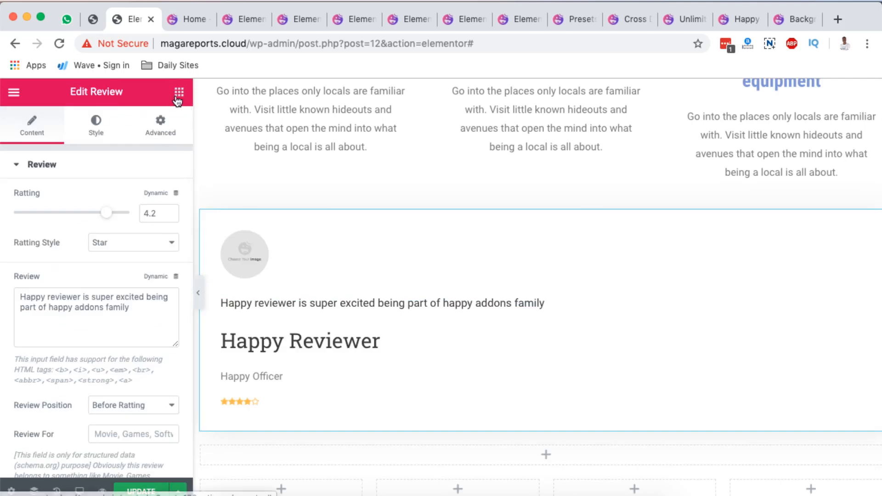
{"action": "left_click", "coordinate": [179, 92]}
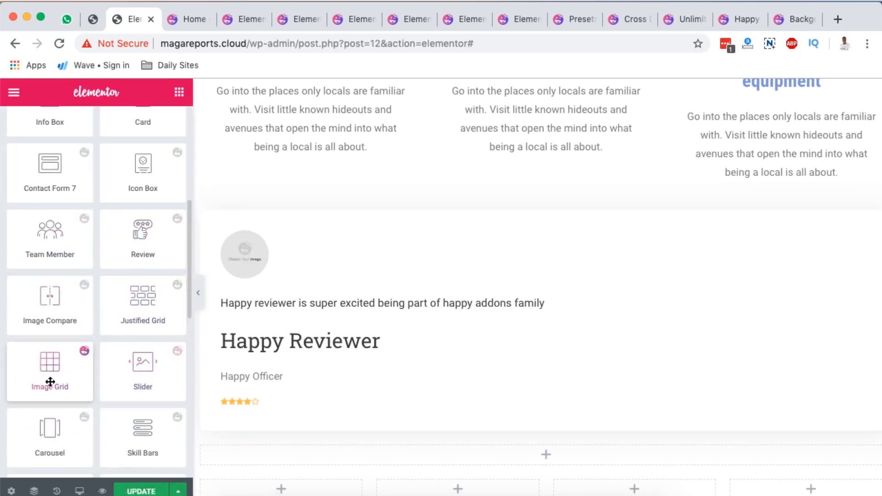
{"action": "left_click", "coordinate": [584, 307]}
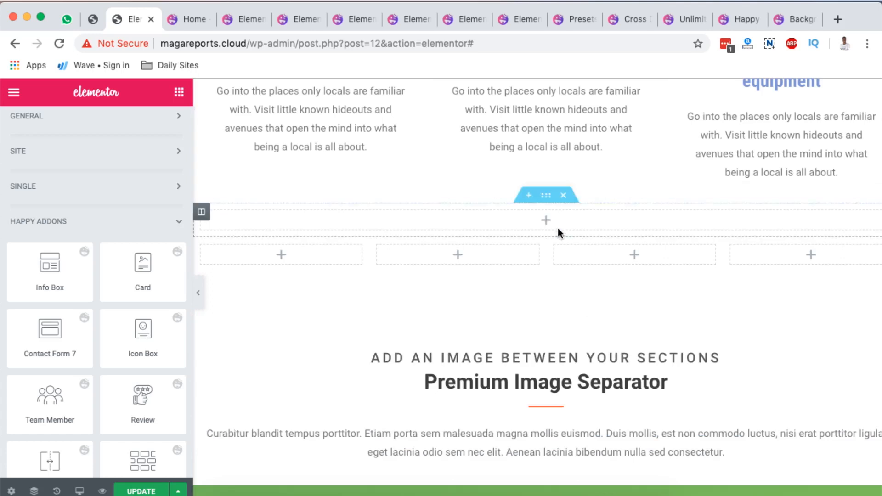
{"action": "left_click", "coordinate": [562, 196]}
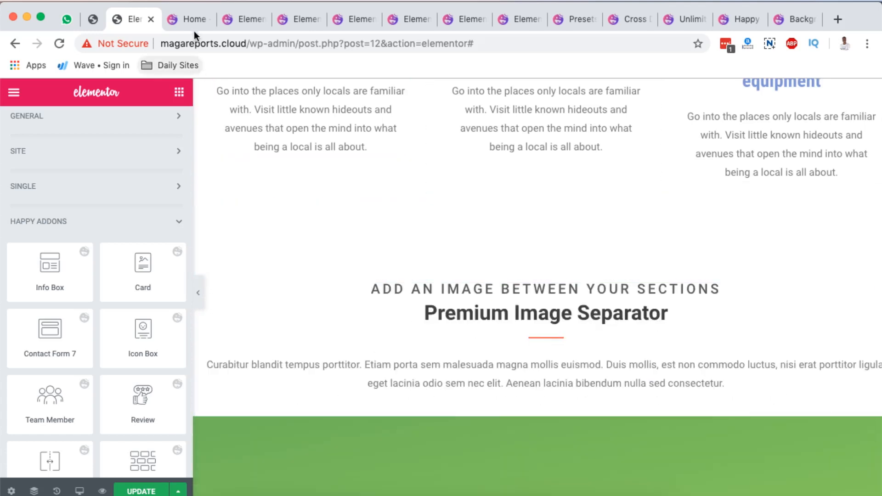
{"action": "left_click", "coordinate": [193, 19]}
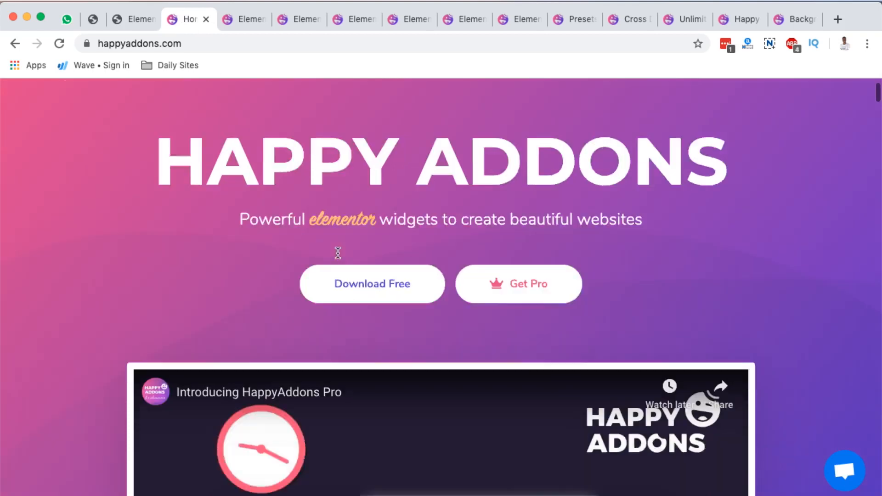
{"action": "scroll", "scroll_direction": "down", "scroll_amount": 3}
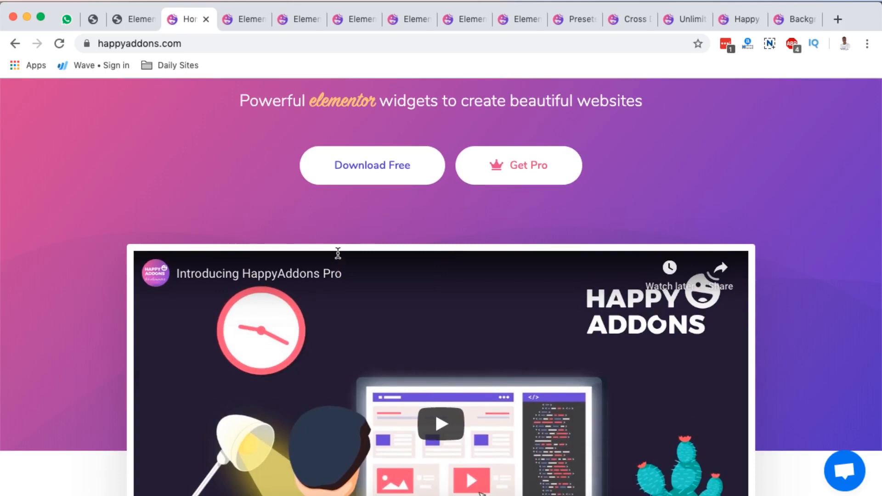
{"action": "scroll", "scroll_direction": "down", "scroll_amount": 3}
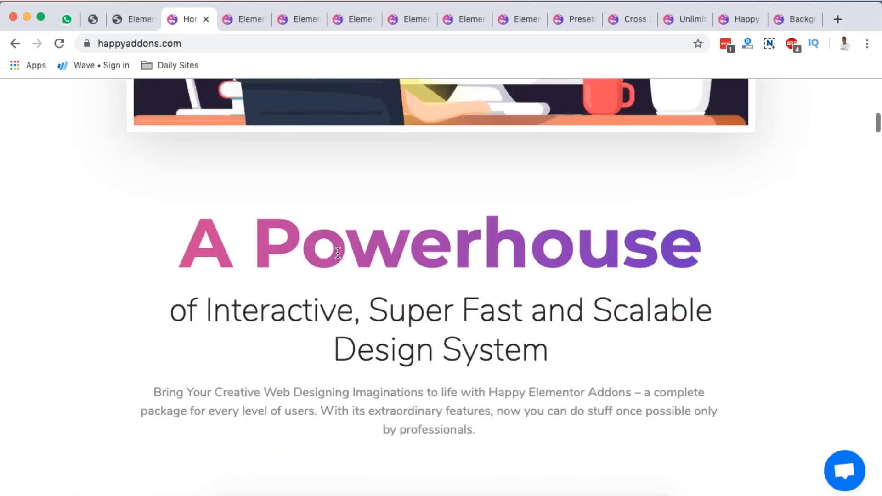
{"action": "scroll", "scroll_direction": "down", "scroll_amount": 3}
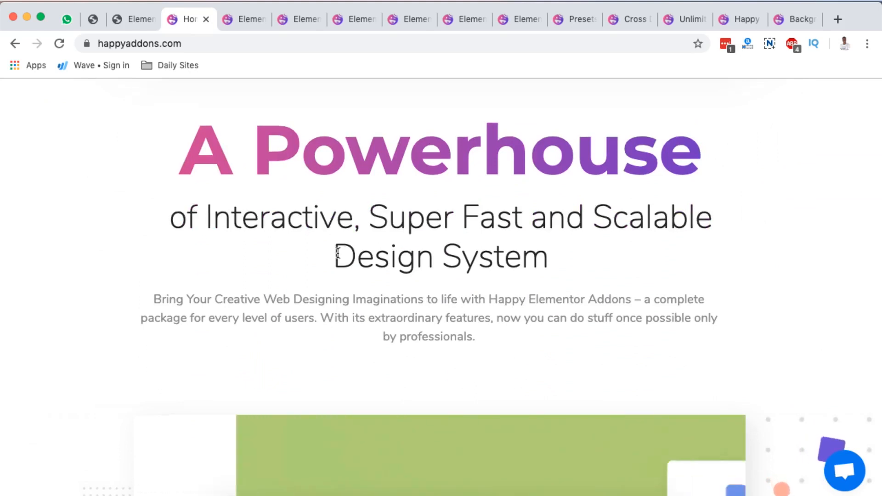
{"action": "scroll", "scroll_direction": "down", "scroll_amount": 3}
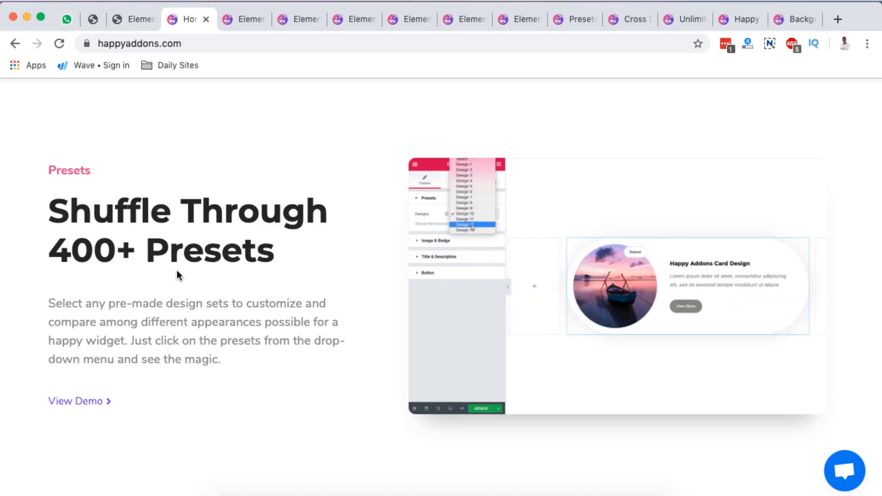
{"action": "scroll", "scroll_direction": "down", "scroll_amount": 3}
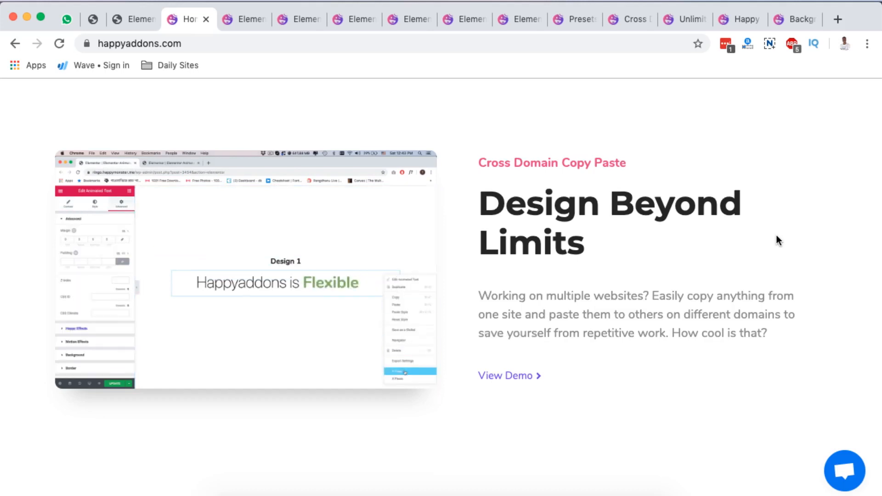
{"action": "scroll", "scroll_direction": "down", "scroll_amount": 3}
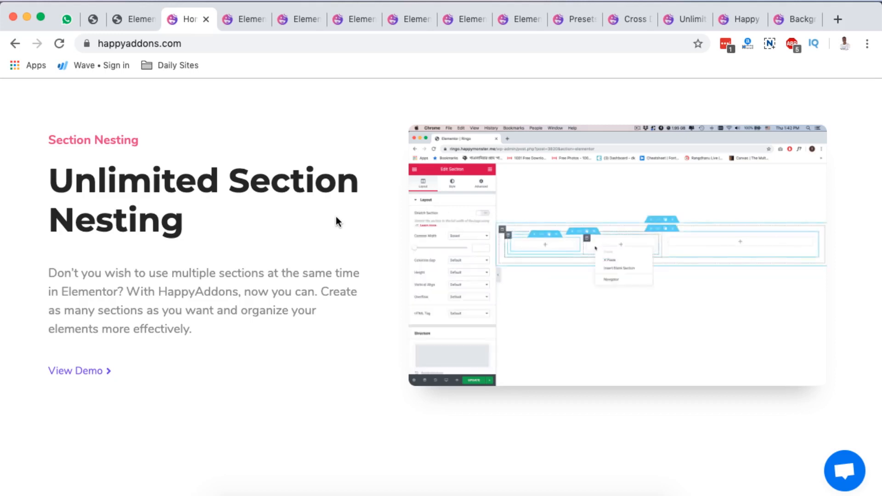
{"action": "scroll", "scroll_direction": "down", "scroll_amount": 3}
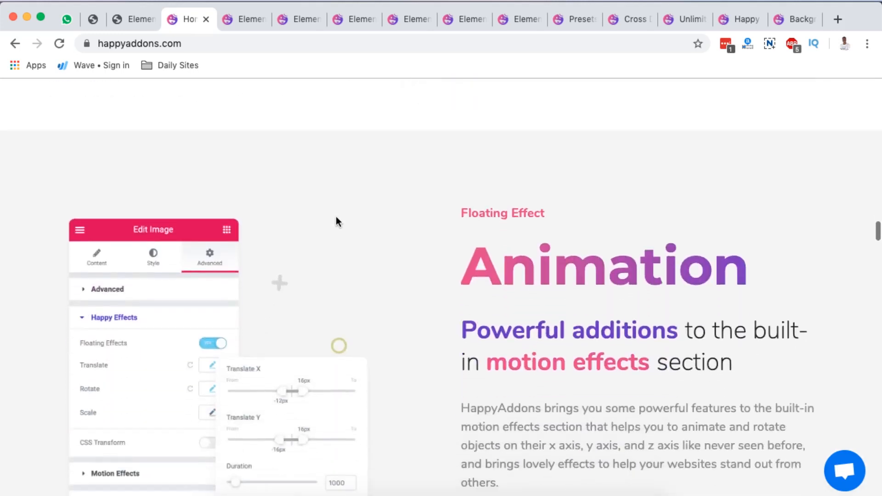
{"action": "scroll", "scroll_direction": "down", "scroll_amount": 3}
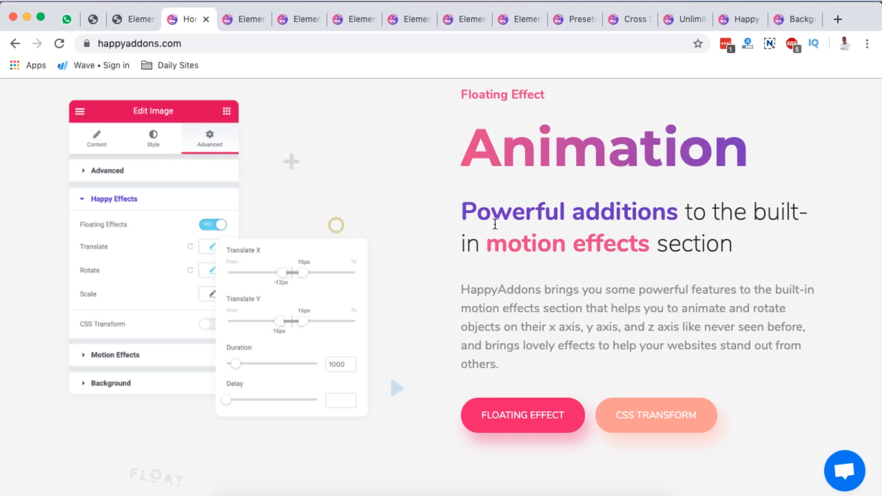
{"action": "mouse_move", "coordinate": [430, 263]}
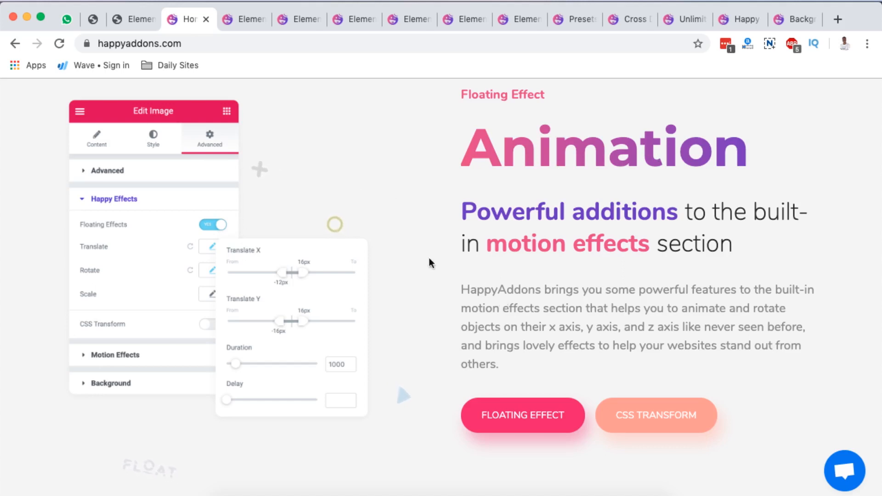
{"action": "left_click", "coordinate": [132, 18]}
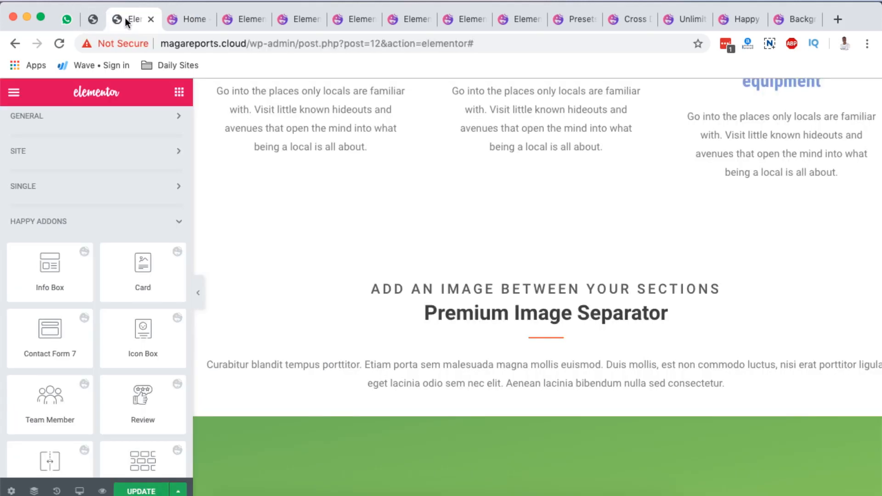
Expand the Contact Form 7 widget's Advanced Happy Effects, then return to the Happy Addons homepage.
{"action": "scroll", "scroll_direction": "up", "scroll_amount": 3}
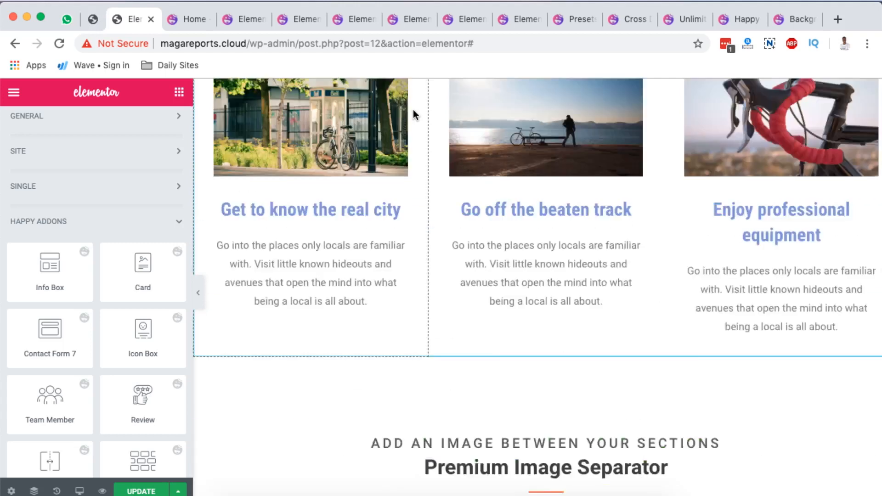
{"action": "scroll", "scroll_direction": "down", "scroll_amount": 3}
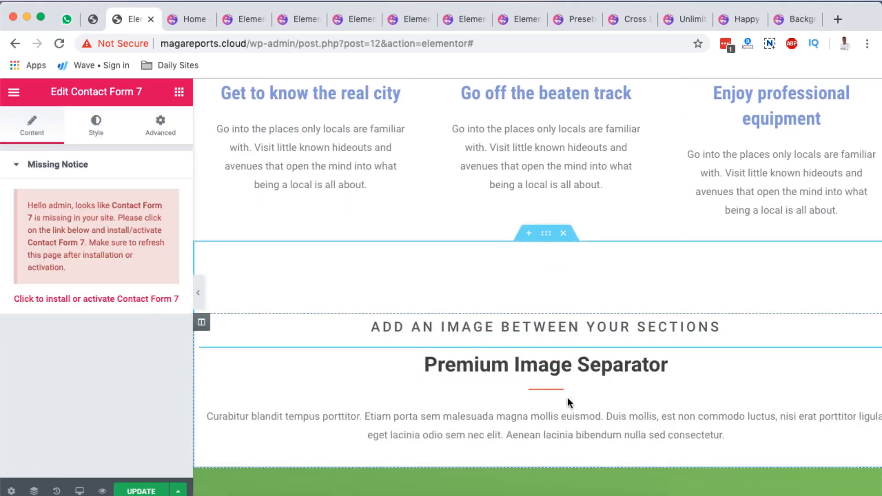
{"action": "left_click", "coordinate": [159, 125]}
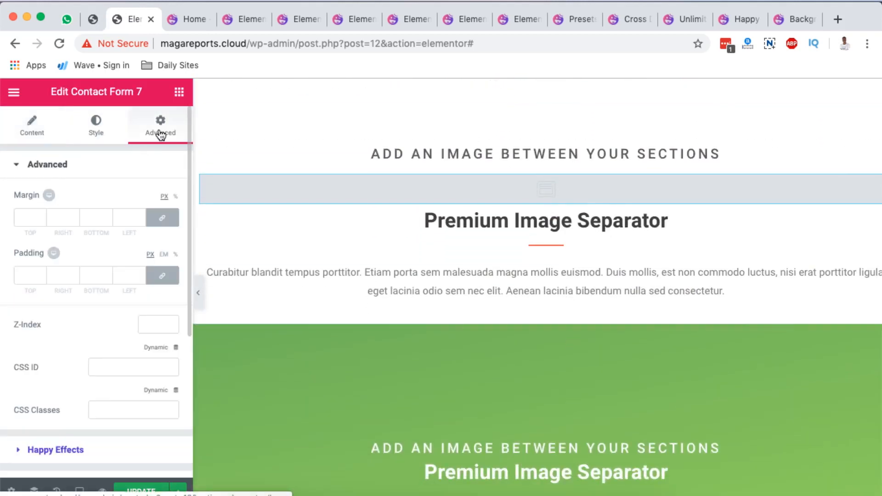
{"action": "scroll", "scroll_direction": "down", "scroll_amount": 3}
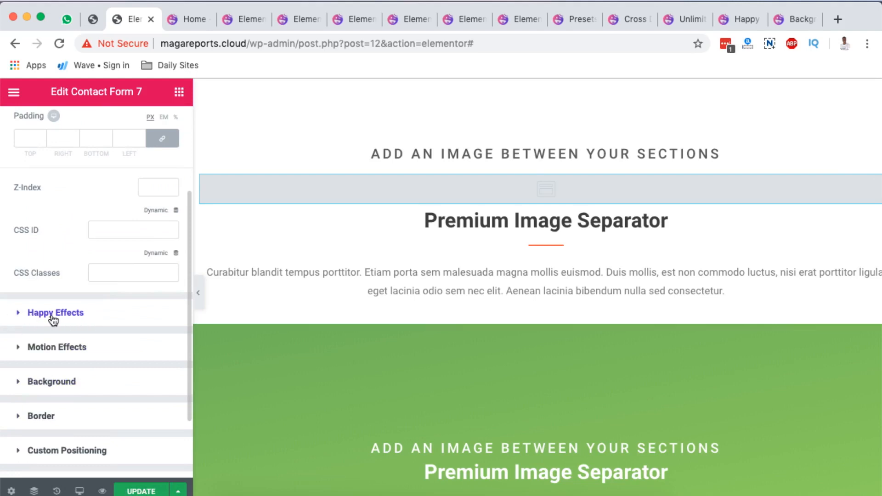
{"action": "mouse_move", "coordinate": [20, 316]}
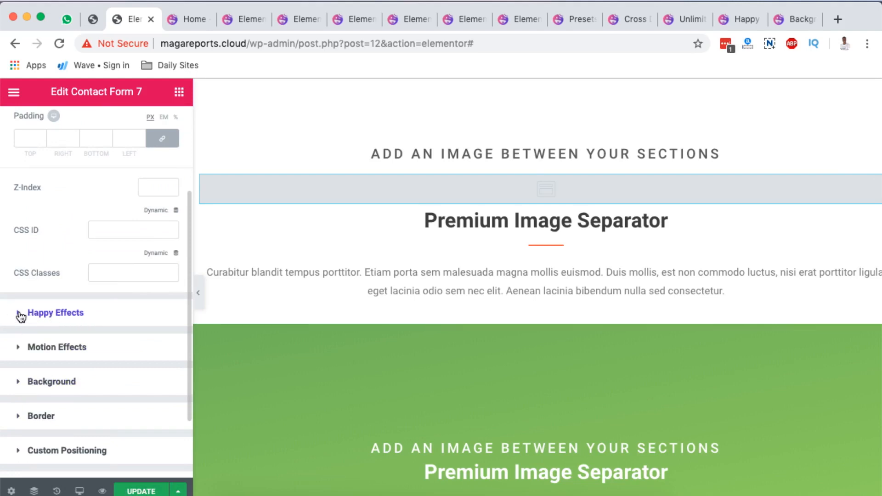
{"action": "left_click", "coordinate": [55, 312]}
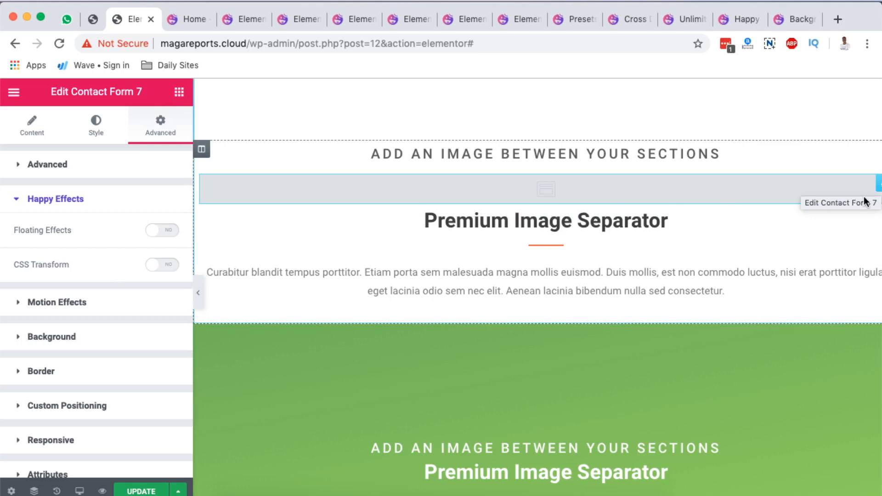
{"action": "mouse_move", "coordinate": [875, 191]}
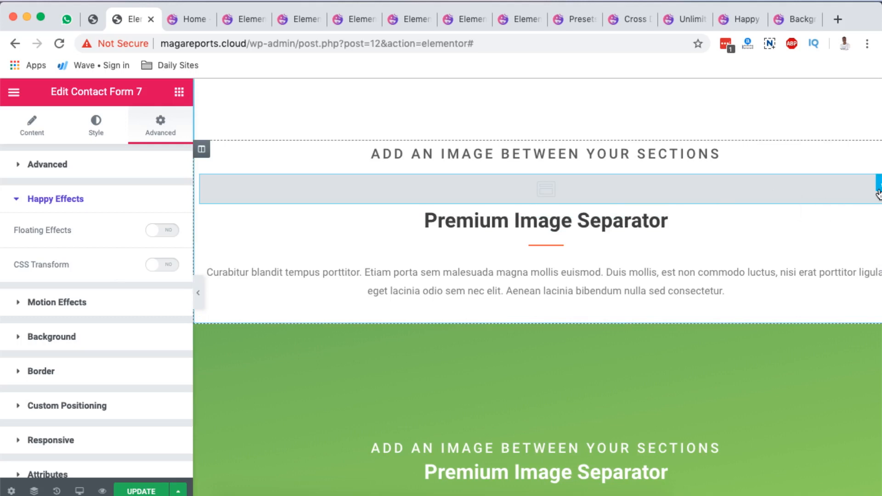
{"action": "left_click", "coordinate": [188, 18]}
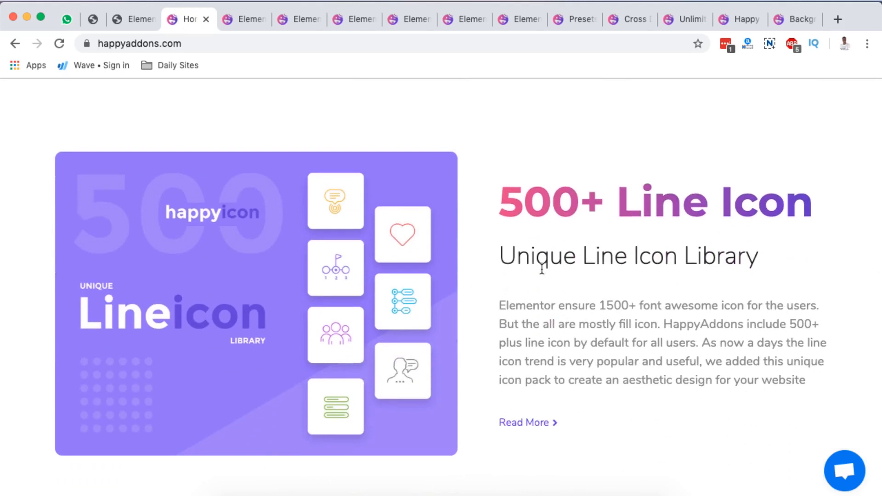
{"action": "mouse_move", "coordinate": [541, 295]}
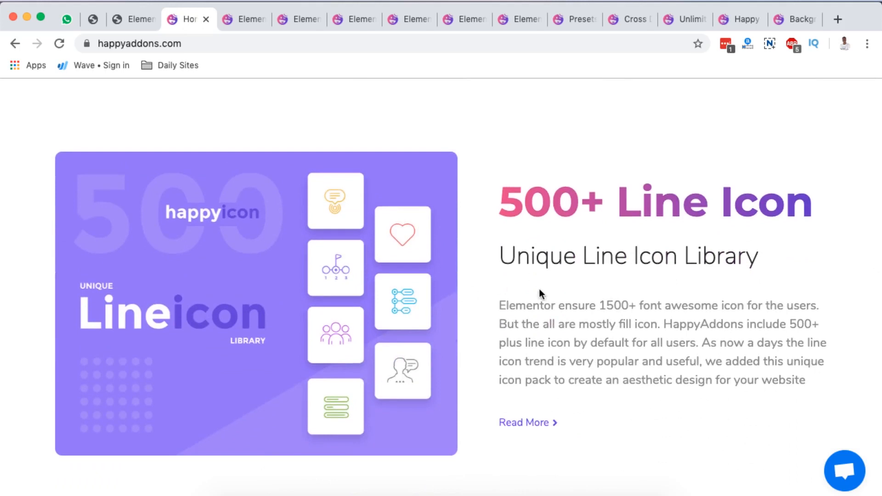
{"action": "mouse_move", "coordinate": [546, 336]}
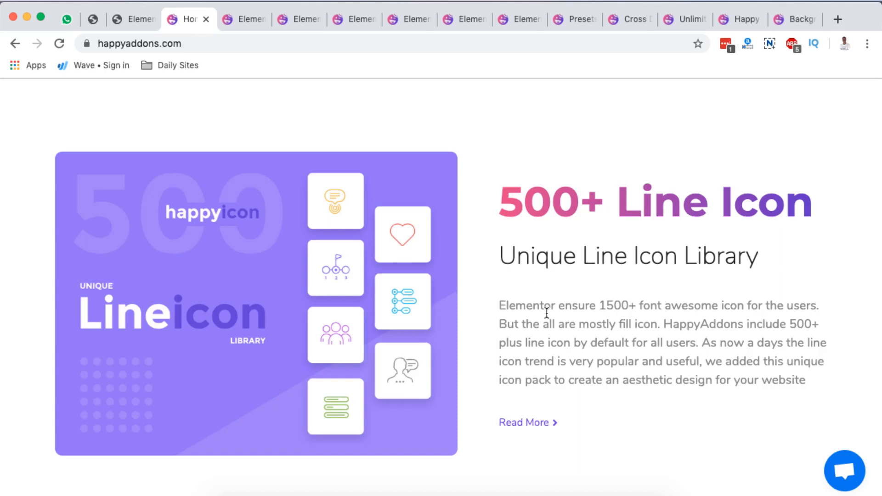
Scroll the homepage's Line Icon, Background Overlay and 40+ widgets sections, returning to the top.
{"action": "scroll", "scroll_direction": "down", "scroll_amount": 3}
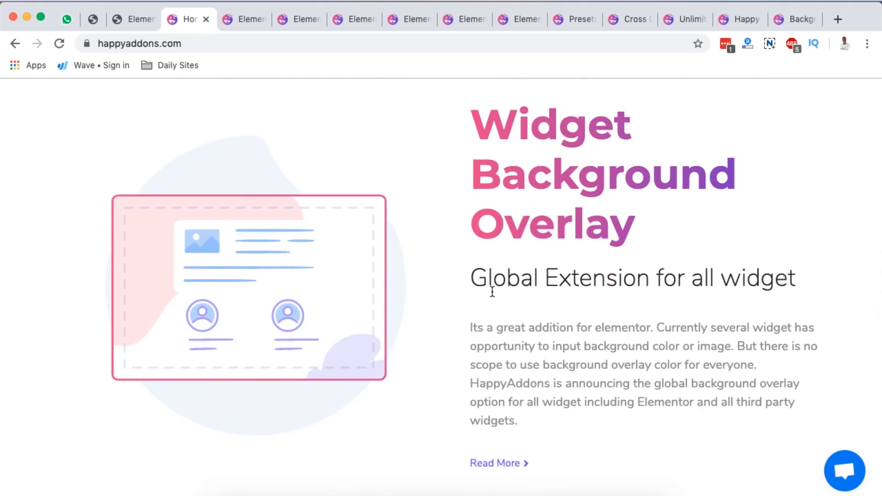
{"action": "mouse_move", "coordinate": [540, 318]}
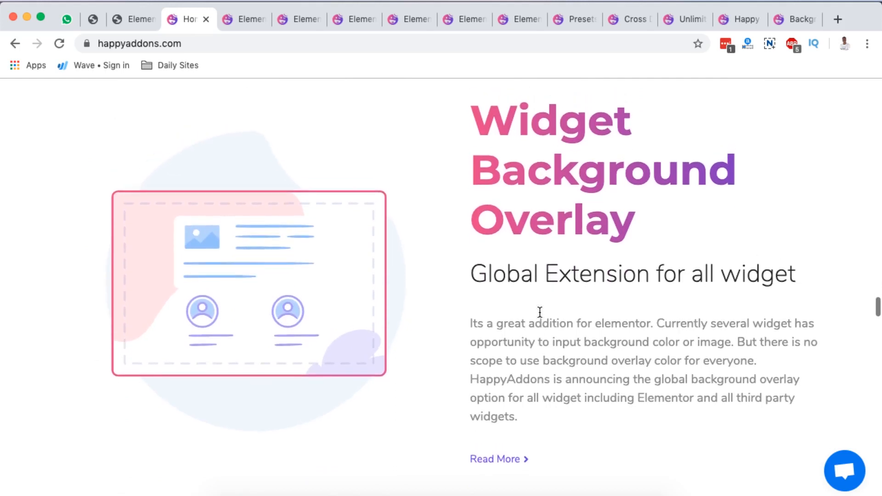
{"action": "scroll", "scroll_direction": "down", "scroll_amount": 3}
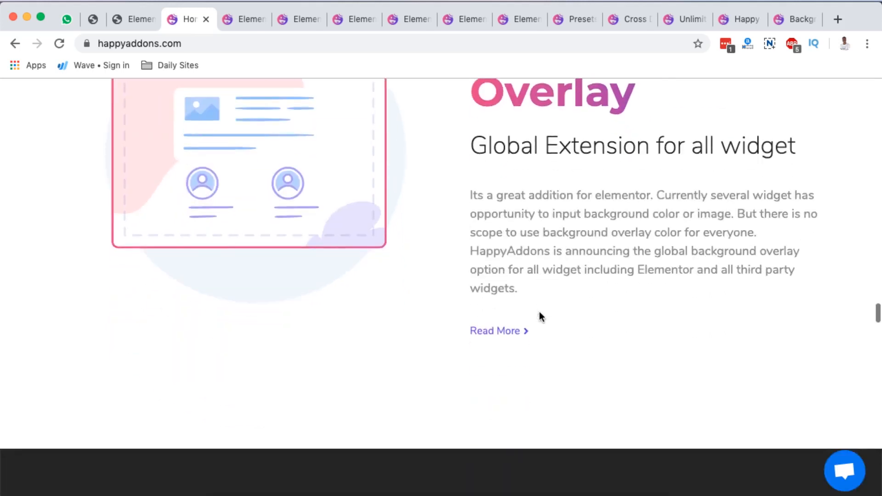
{"action": "scroll", "scroll_direction": "down", "scroll_amount": 3}
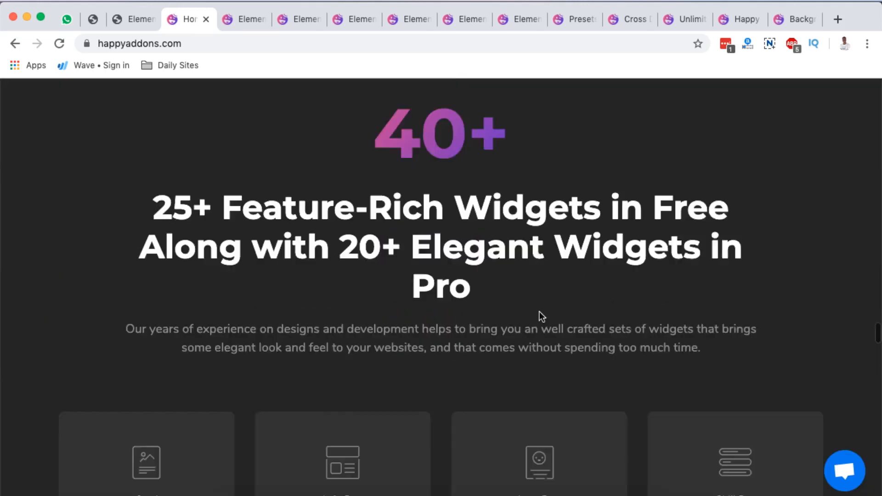
{"action": "scroll", "scroll_direction": "down", "scroll_amount": 3}
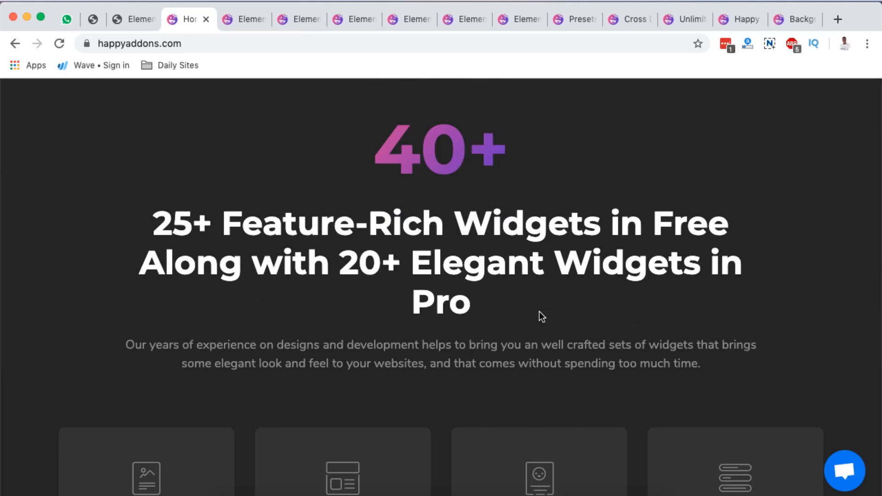
{"action": "scroll", "scroll_direction": "down", "scroll_amount": 3}
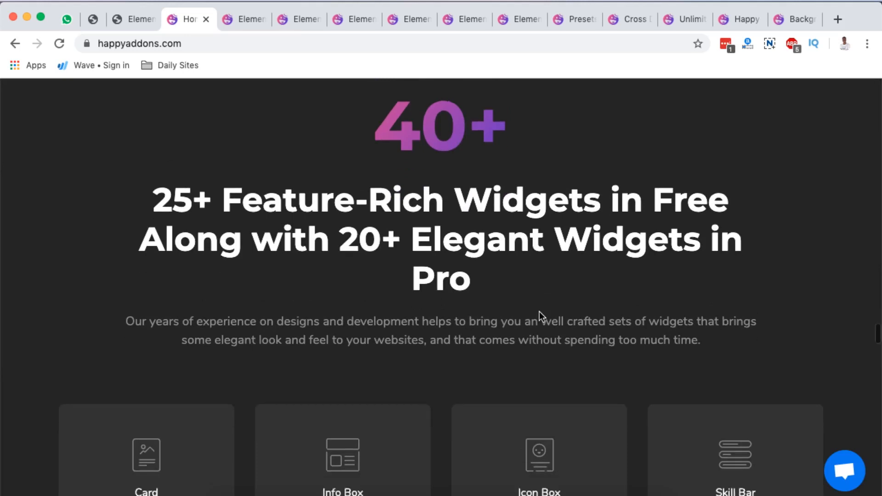
{"action": "scroll", "scroll_direction": "up", "scroll_amount": 3}
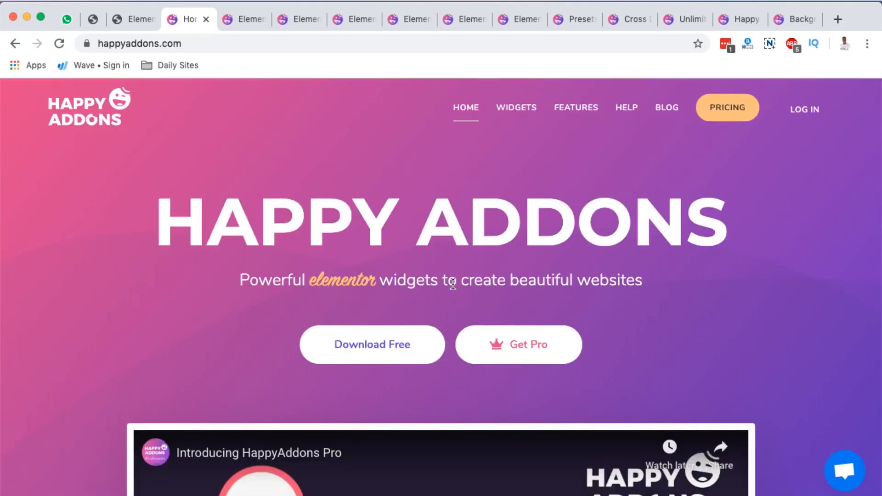
{"action": "mouse_move", "coordinate": [723, 124]}
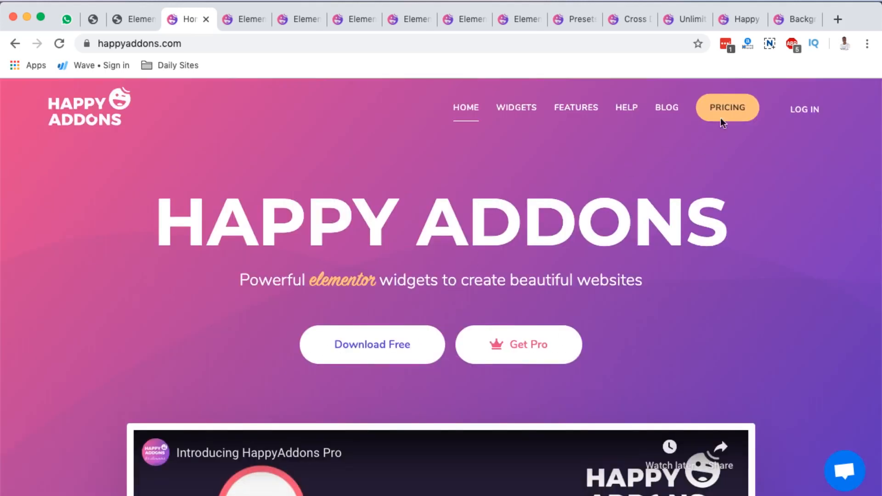
{"action": "left_click", "coordinate": [727, 107]}
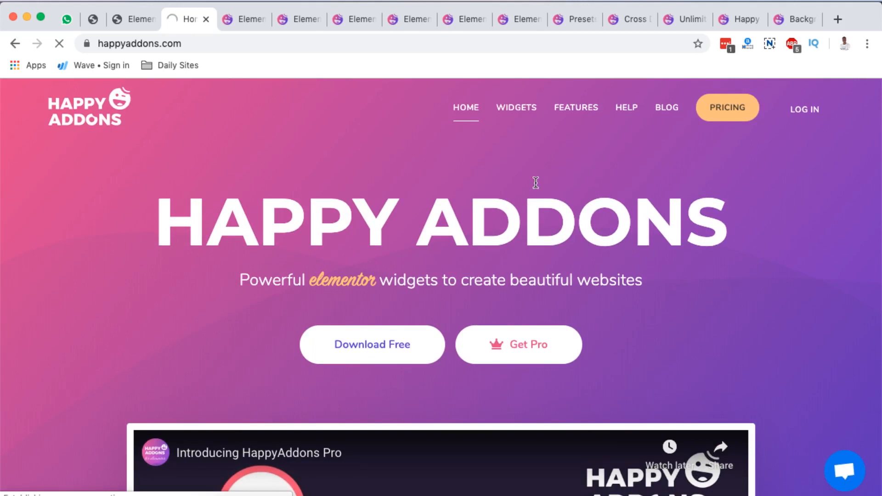
{"action": "left_click", "coordinate": [727, 107]}
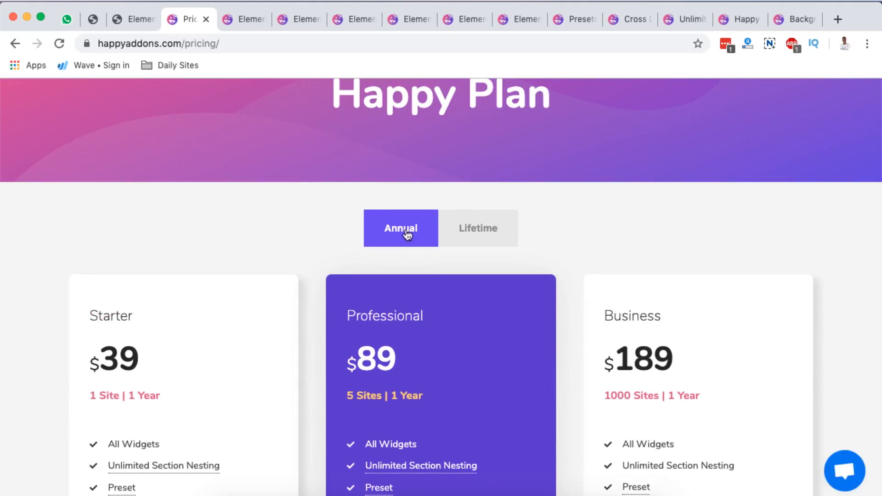
{"action": "mouse_move", "coordinate": [494, 233]}
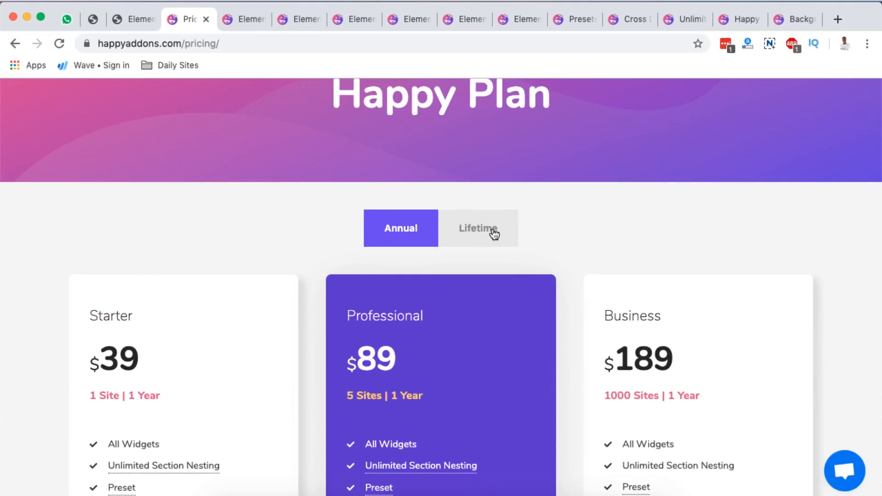
{"action": "scroll", "scroll_direction": "down", "scroll_amount": 3}
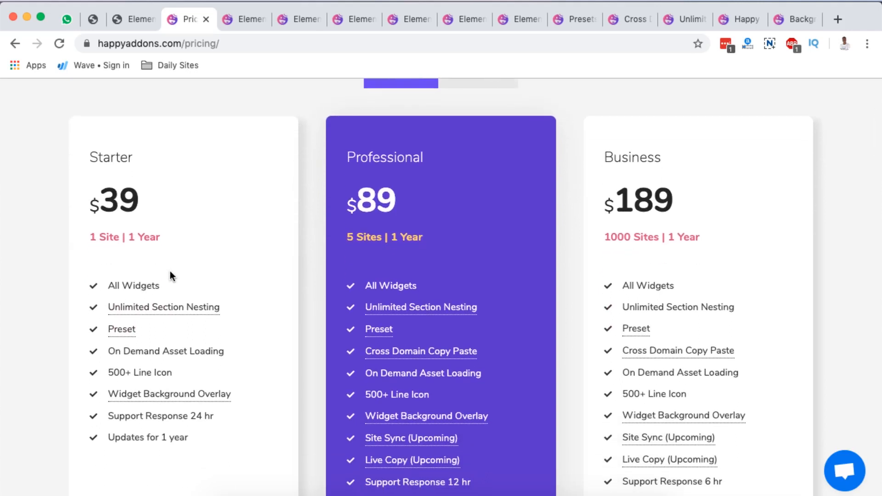
{"action": "scroll", "scroll_direction": "down", "scroll_amount": 3}
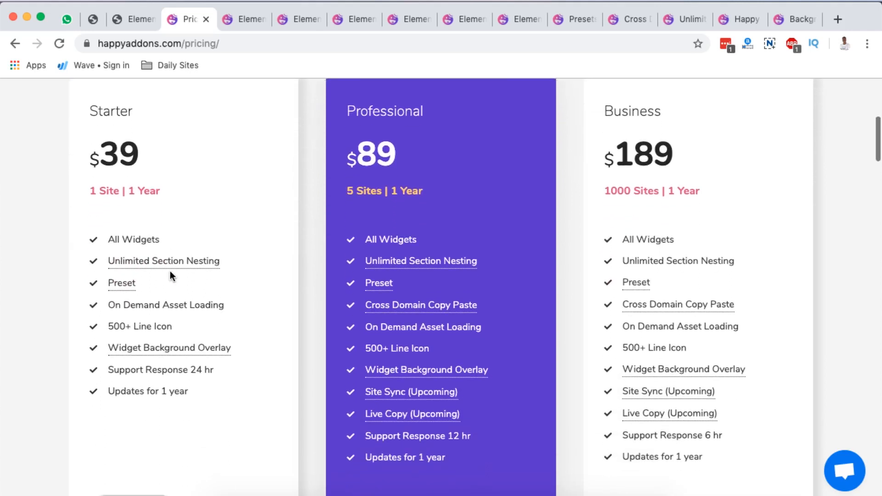
{"action": "mouse_move", "coordinate": [53, 303]}
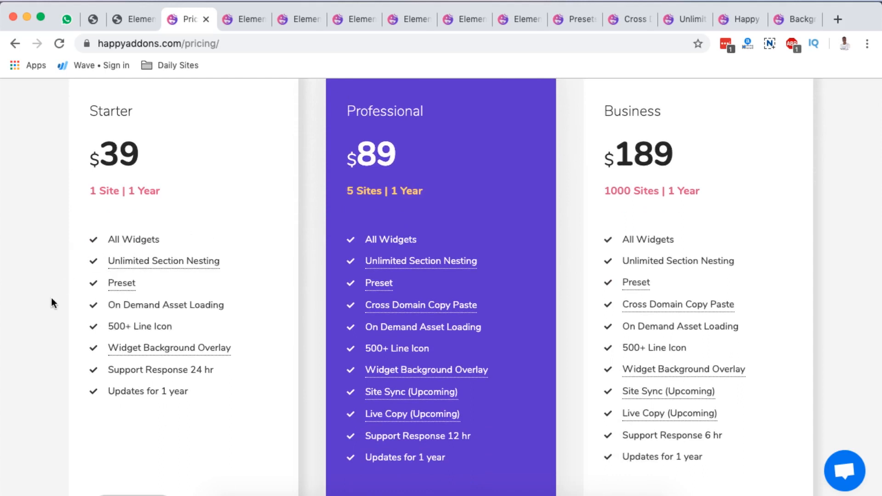
{"action": "mouse_move", "coordinate": [121, 283]}
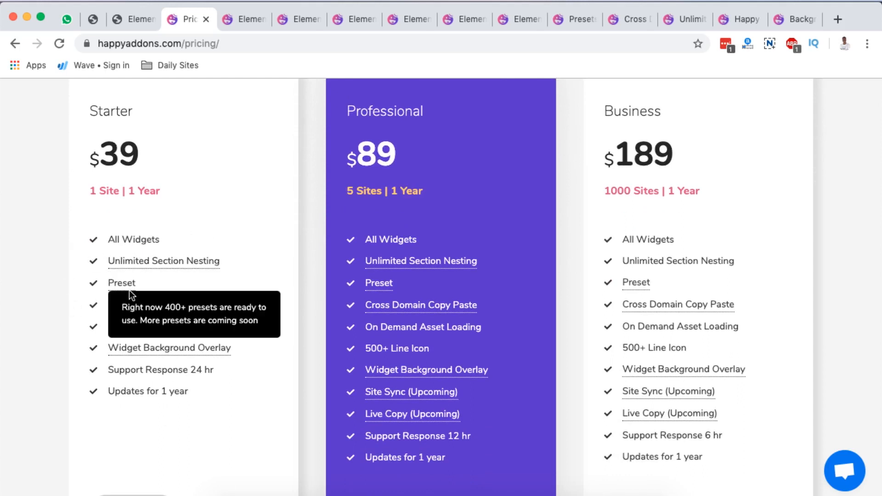
{"action": "mouse_move", "coordinate": [192, 310]}
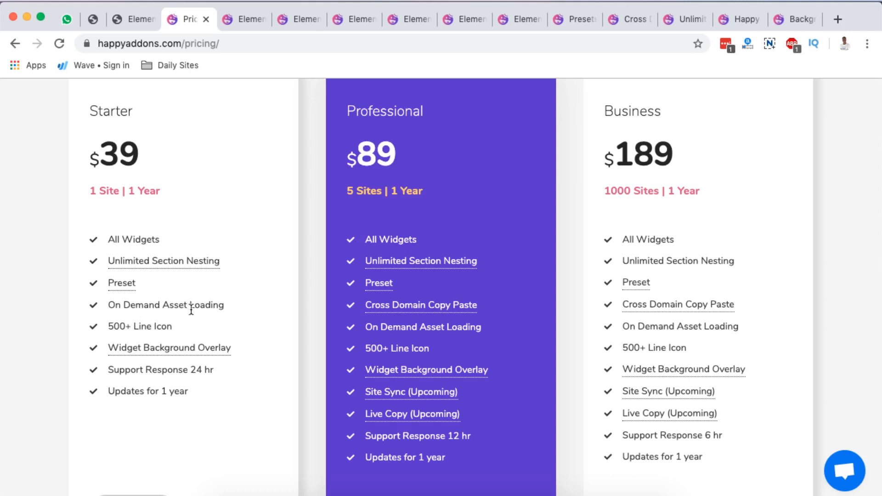
{"action": "mouse_move", "coordinate": [156, 337]}
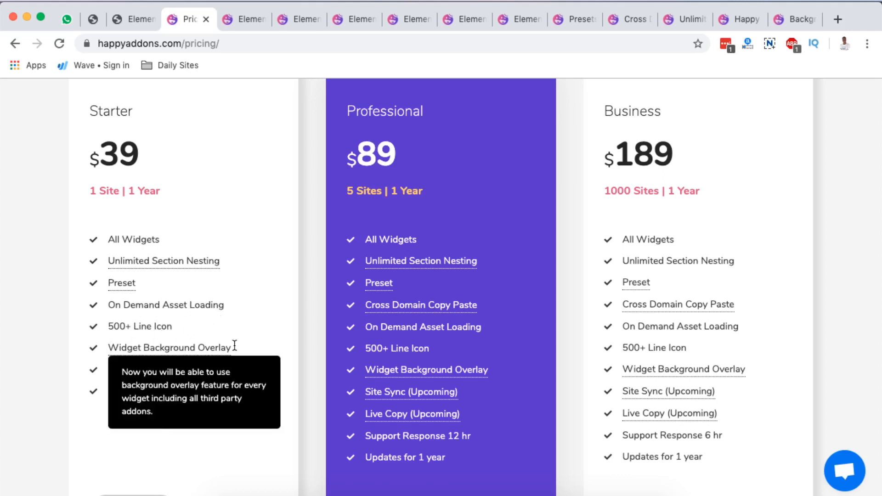
{"action": "mouse_move", "coordinate": [176, 374]}
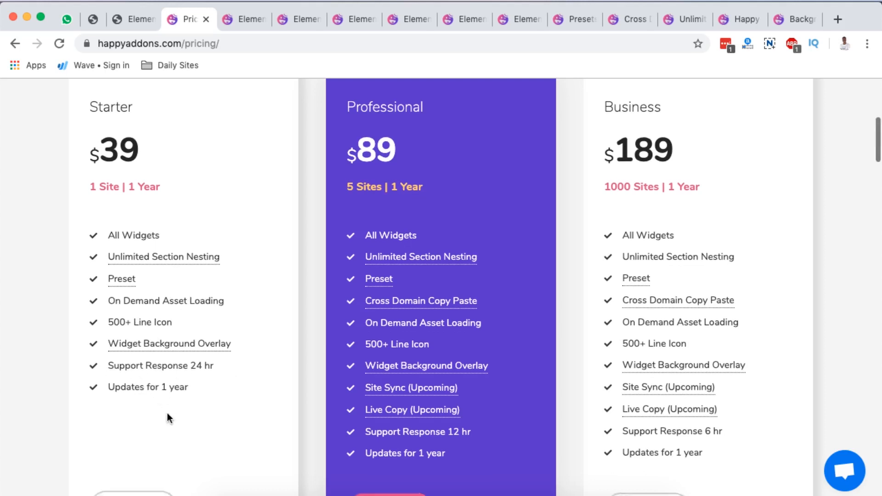
{"action": "scroll", "scroll_direction": "up", "scroll_amount": 3}
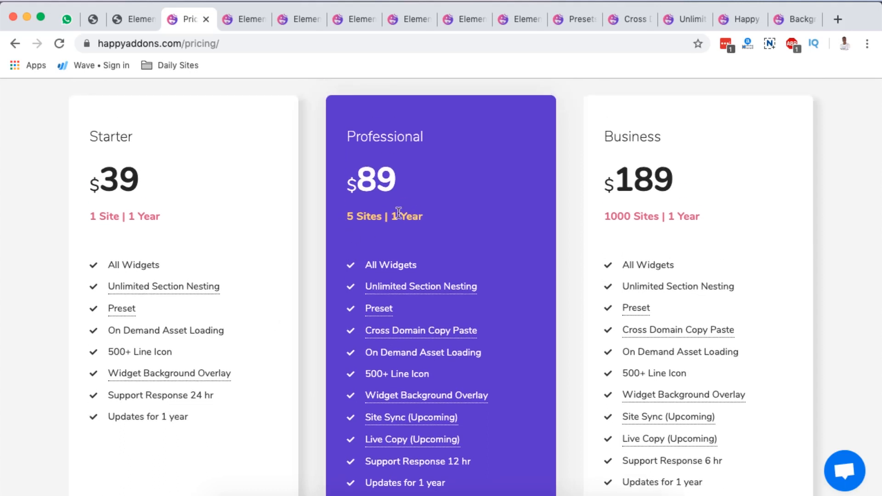
{"action": "mouse_move", "coordinate": [378, 191]}
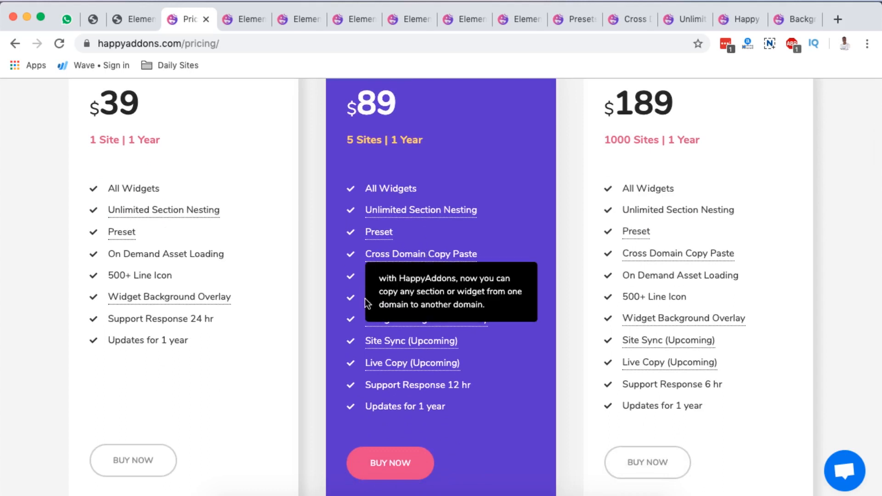
{"action": "mouse_move", "coordinate": [419, 406]}
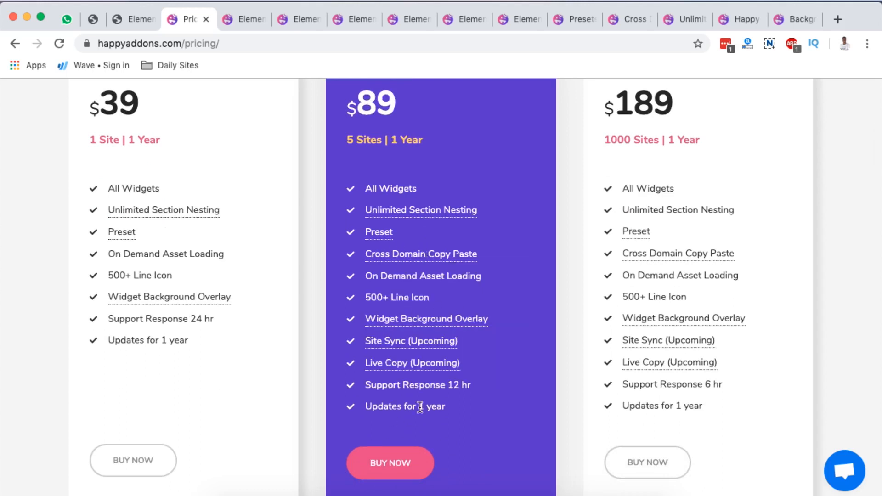
{"action": "scroll", "scroll_direction": "down", "scroll_amount": 3}
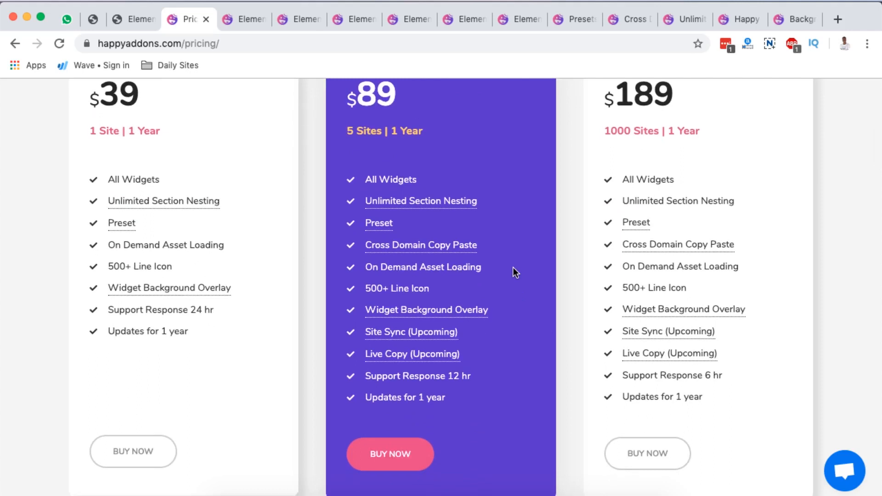
{"action": "scroll", "scroll_direction": "up", "scroll_amount": 3}
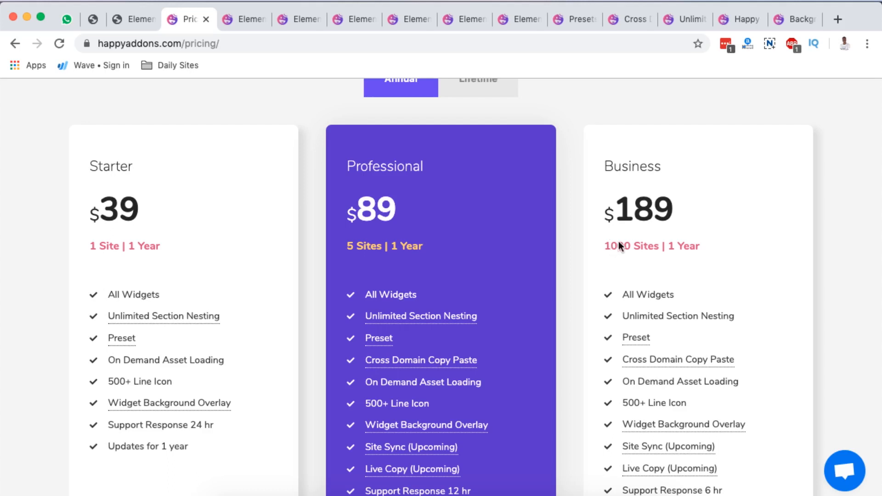
{"action": "scroll", "scroll_direction": "down", "scroll_amount": 3}
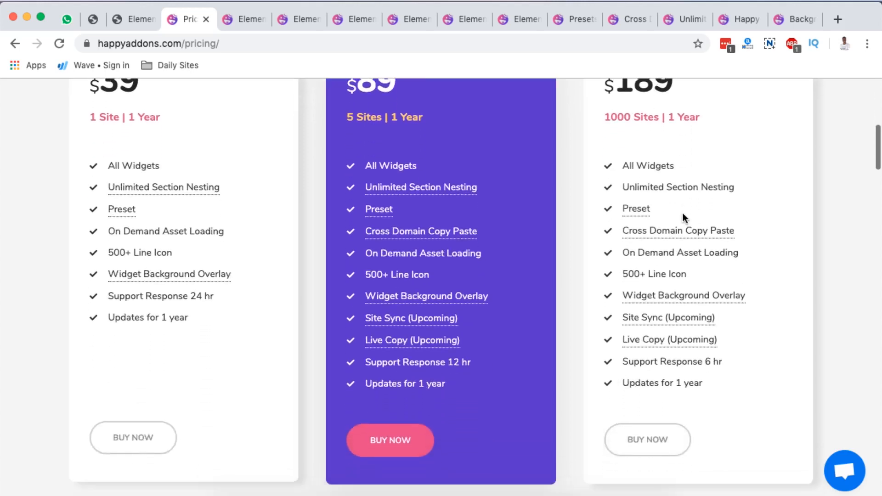
{"action": "left_click", "coordinate": [477, 328]}
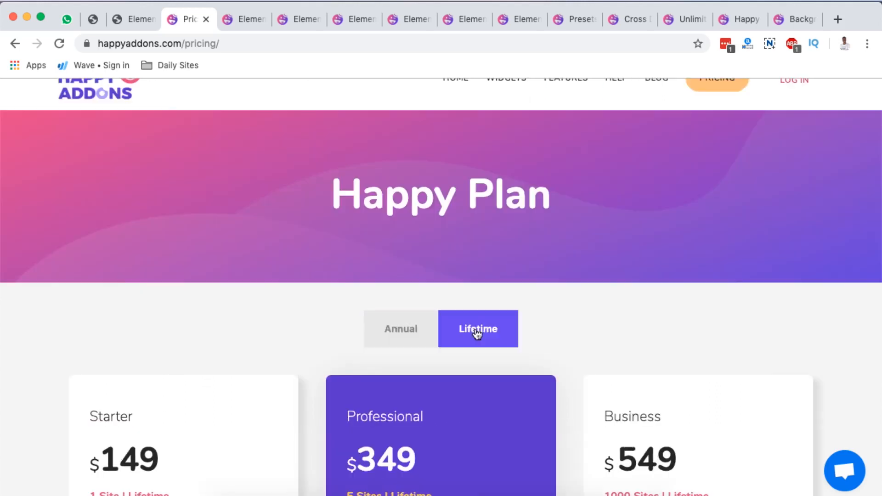
{"action": "scroll", "scroll_direction": "down", "scroll_amount": 3}
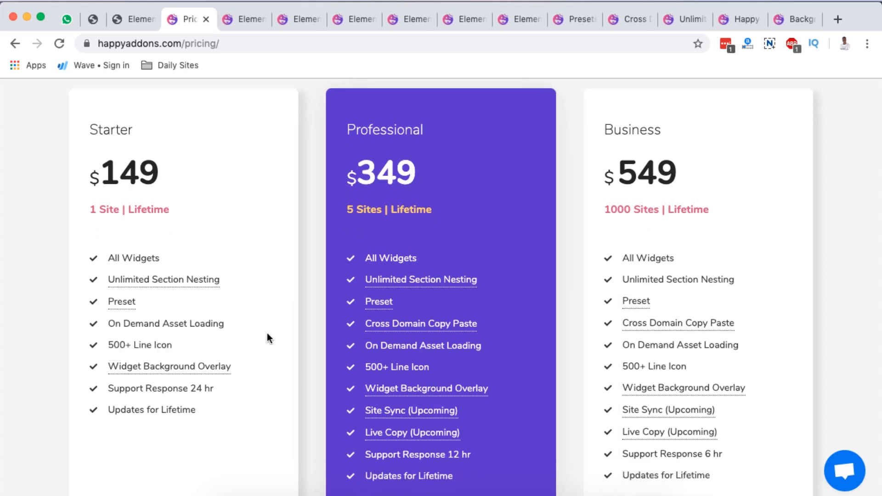
{"action": "mouse_move", "coordinate": [130, 413]}
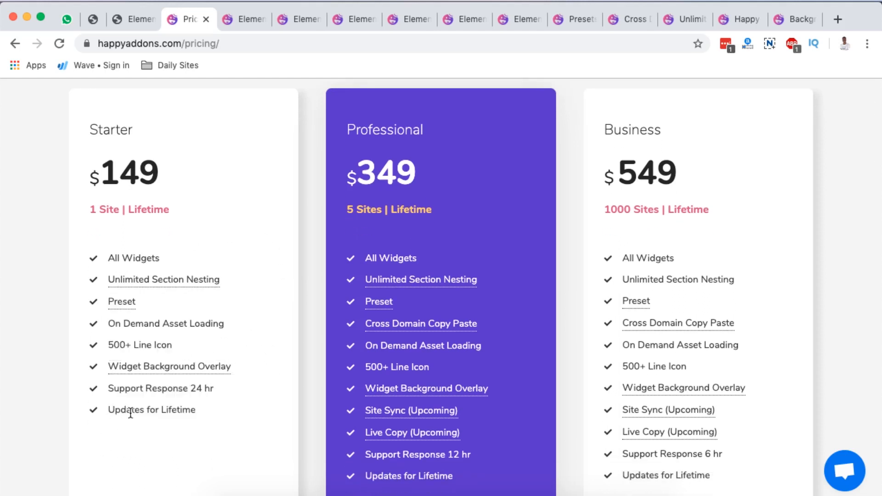
{"action": "mouse_move", "coordinate": [178, 414]}
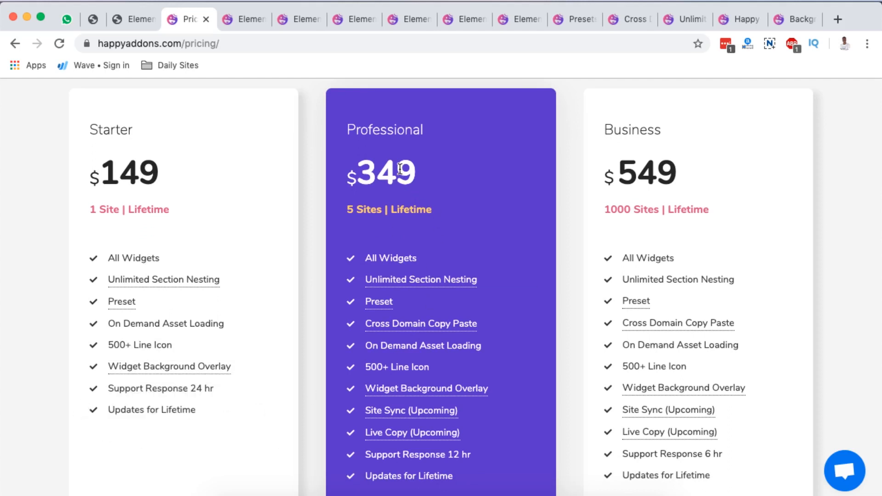
{"action": "mouse_move", "coordinate": [365, 186]}
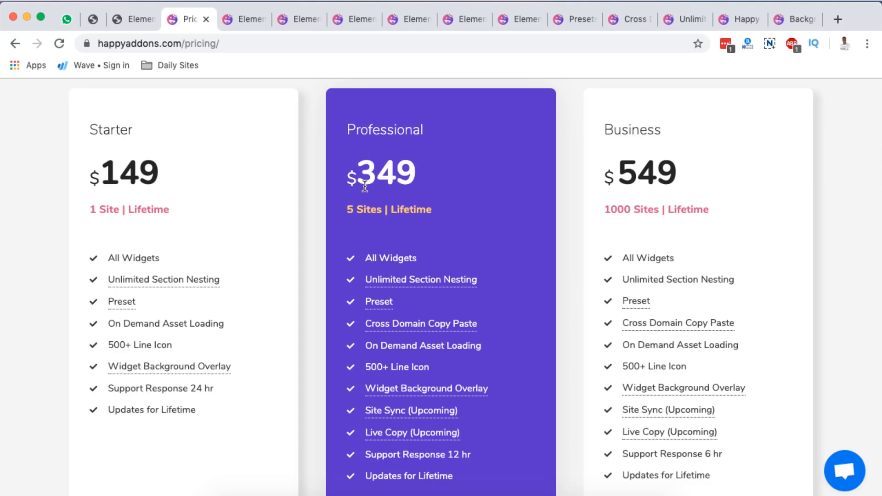
{"action": "scroll", "scroll_direction": "down", "scroll_amount": 3}
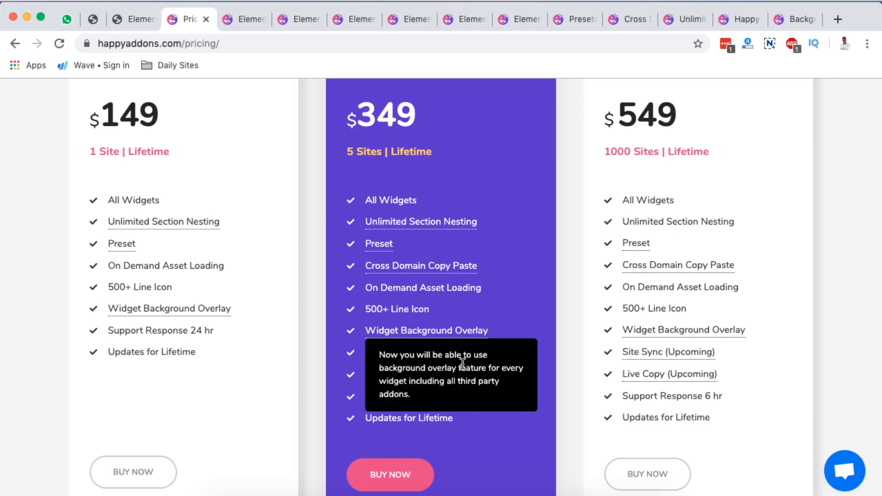
{"action": "mouse_move", "coordinate": [509, 443]}
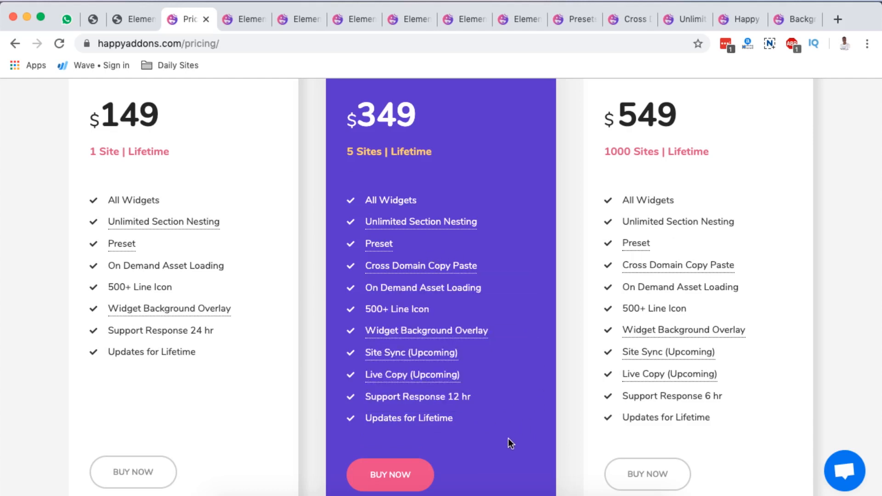
{"action": "mouse_move", "coordinate": [494, 440]}
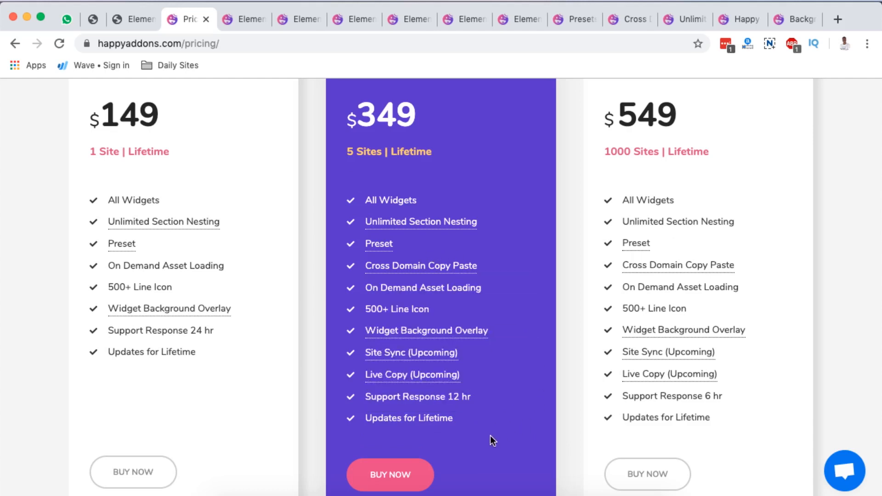
{"action": "mouse_move", "coordinate": [411, 375]}
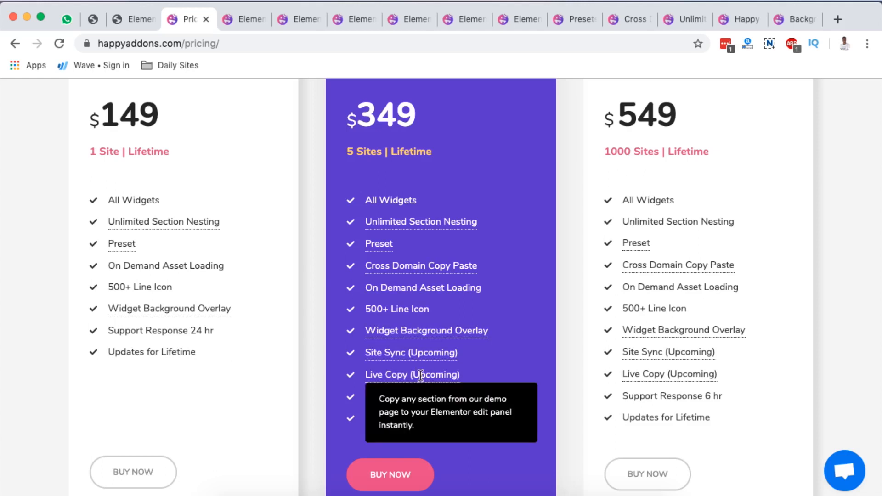
{"action": "scroll", "scroll_direction": "up", "scroll_amount": 3}
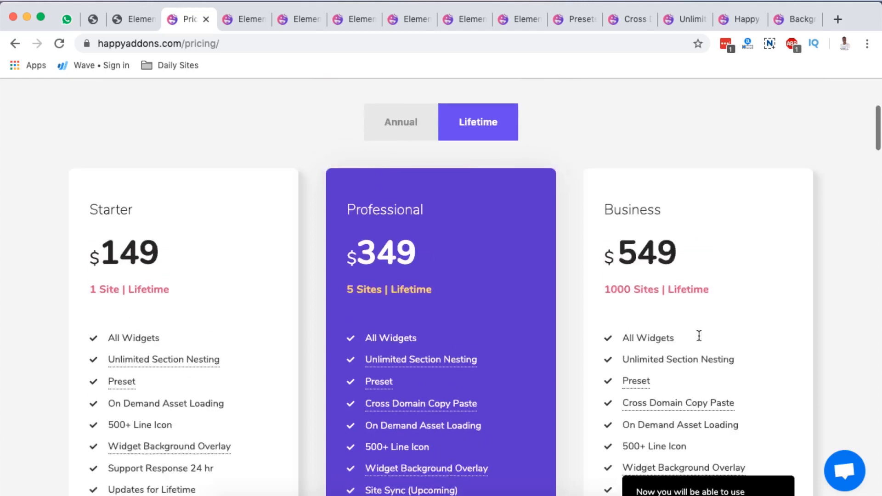
{"action": "scroll", "scroll_direction": "up", "scroll_amount": 3}
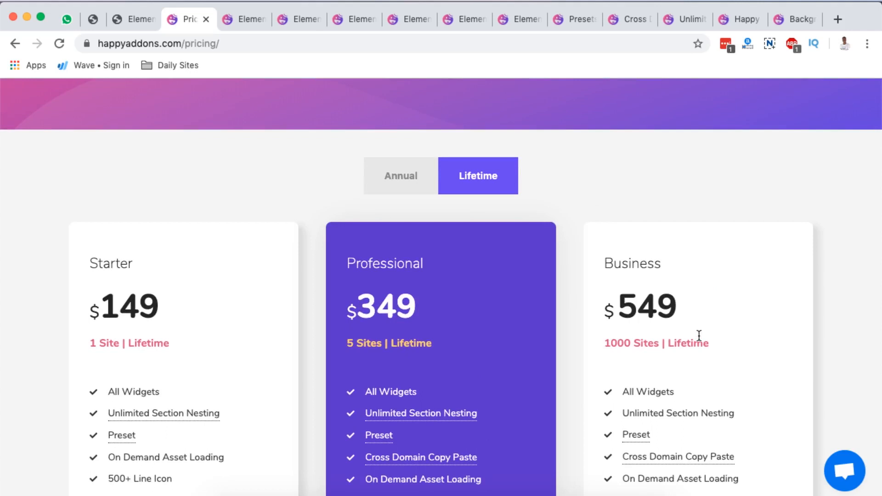
{"action": "scroll", "scroll_direction": "down", "scroll_amount": 3}
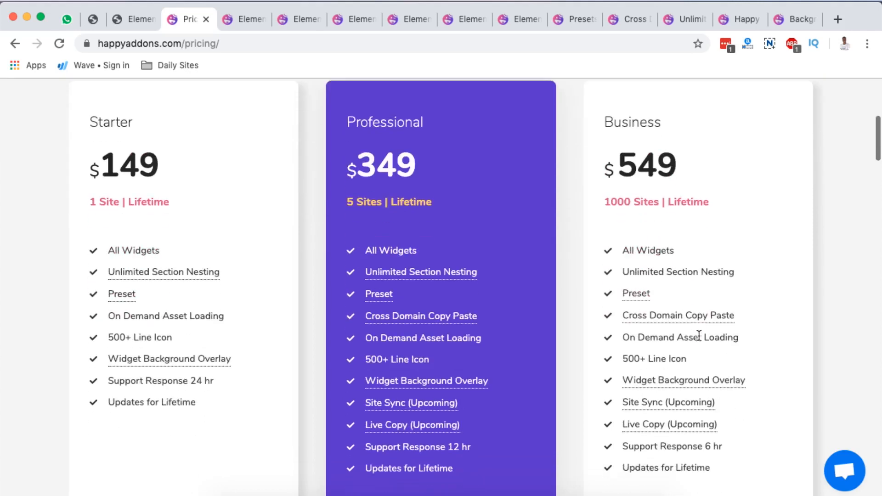
{"action": "scroll", "scroll_direction": "down", "scroll_amount": 3}
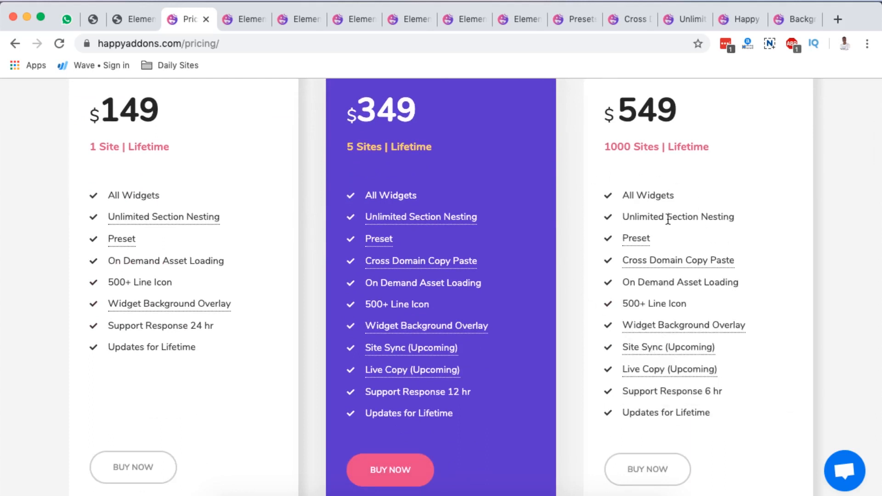
{"action": "mouse_move", "coordinate": [737, 194]}
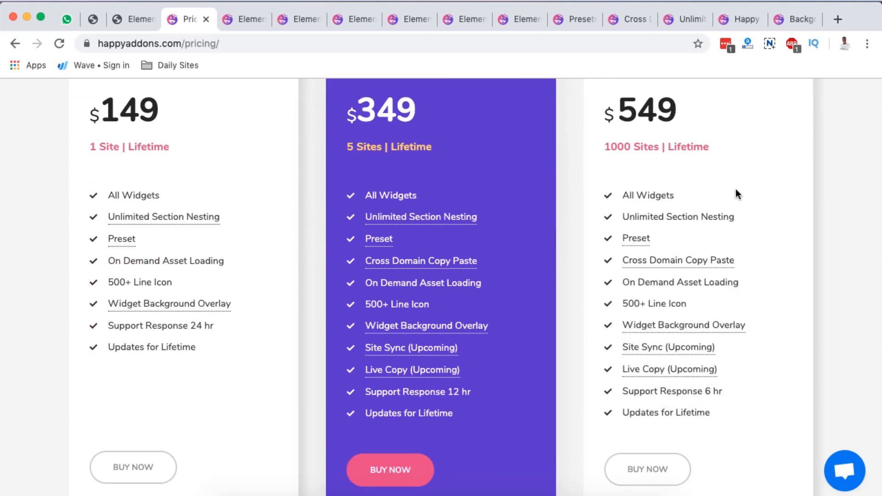
{"action": "mouse_move", "coordinate": [669, 348]}
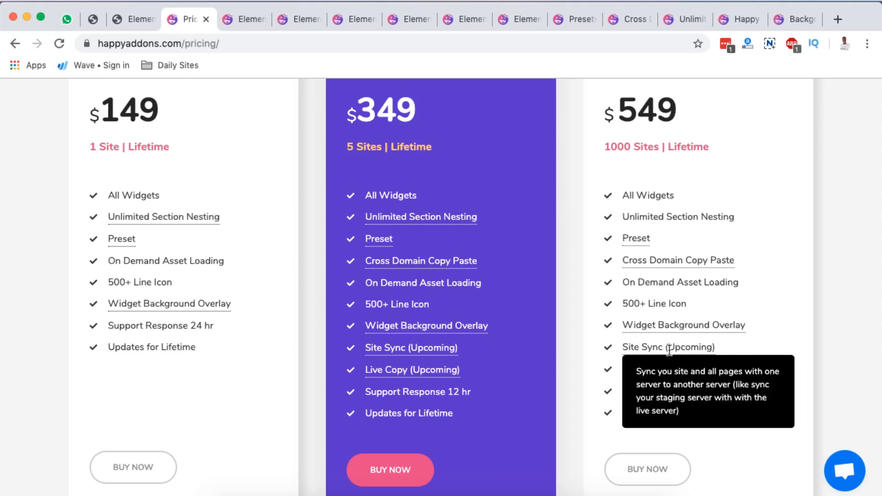
{"action": "mouse_move", "coordinate": [702, 363]}
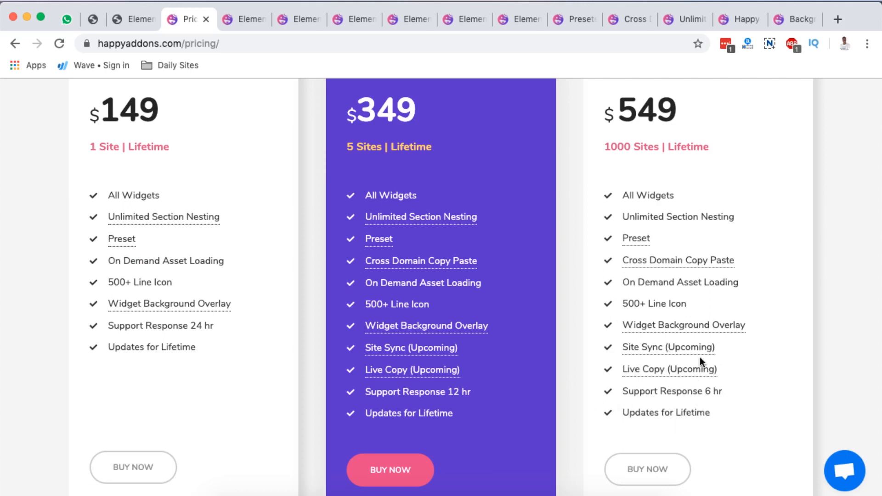
{"action": "mouse_move", "coordinate": [426, 326]}
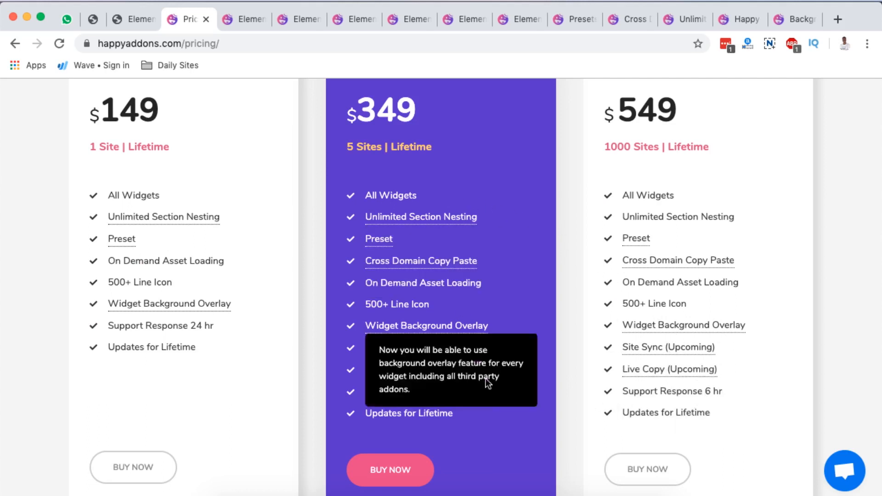
{"action": "scroll", "scroll_direction": "down", "scroll_amount": 3}
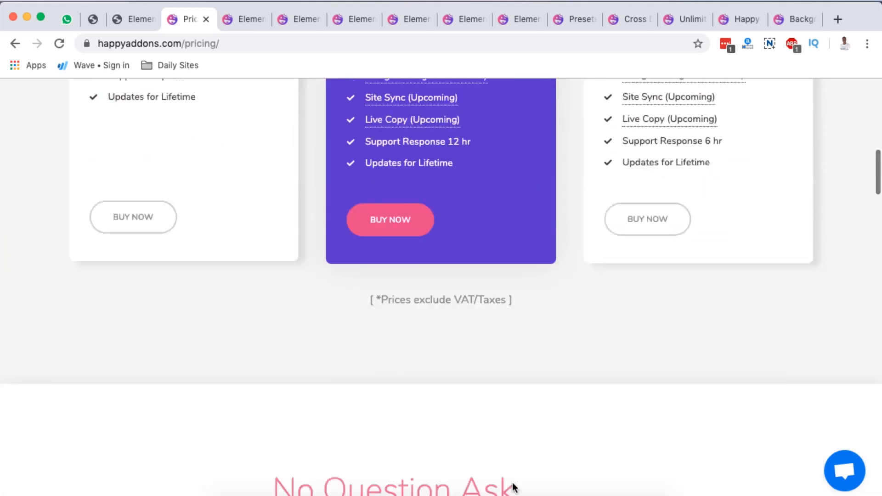
{"action": "scroll", "scroll_direction": "down", "scroll_amount": 3}
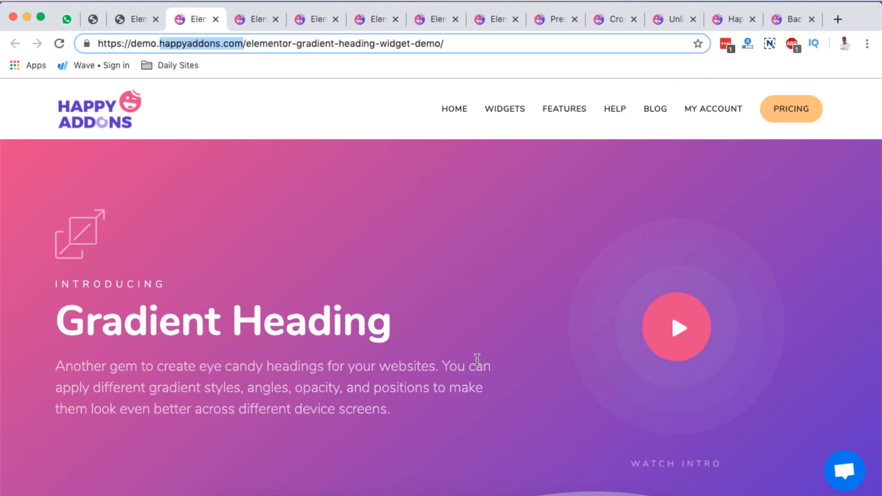
Scroll through Gradient Heading demo designs 1 to 7.
{"action": "scroll", "scroll_direction": "down", "scroll_amount": 3}
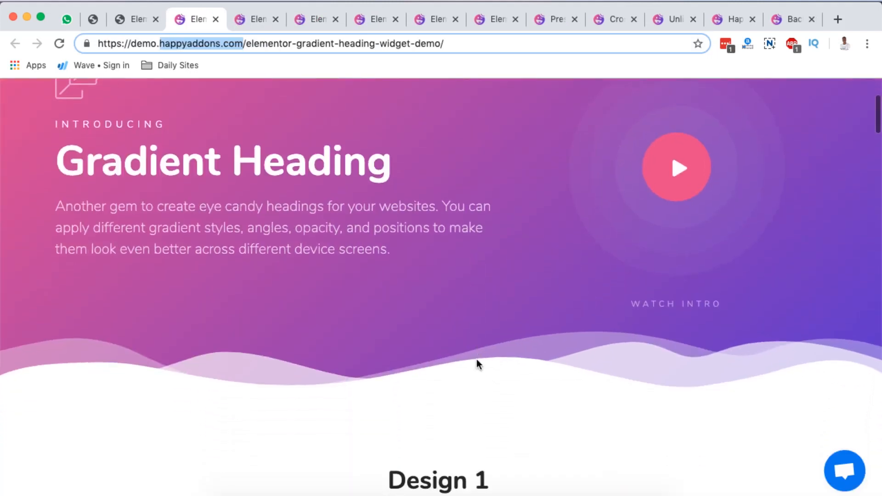
{"action": "scroll", "scroll_direction": "down", "scroll_amount": 3}
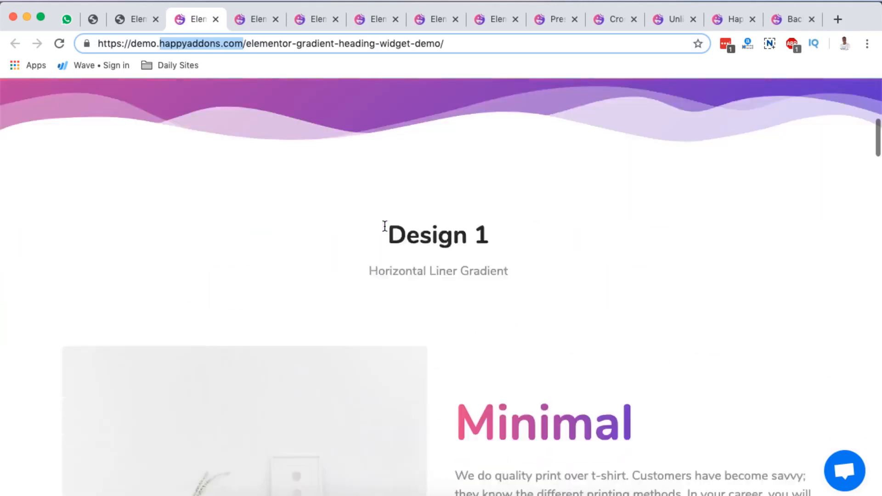
{"action": "scroll", "scroll_direction": "down", "scroll_amount": 3}
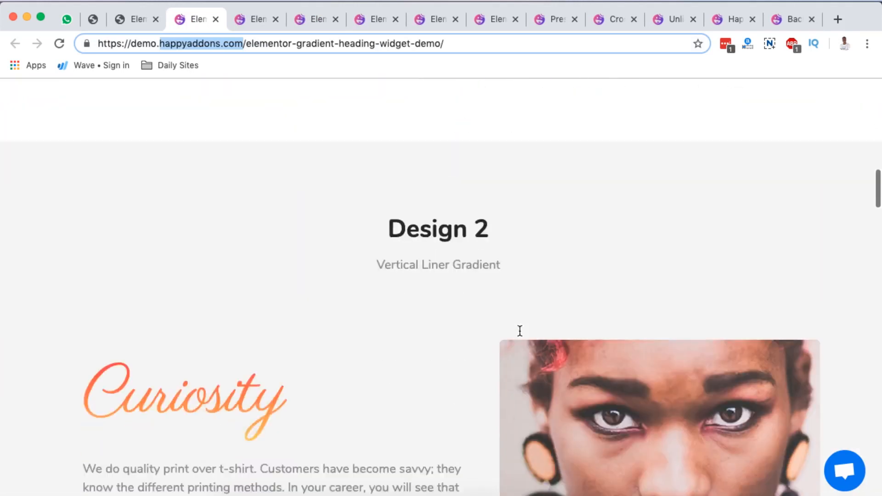
{"action": "scroll", "scroll_direction": "down", "scroll_amount": 3}
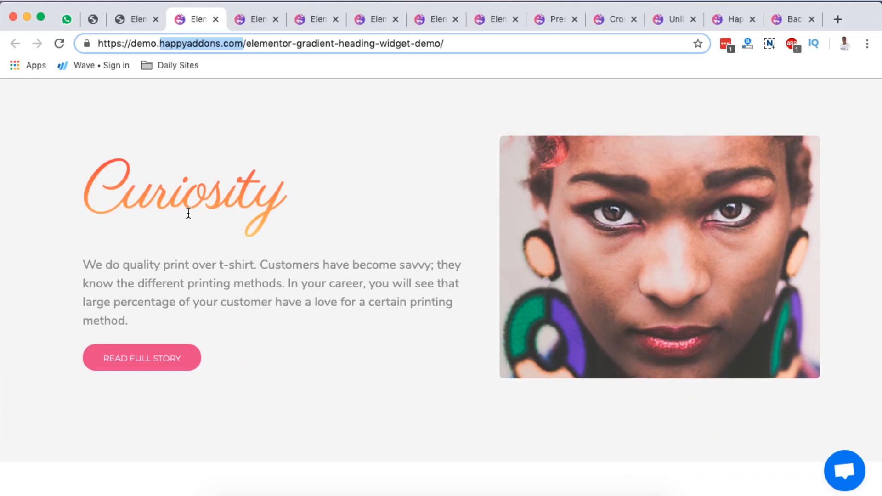
{"action": "scroll", "scroll_direction": "down", "scroll_amount": 3}
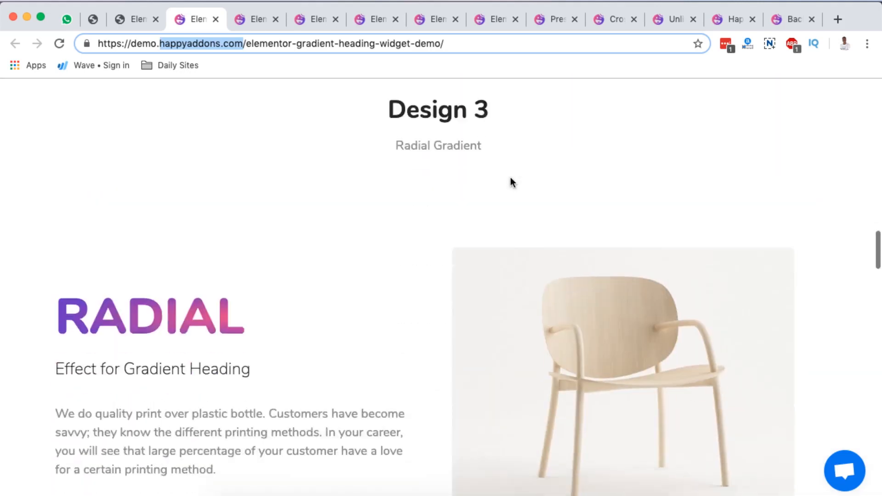
{"action": "scroll", "scroll_direction": "down", "scroll_amount": 3}
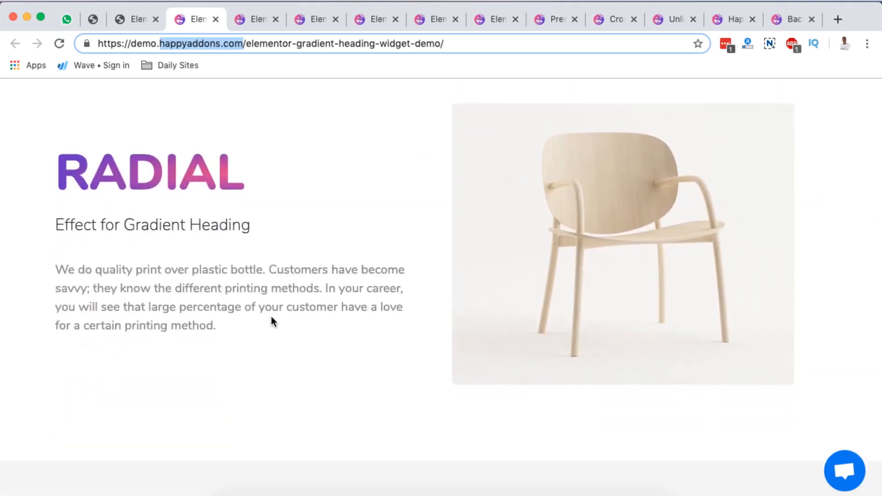
{"action": "scroll", "scroll_direction": "down", "scroll_amount": 3}
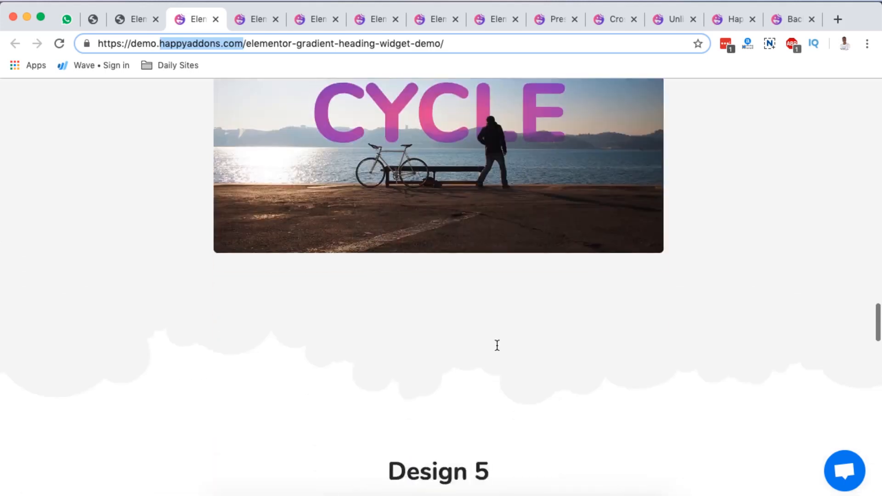
{"action": "scroll", "scroll_direction": "down", "scroll_amount": 3}
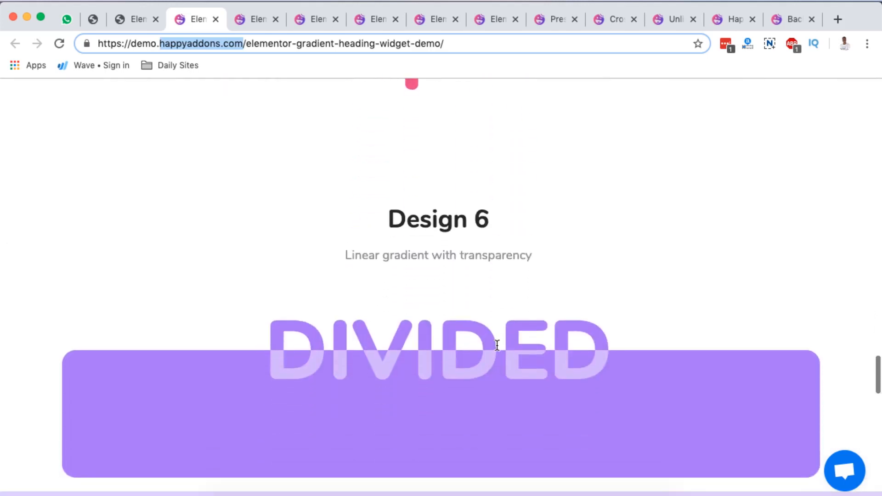
{"action": "scroll", "scroll_direction": "down", "scroll_amount": 3}
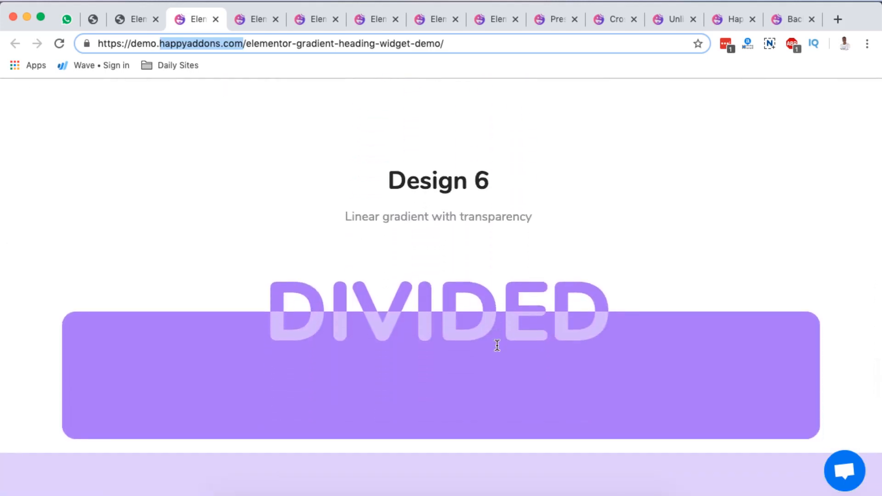
{"action": "mouse_move", "coordinate": [410, 233]}
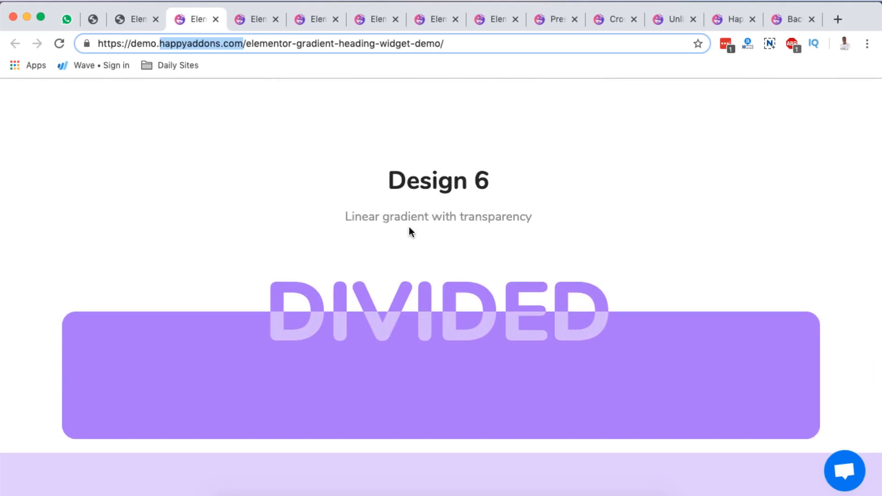
{"action": "scroll", "scroll_direction": "down", "scroll_amount": 3}
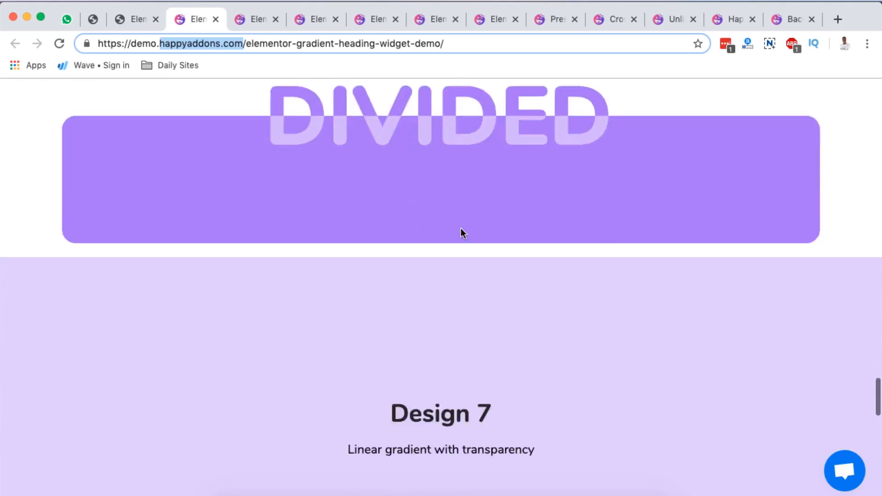
{"action": "scroll", "scroll_direction": "down", "scroll_amount": 3}
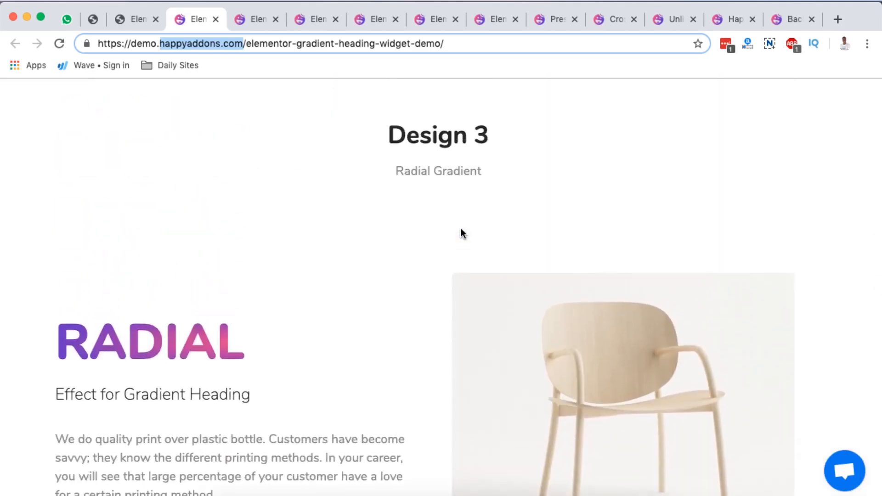
{"action": "mouse_move", "coordinate": [204, 308]}
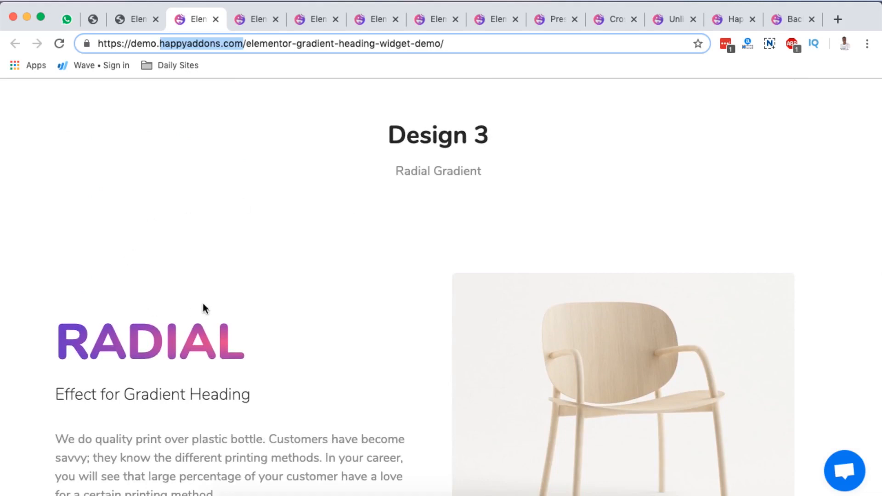
{"action": "scroll", "scroll_direction": "down", "scroll_amount": 3}
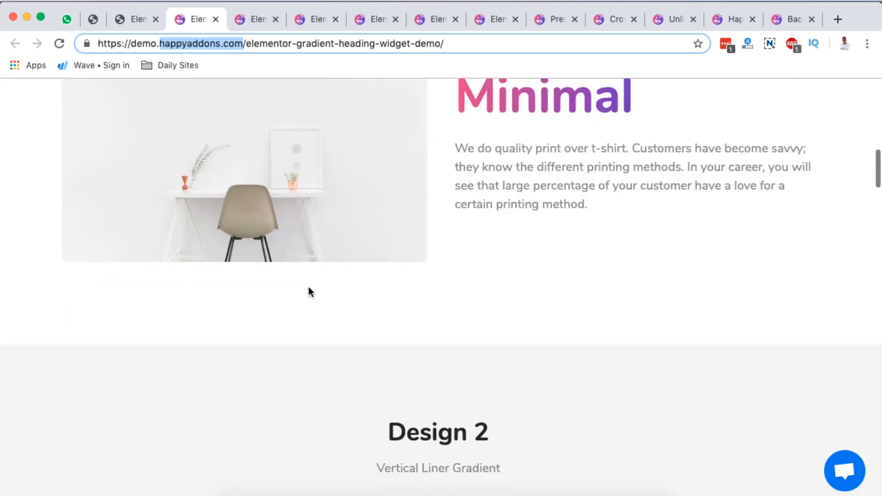
{"action": "scroll", "scroll_direction": "up", "scroll_amount": 3}
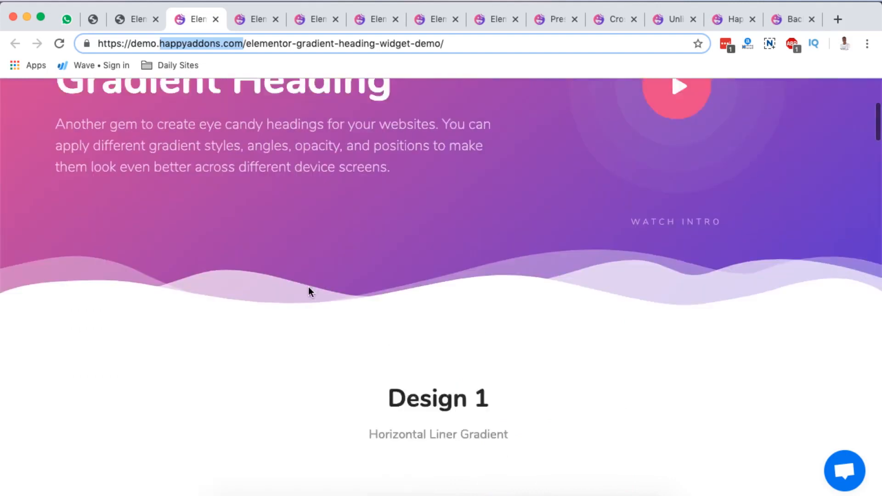
{"action": "scroll", "scroll_direction": "down", "scroll_amount": 3}
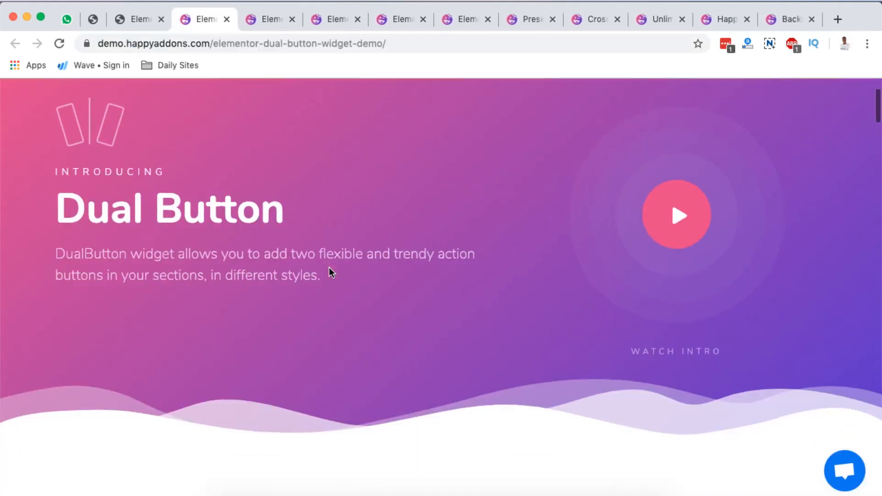
Scroll through the Dual Button demo's paired-button design variations.
{"action": "scroll", "scroll_direction": "down", "scroll_amount": 3}
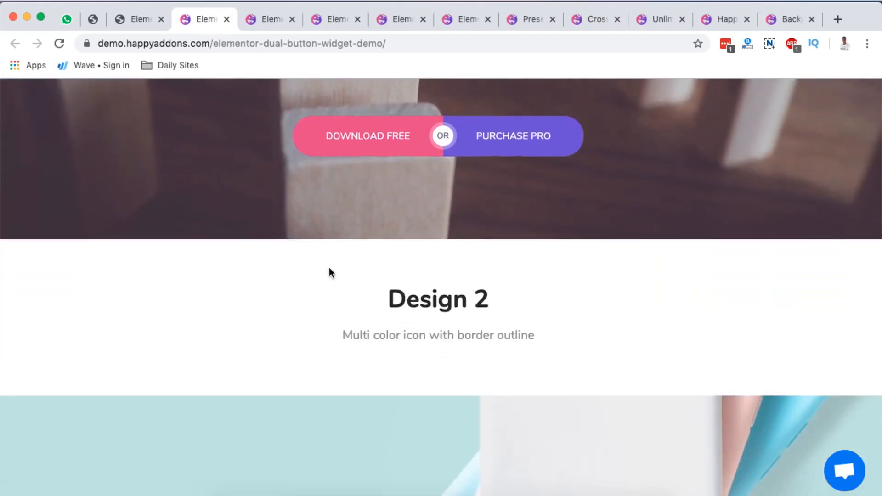
{"action": "scroll", "scroll_direction": "up", "scroll_amount": 3}
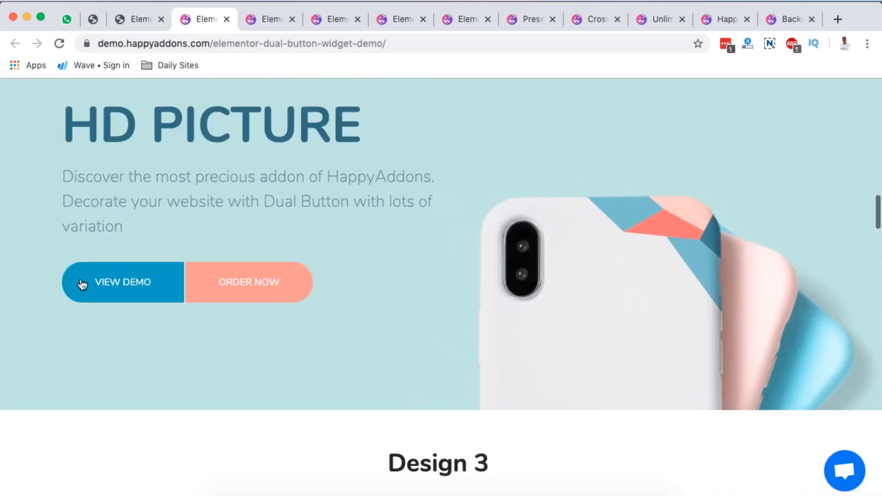
{"action": "mouse_move", "coordinate": [248, 303]}
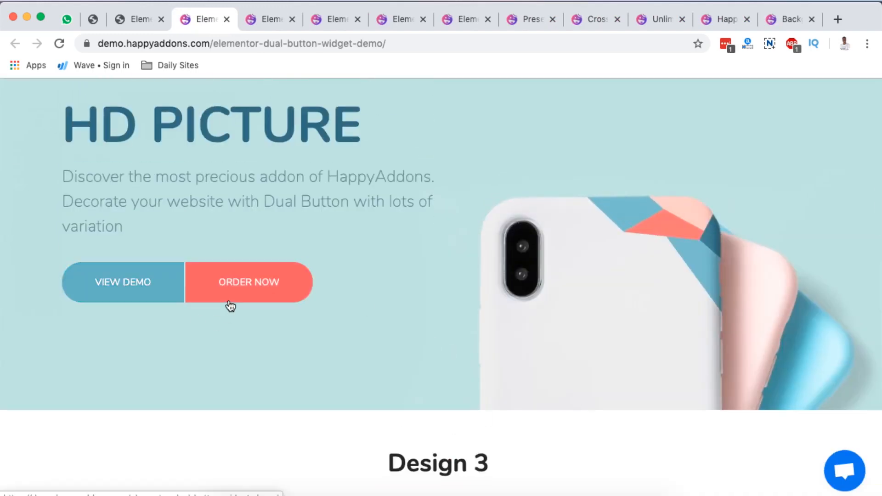
{"action": "scroll", "scroll_direction": "down", "scroll_amount": 3}
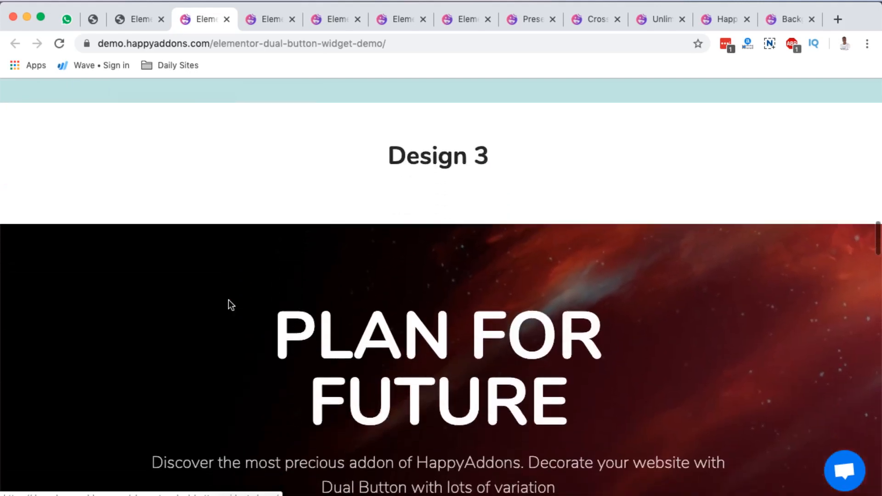
{"action": "scroll", "scroll_direction": "down", "scroll_amount": 3}
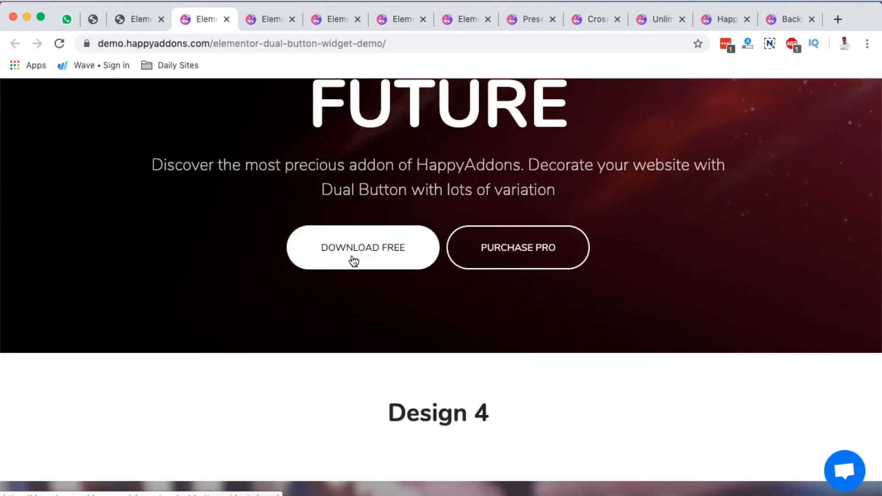
{"action": "mouse_move", "coordinate": [373, 281]}
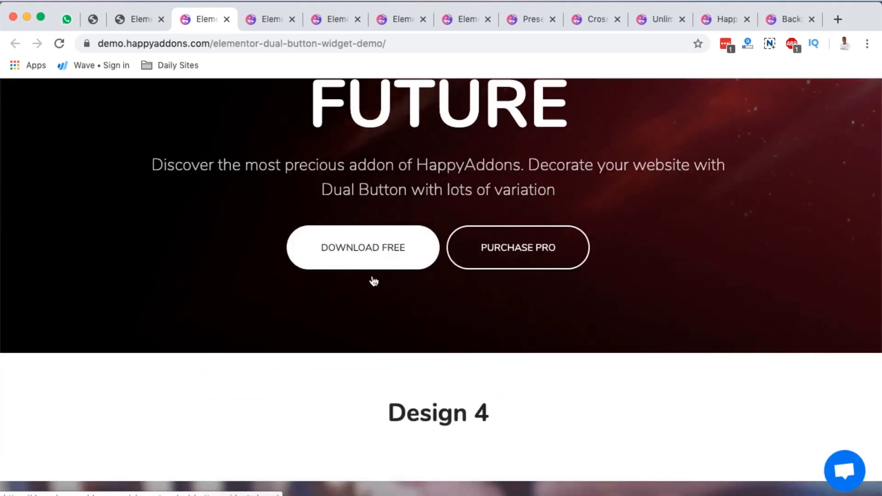
{"action": "scroll", "scroll_direction": "down", "scroll_amount": 3}
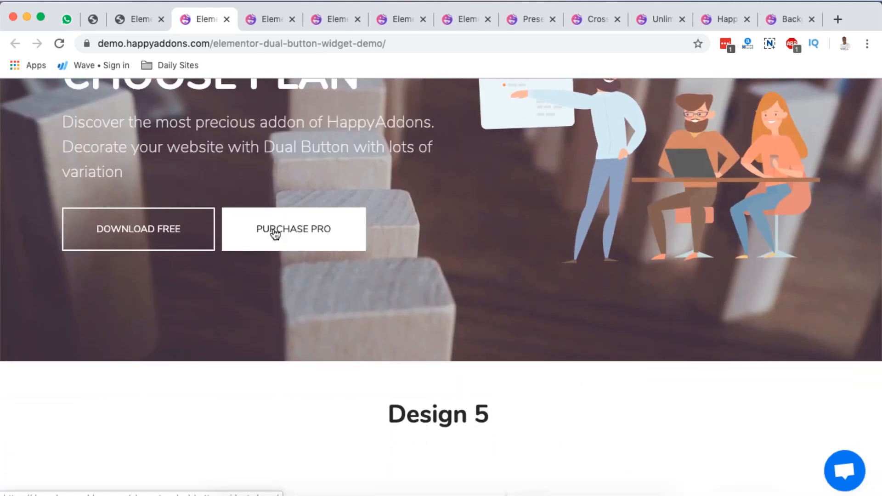
{"action": "mouse_move", "coordinate": [191, 232]}
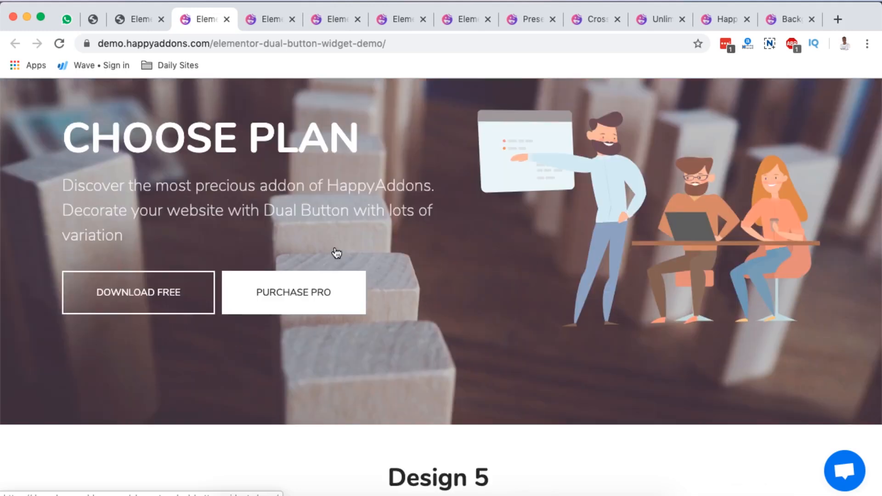
{"action": "mouse_move", "coordinate": [267, 374]}
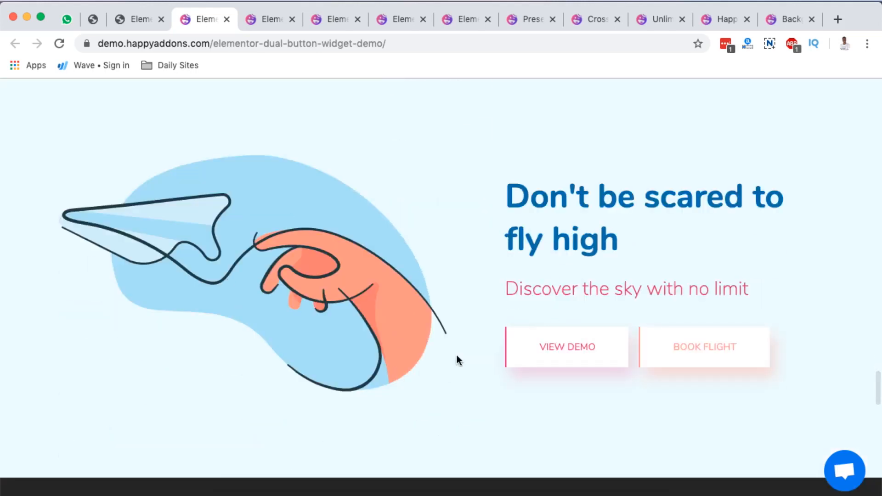
{"action": "mouse_move", "coordinate": [704, 346]}
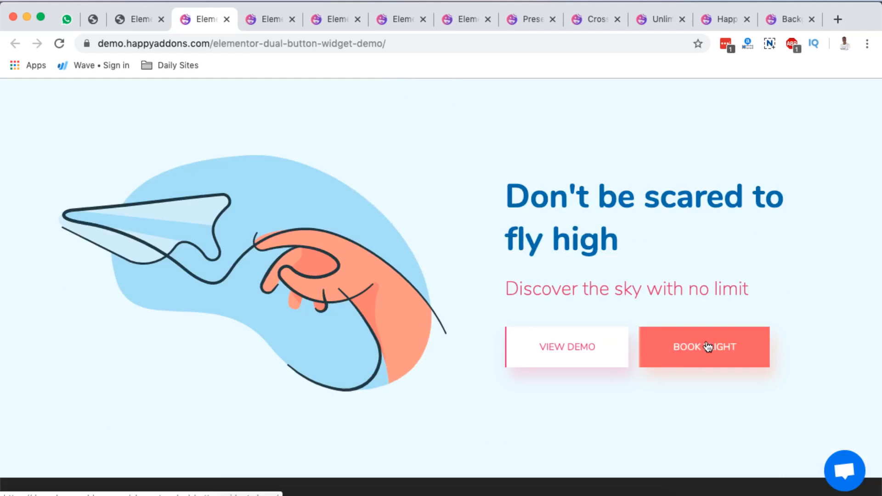
{"action": "scroll", "scroll_direction": "down", "scroll_amount": 3}
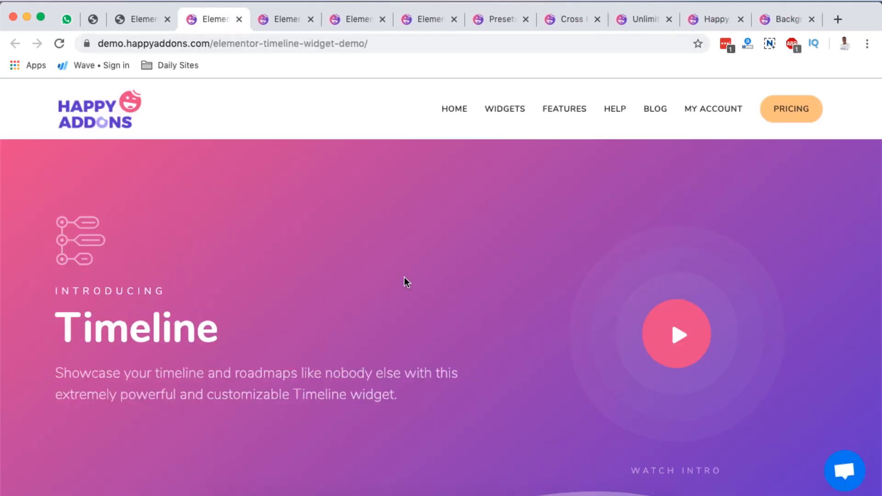
{"action": "scroll", "scroll_direction": "down", "scroll_amount": 3}
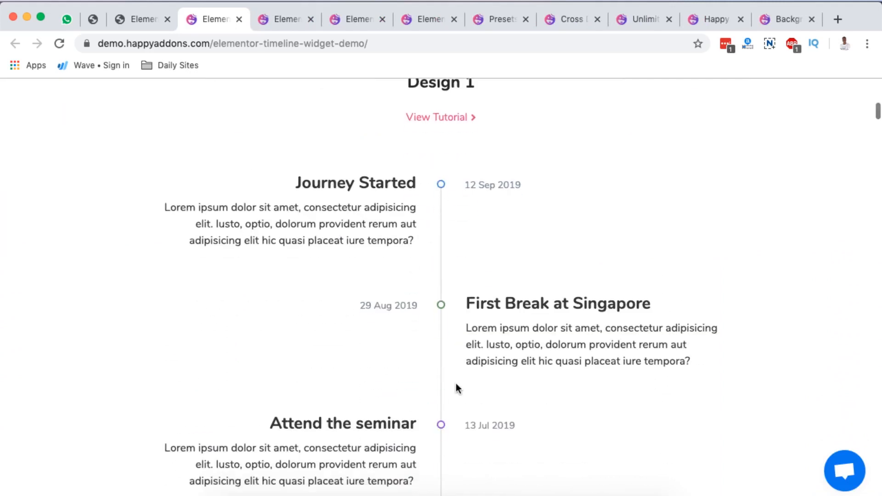
{"action": "scroll", "scroll_direction": "down", "scroll_amount": 3}
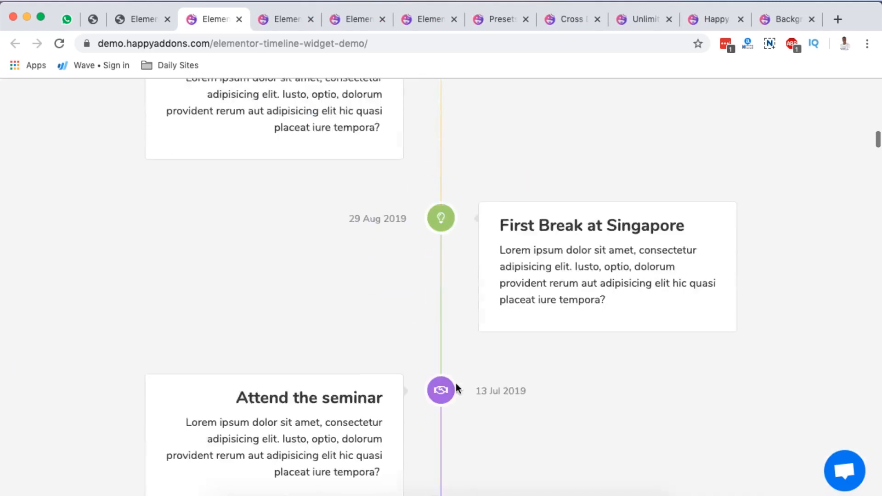
{"action": "scroll", "scroll_direction": "down", "scroll_amount": 3}
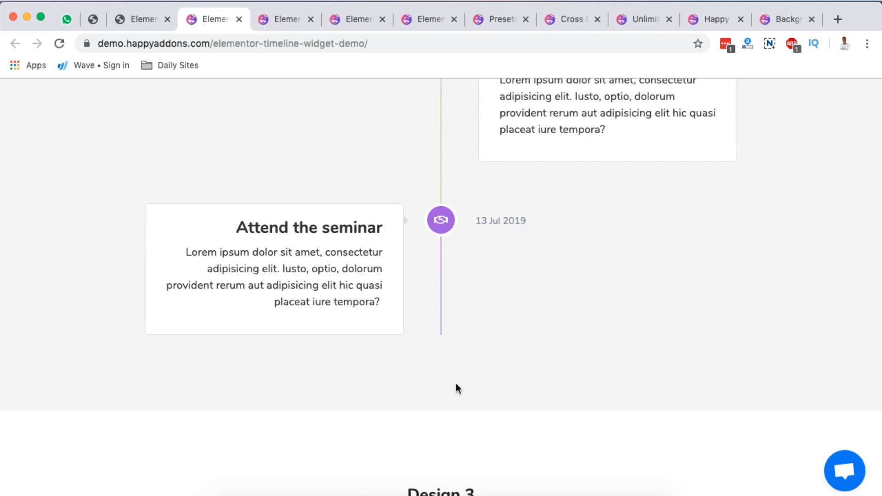
{"action": "scroll", "scroll_direction": "up", "scroll_amount": 3}
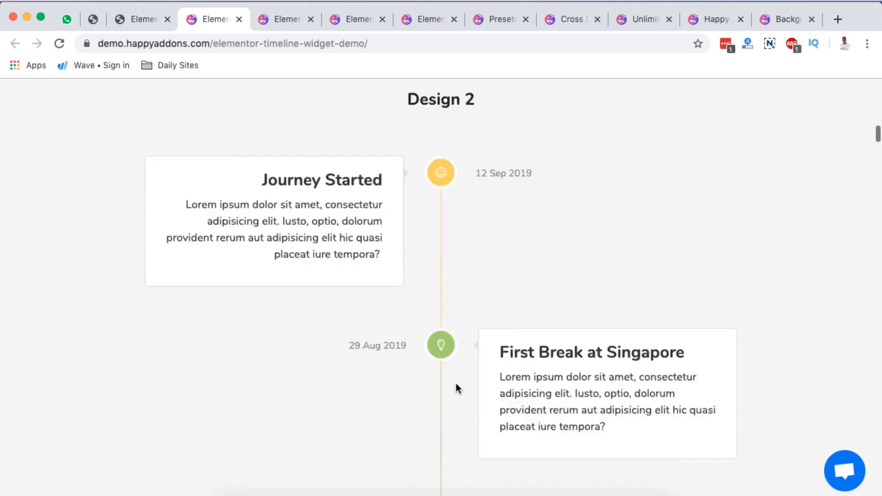
{"action": "scroll", "scroll_direction": "down", "scroll_amount": 3}
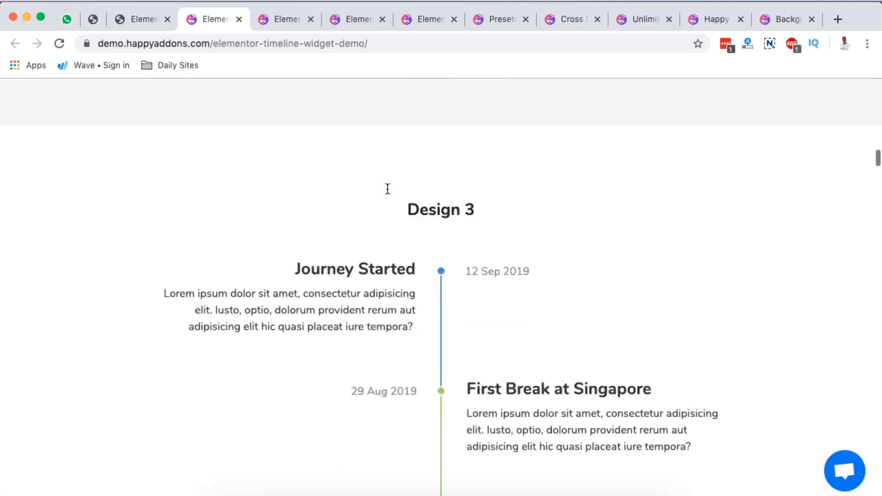
{"action": "scroll", "scroll_direction": "down", "scroll_amount": 3}
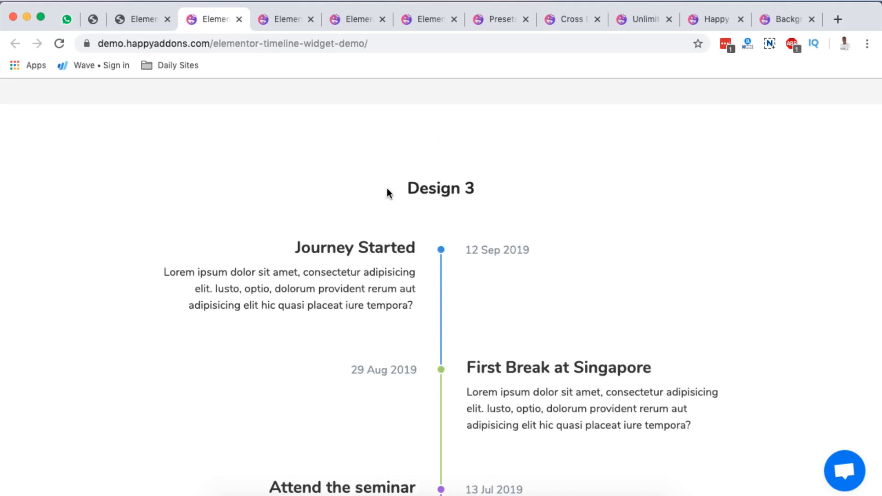
{"action": "scroll", "scroll_direction": "down", "scroll_amount": 3}
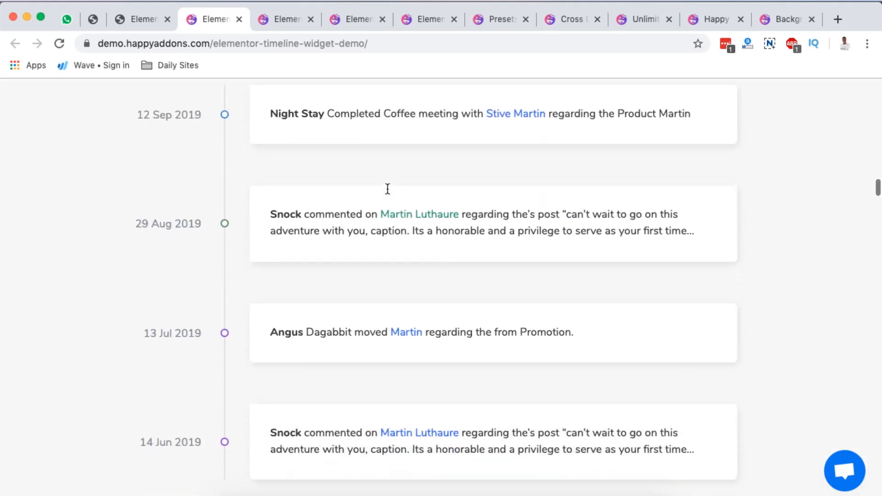
{"action": "scroll", "scroll_direction": "up", "scroll_amount": 3}
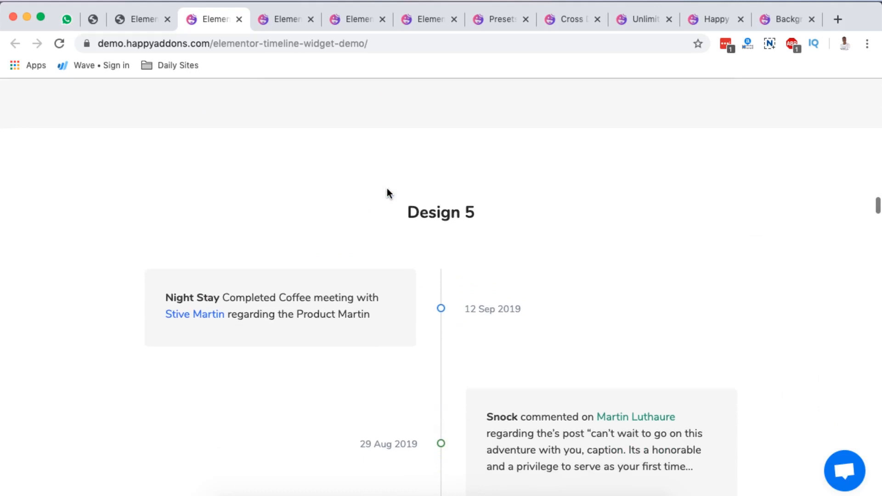
{"action": "scroll", "scroll_direction": "down", "scroll_amount": 3}
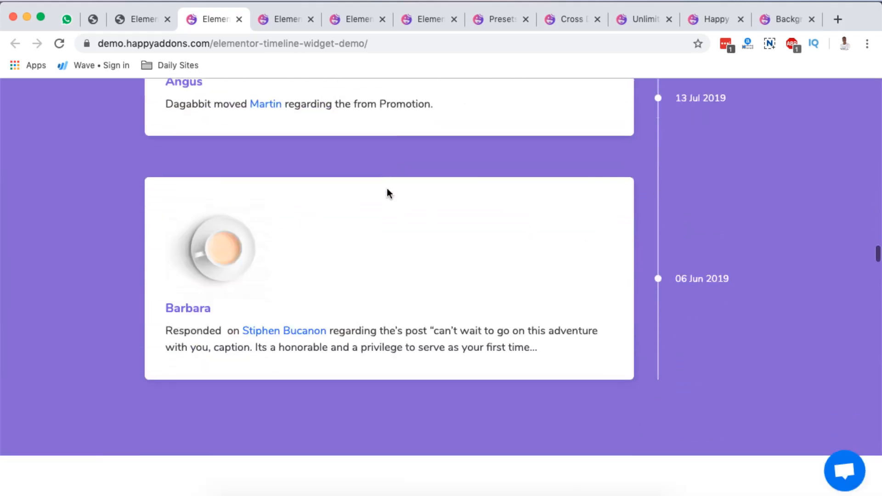
{"action": "scroll", "scroll_direction": "down", "scroll_amount": 3}
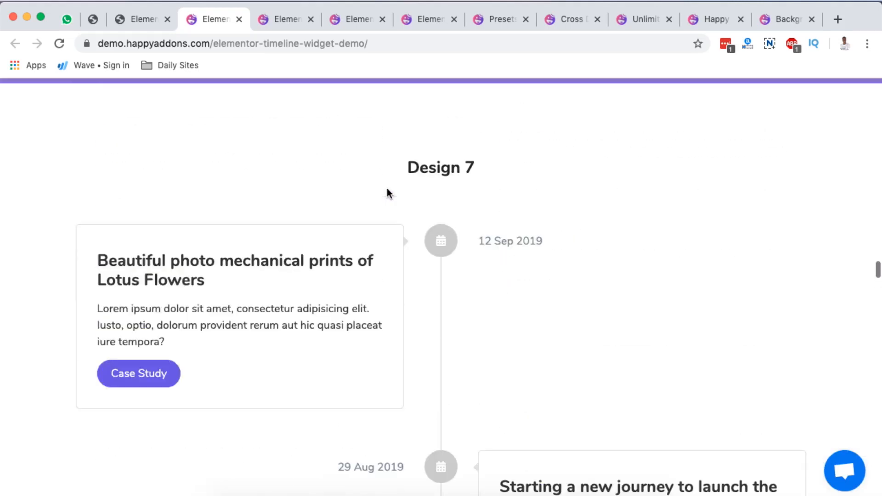
{"action": "scroll", "scroll_direction": "down", "scroll_amount": 3}
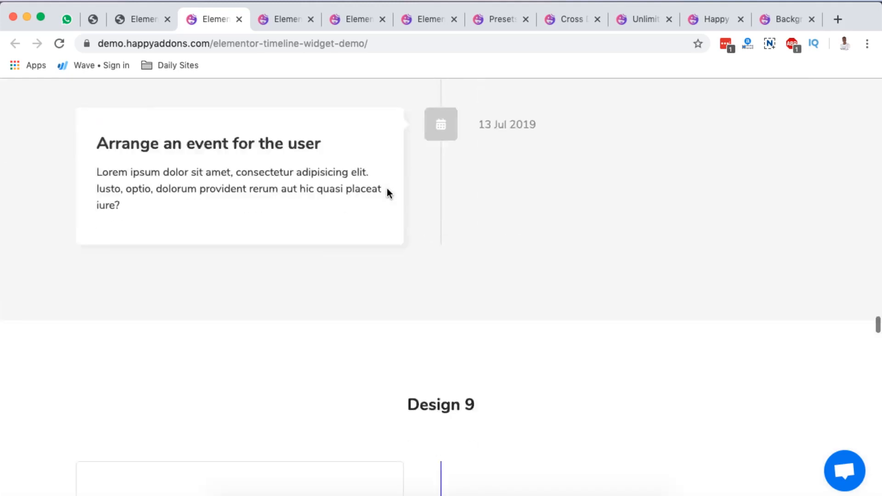
{"action": "scroll", "scroll_direction": "down", "scroll_amount": 3}
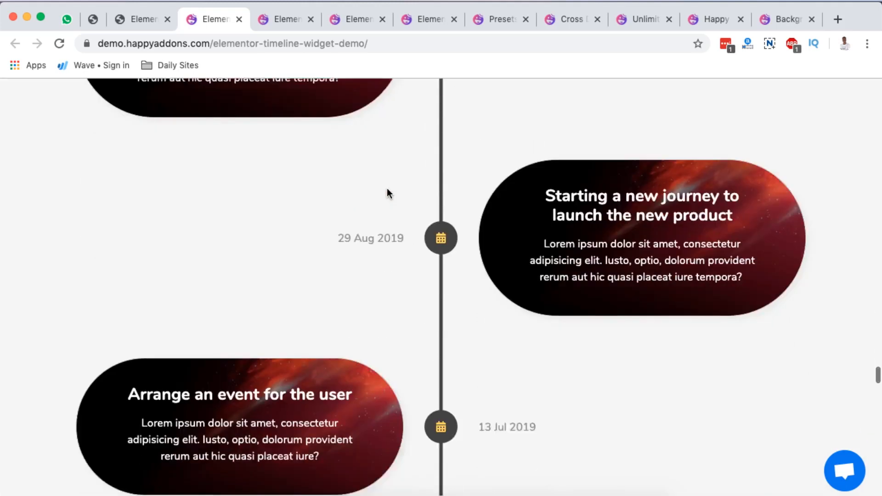
{"action": "scroll", "scroll_direction": "down", "scroll_amount": 3}
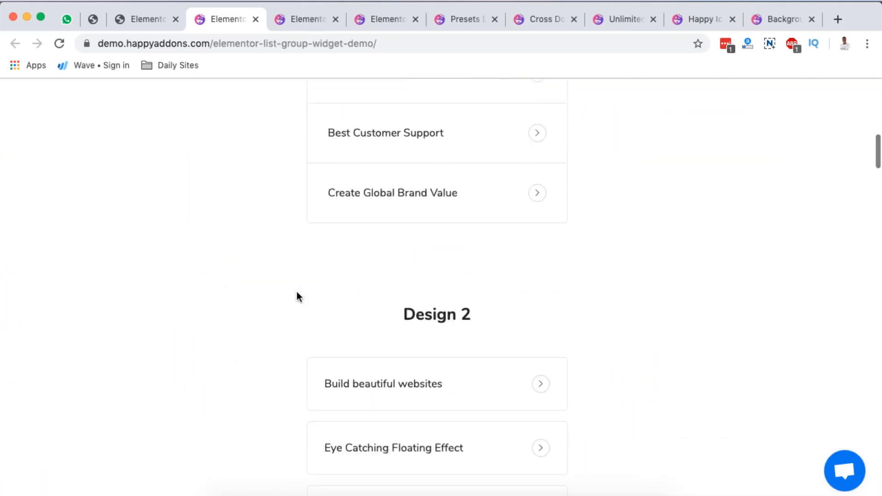
{"action": "scroll", "scroll_direction": "up", "scroll_amount": 3}
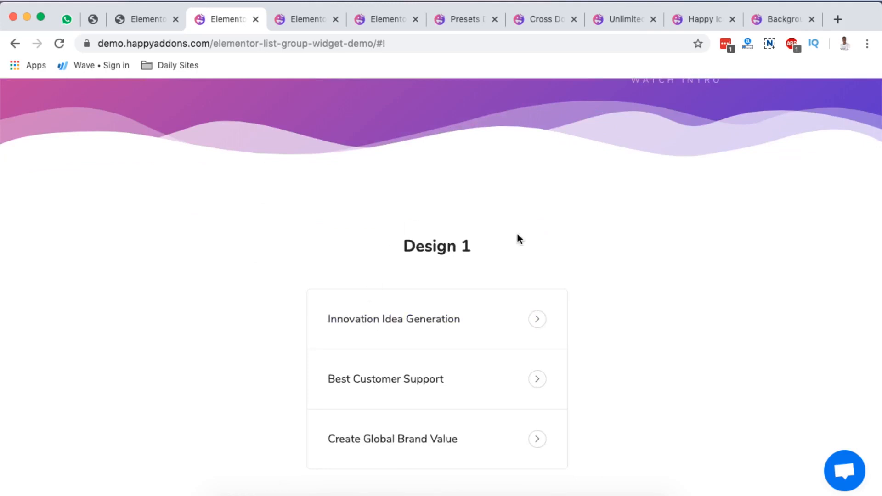
{"action": "scroll", "scroll_direction": "down", "scroll_amount": 3}
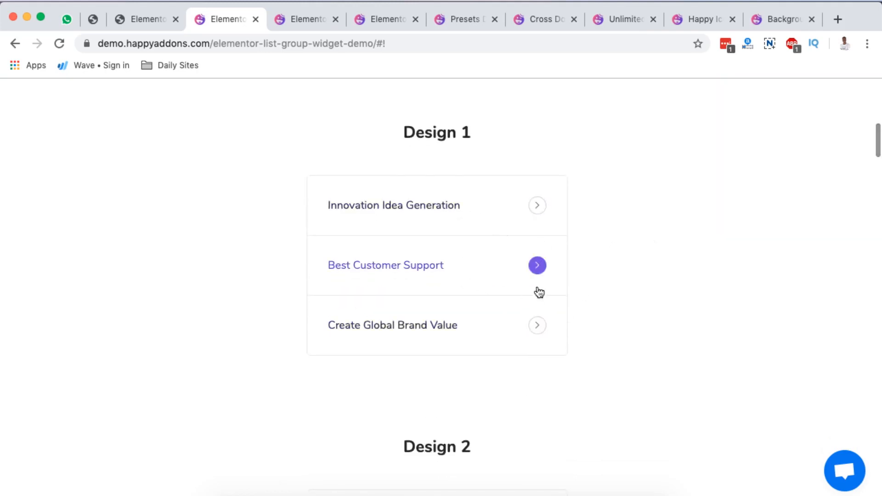
{"action": "scroll", "scroll_direction": "down", "scroll_amount": 3}
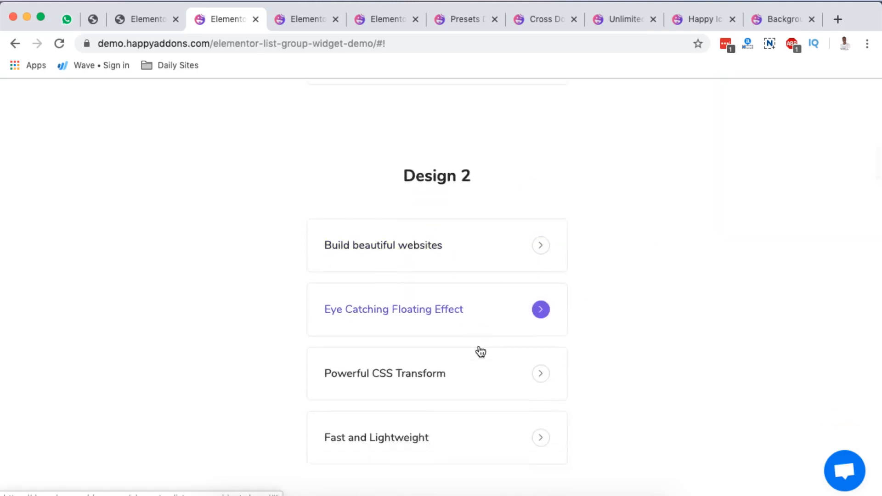
{"action": "scroll", "scroll_direction": "down", "scroll_amount": 3}
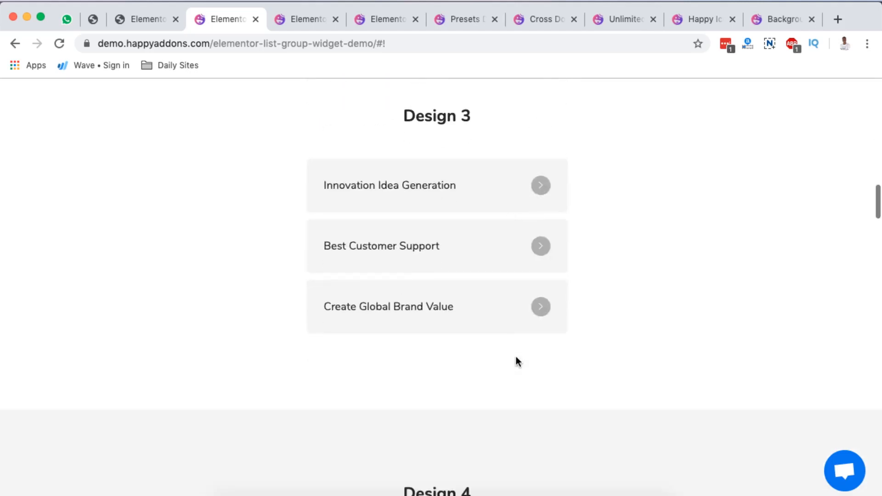
{"action": "scroll", "scroll_direction": "down", "scroll_amount": 3}
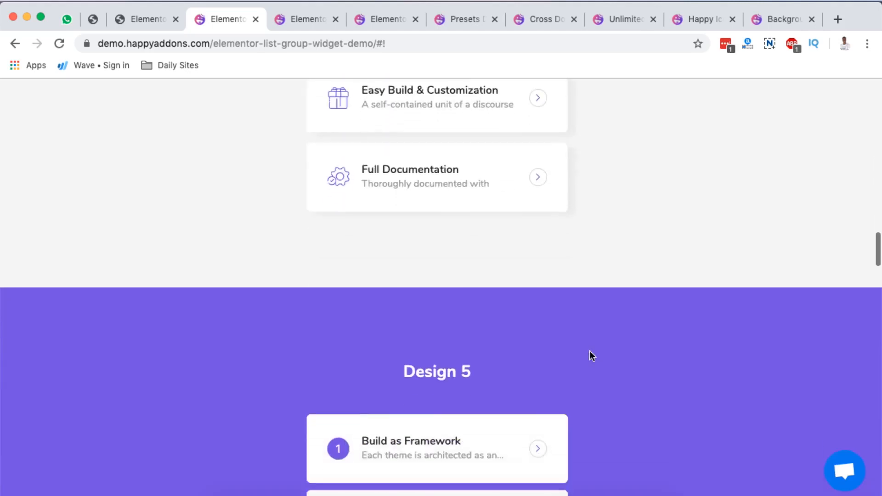
{"action": "scroll", "scroll_direction": "down", "scroll_amount": 3}
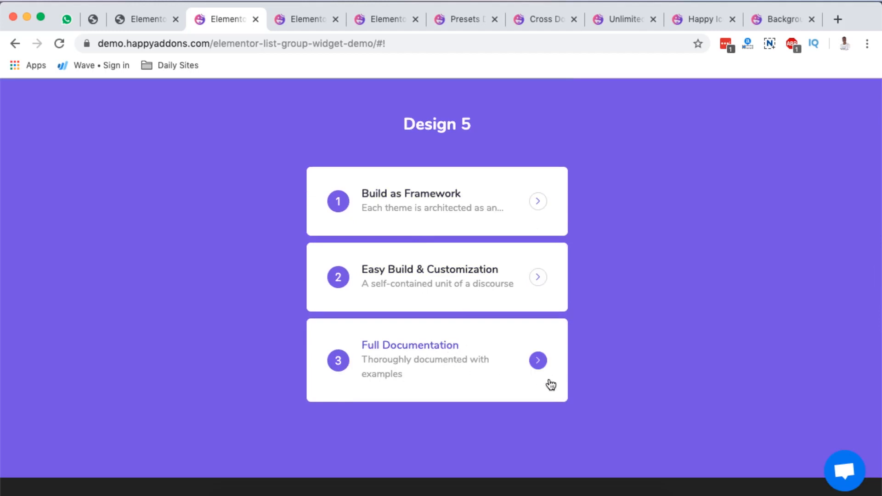
{"action": "mouse_move", "coordinate": [514, 238]}
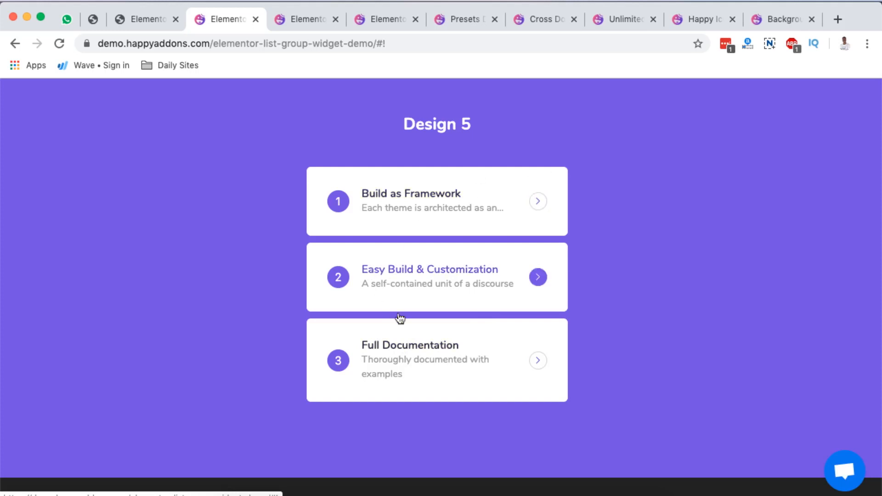
{"action": "scroll", "scroll_direction": "down", "scroll_amount": 3}
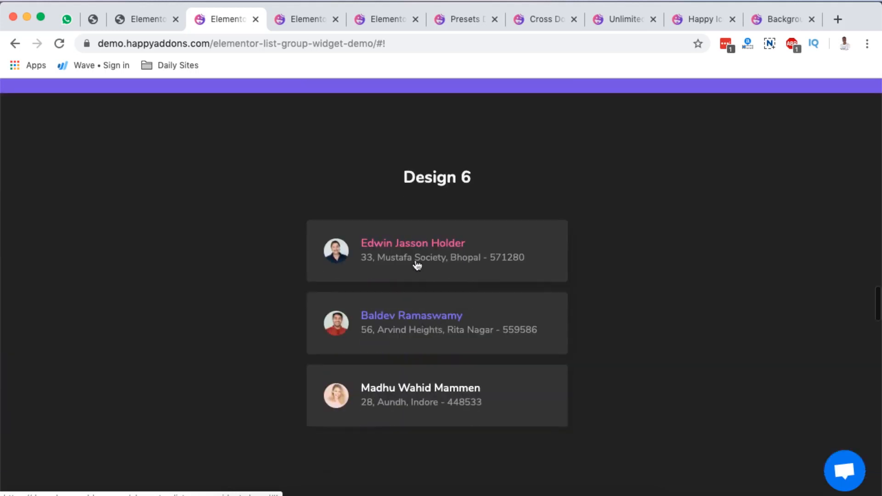
{"action": "scroll", "scroll_direction": "up", "scroll_amount": 3}
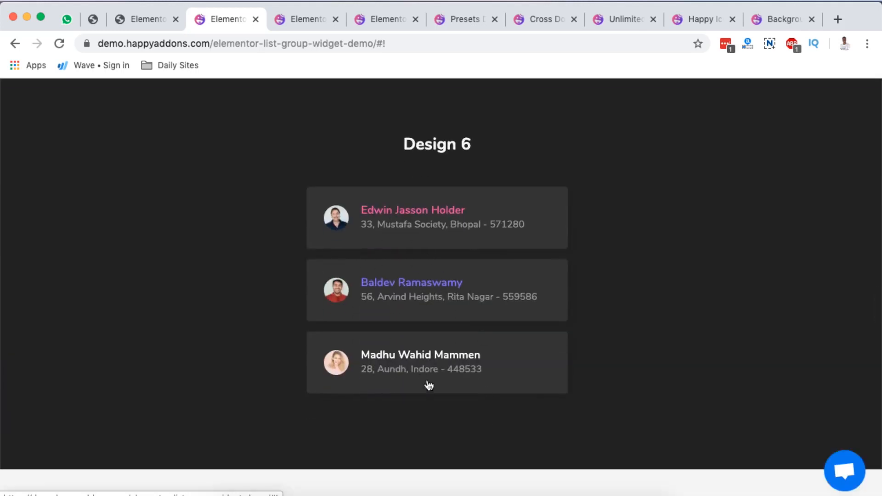
{"action": "scroll", "scroll_direction": "down", "scroll_amount": 3}
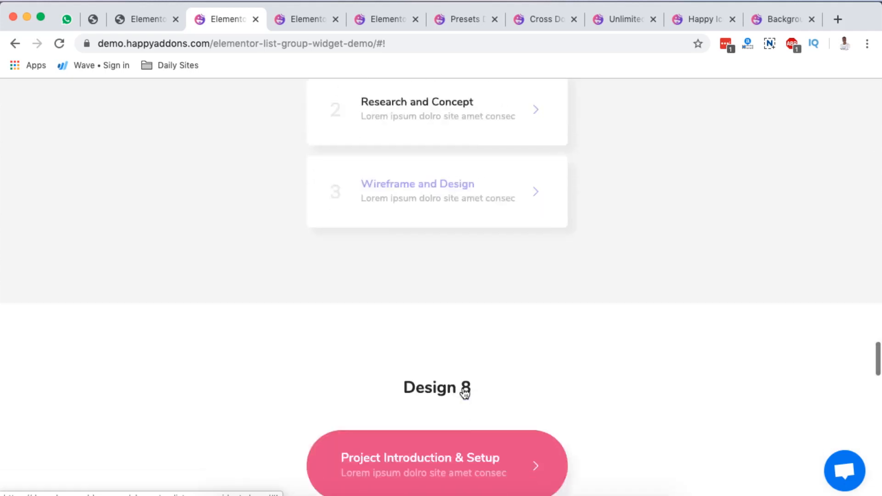
{"action": "scroll", "scroll_direction": "down", "scroll_amount": 3}
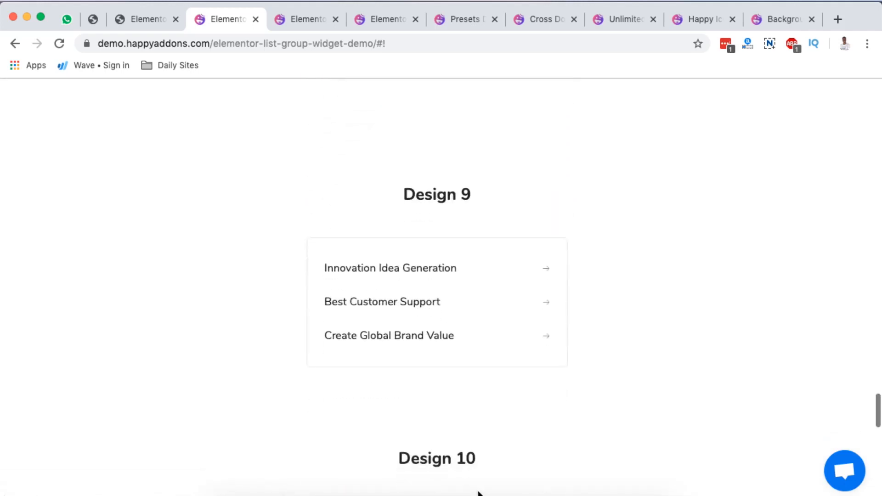
{"action": "scroll", "scroll_direction": "up", "scroll_amount": 3}
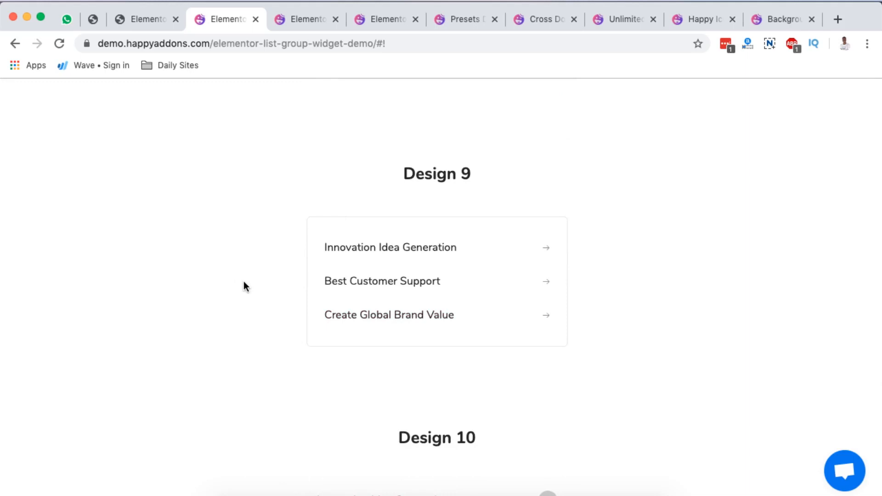
{"action": "scroll", "scroll_direction": "down", "scroll_amount": 3}
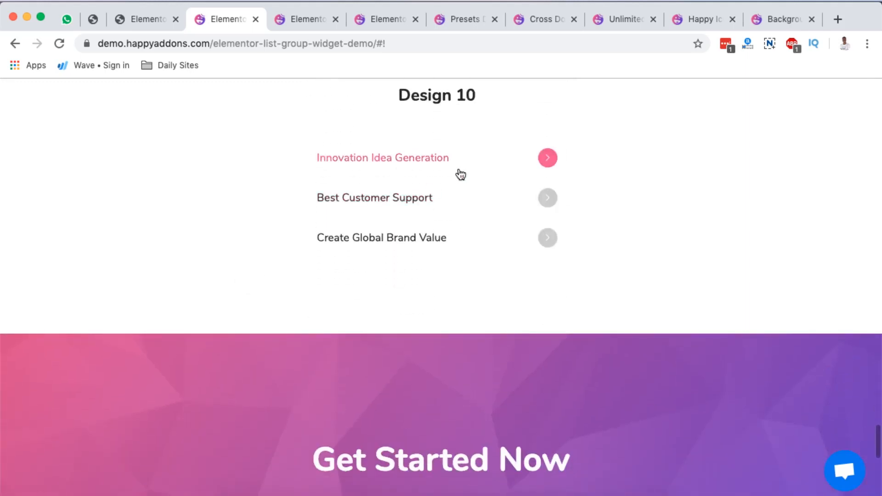
{"action": "scroll", "scroll_direction": "down", "scroll_amount": 3}
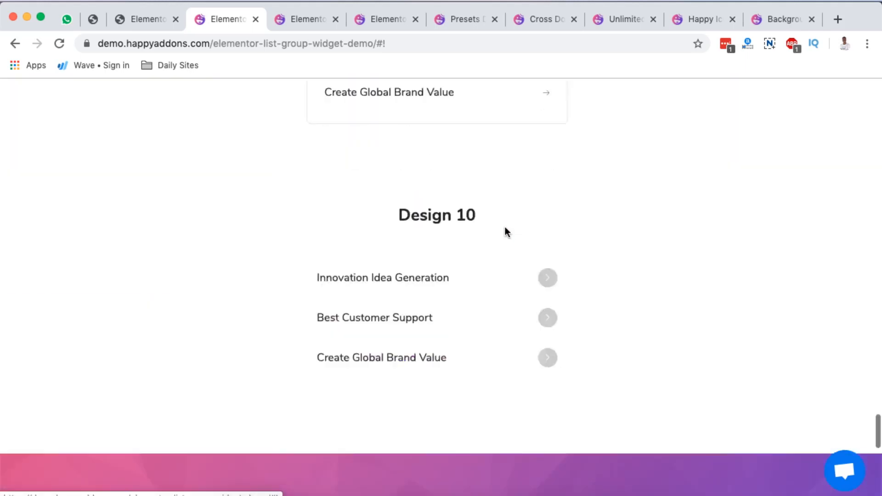
{"action": "scroll", "scroll_direction": "up", "scroll_amount": 3}
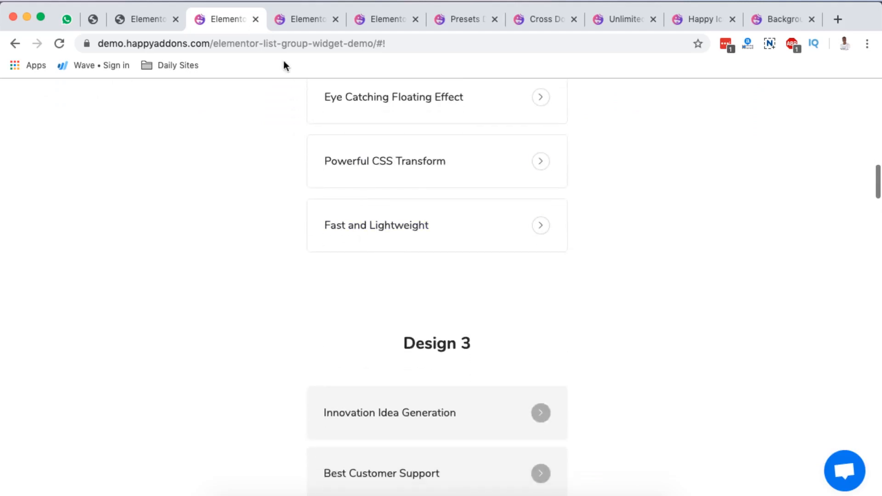
Switch to the Step Flow demo and scroll through its designs 1 to 7.
{"action": "left_click", "coordinate": [225, 19]}
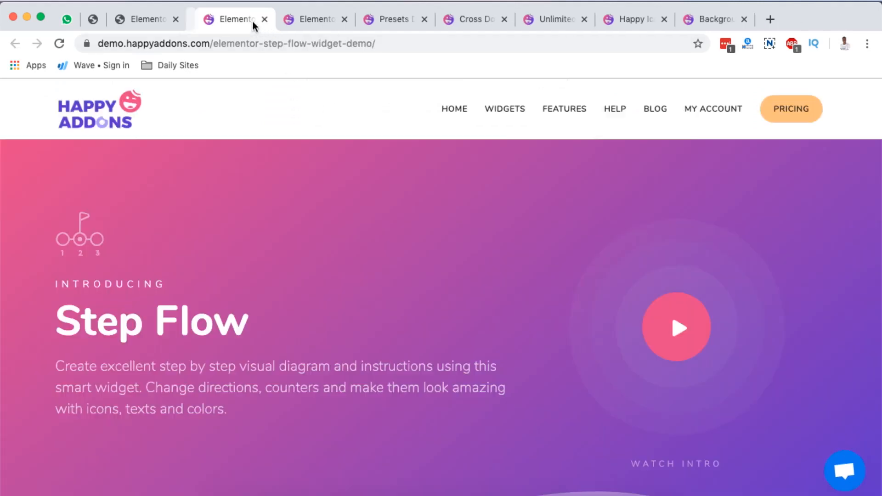
{"action": "scroll", "scroll_direction": "down", "scroll_amount": 3}
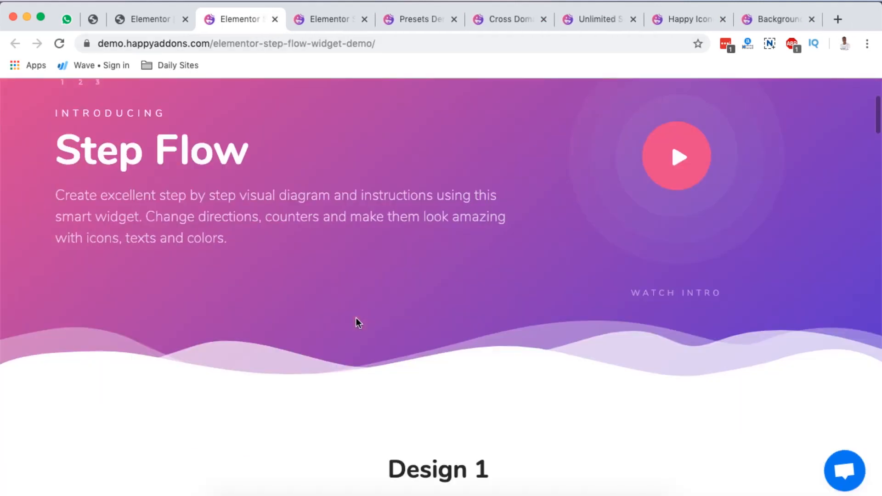
{"action": "mouse_move", "coordinate": [163, 213]}
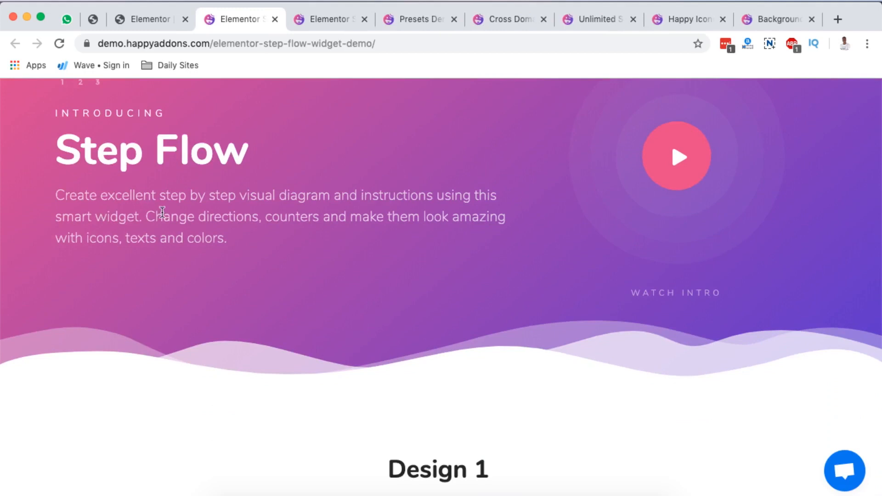
{"action": "mouse_move", "coordinate": [329, 196]}
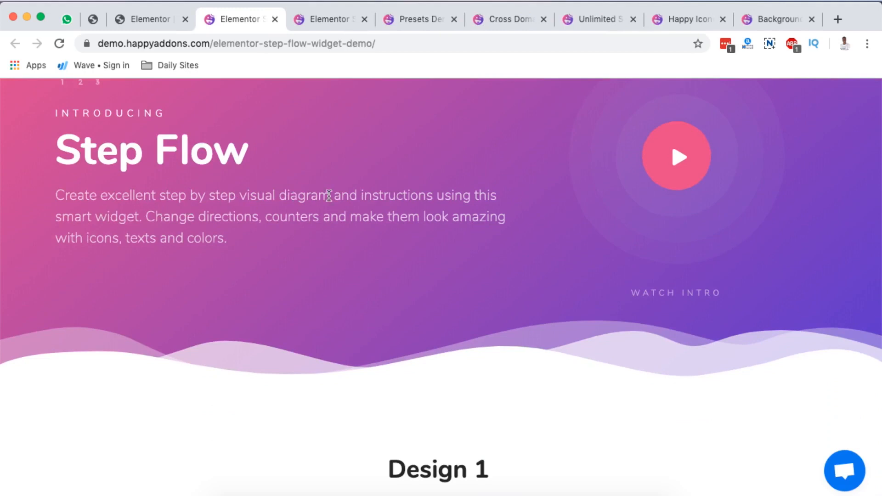
{"action": "mouse_move", "coordinate": [427, 187]}
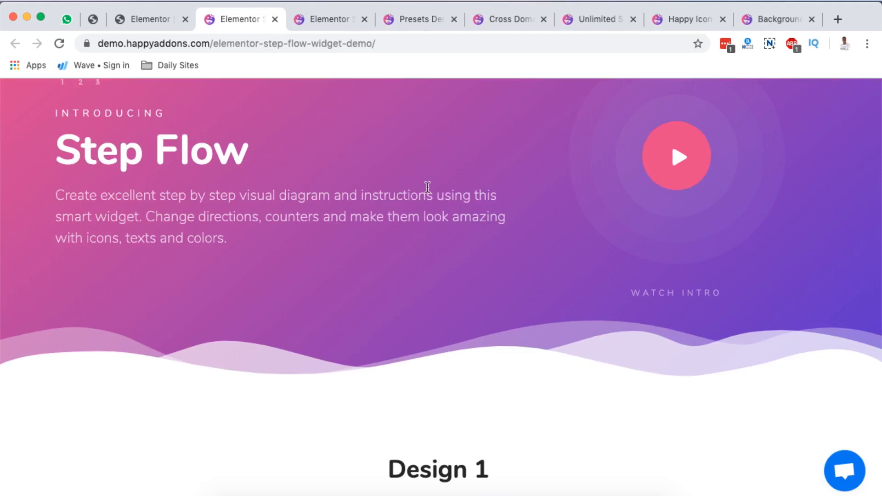
{"action": "mouse_move", "coordinate": [291, 236]}
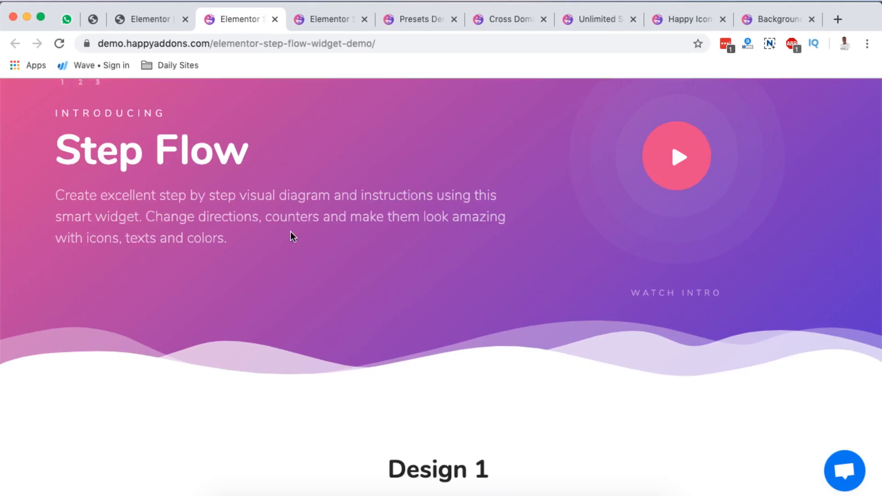
{"action": "mouse_move", "coordinate": [439, 218]}
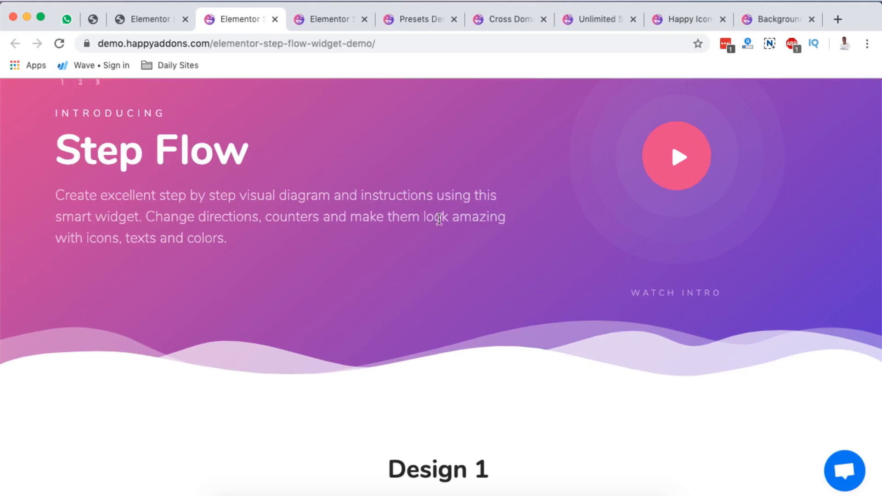
{"action": "mouse_move", "coordinate": [376, 253]}
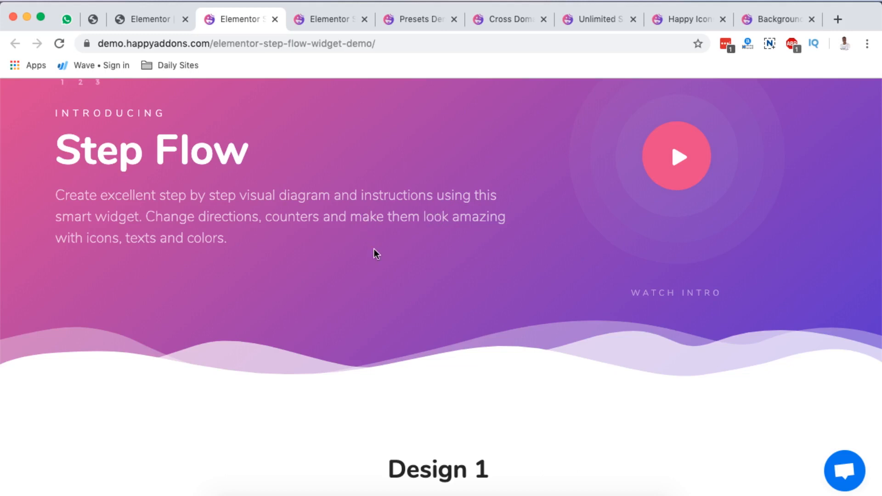
{"action": "scroll", "scroll_direction": "down", "scroll_amount": 3}
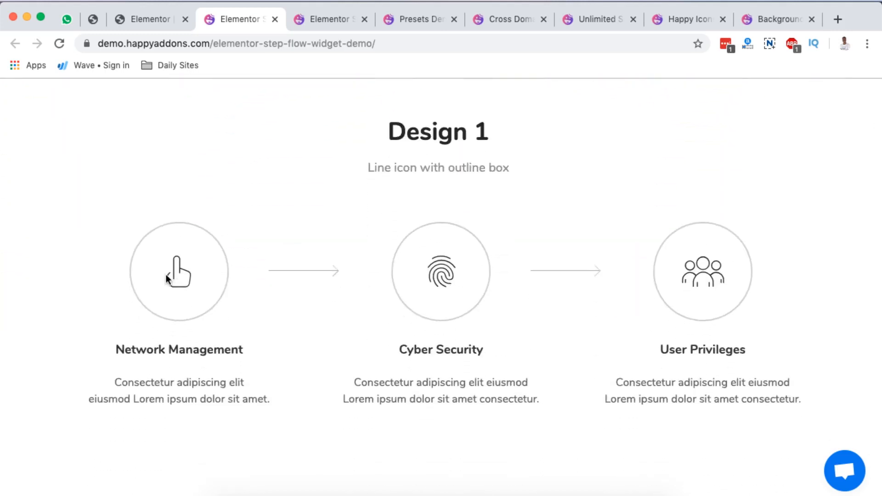
{"action": "mouse_move", "coordinate": [614, 311]}
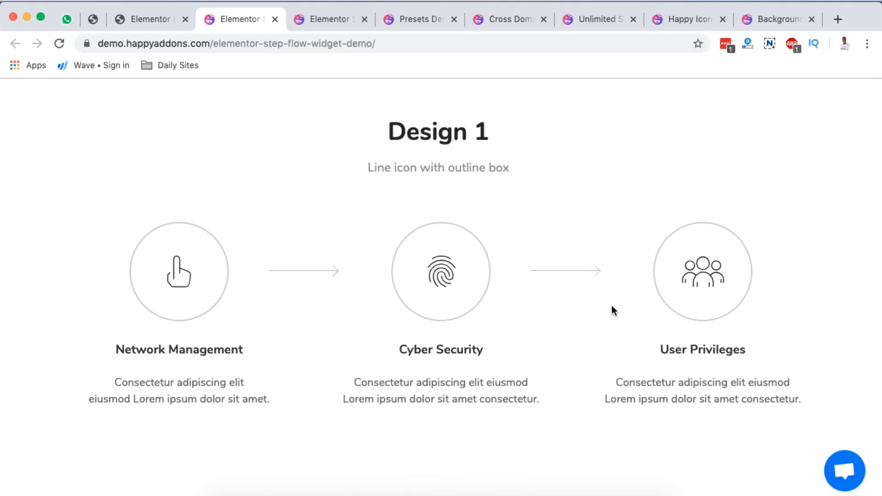
{"action": "scroll", "scroll_direction": "down", "scroll_amount": 3}
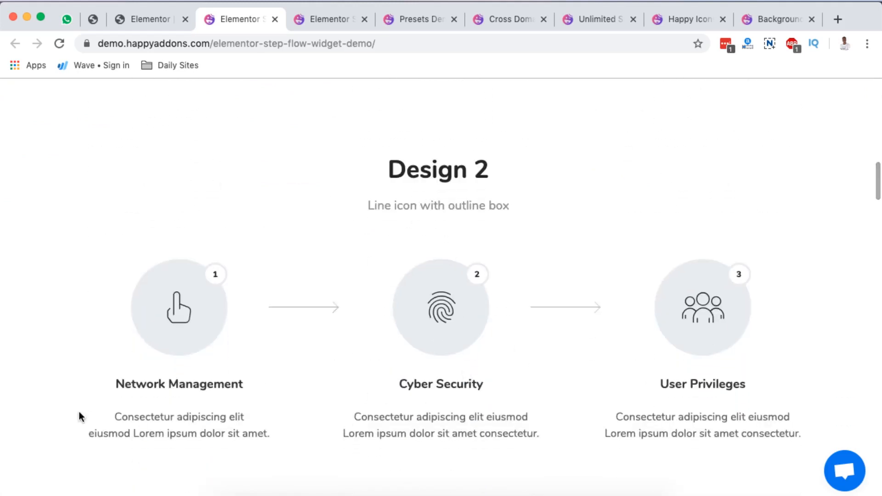
{"action": "scroll", "scroll_direction": "down", "scroll_amount": 3}
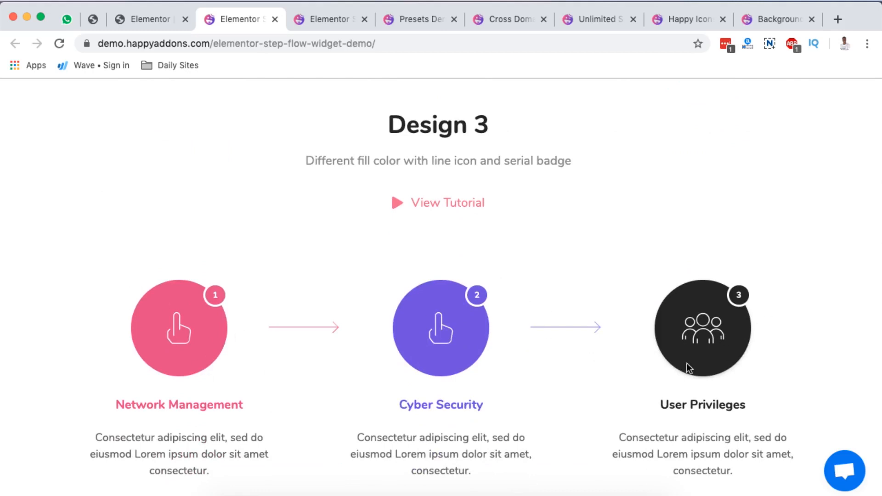
{"action": "scroll", "scroll_direction": "down", "scroll_amount": 3}
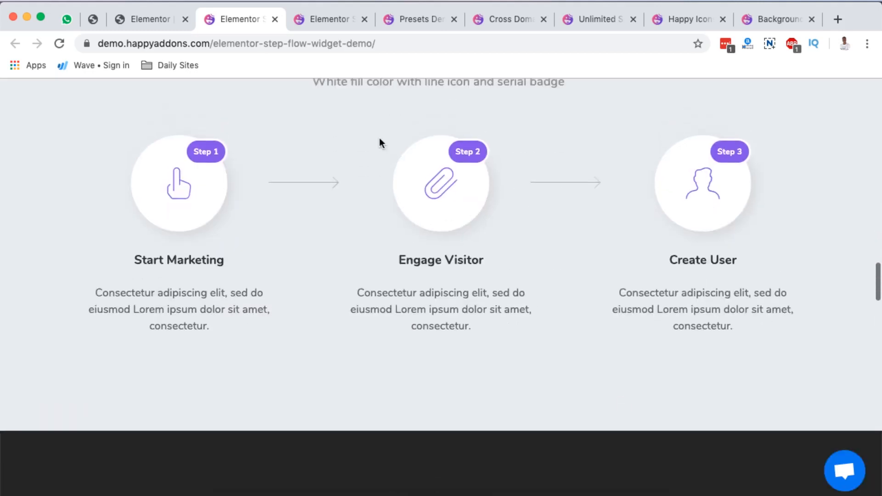
{"action": "mouse_move", "coordinate": [358, 161]}
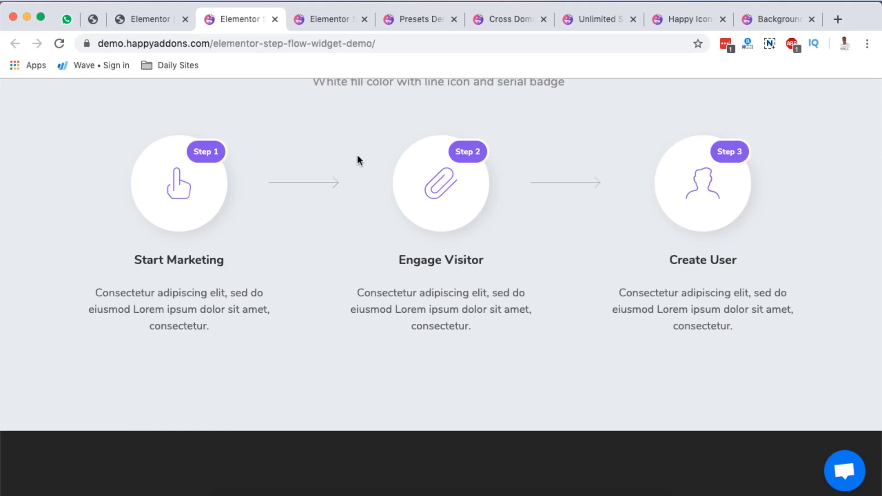
{"action": "scroll", "scroll_direction": "down", "scroll_amount": 3}
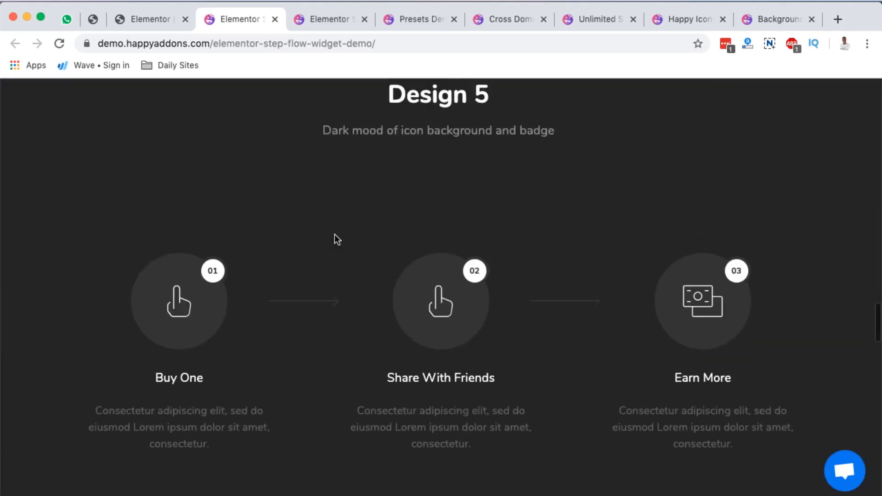
{"action": "scroll", "scroll_direction": "down", "scroll_amount": 3}
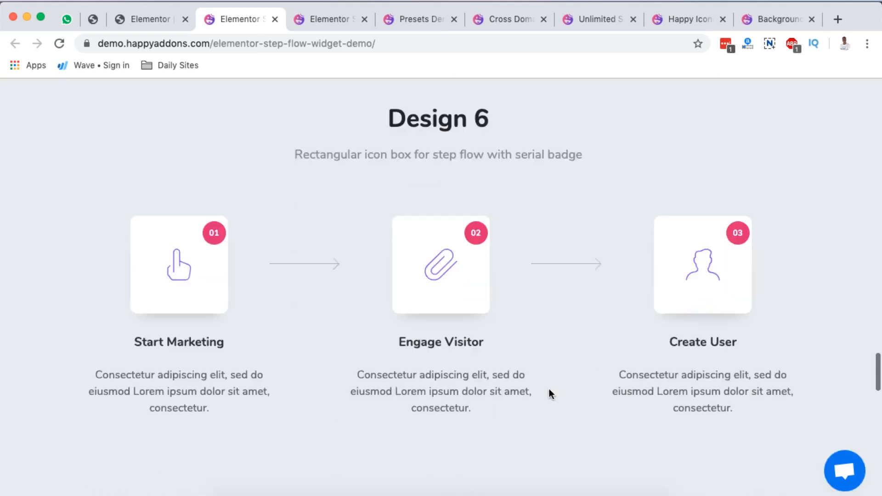
{"action": "scroll", "scroll_direction": "down", "scroll_amount": 3}
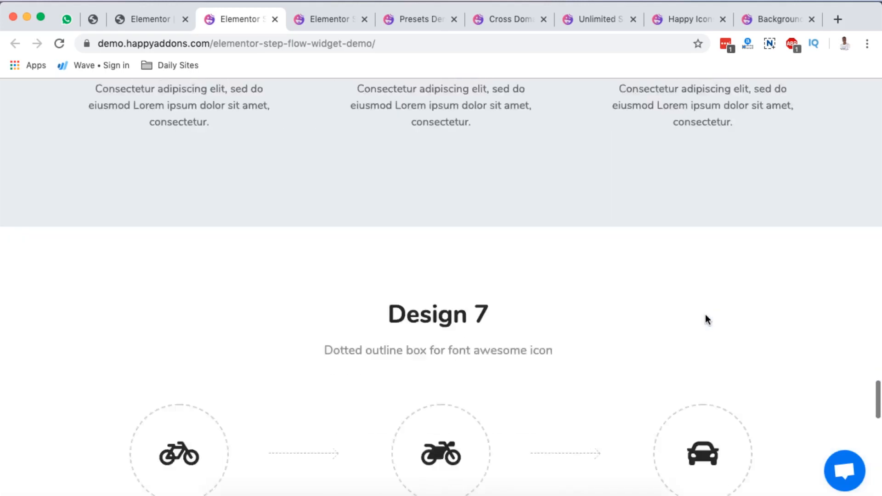
{"action": "scroll", "scroll_direction": "down", "scroll_amount": 3}
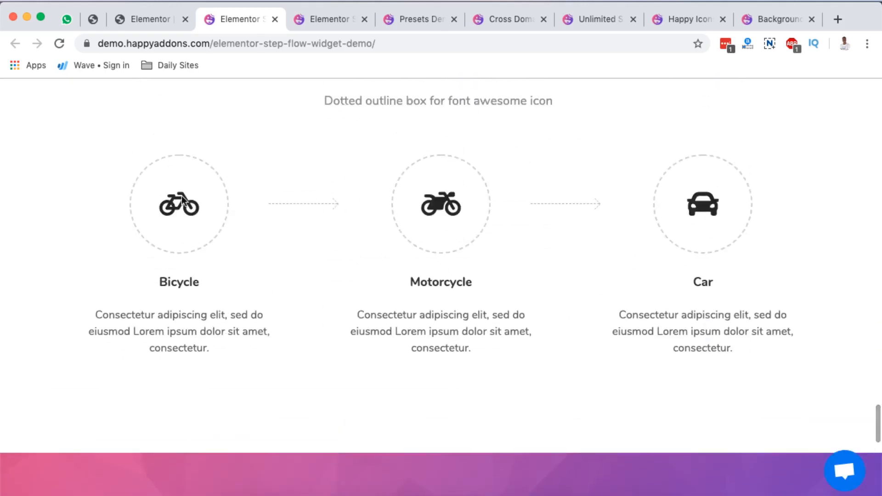
{"action": "scroll", "scroll_direction": "up", "scroll_amount": 3}
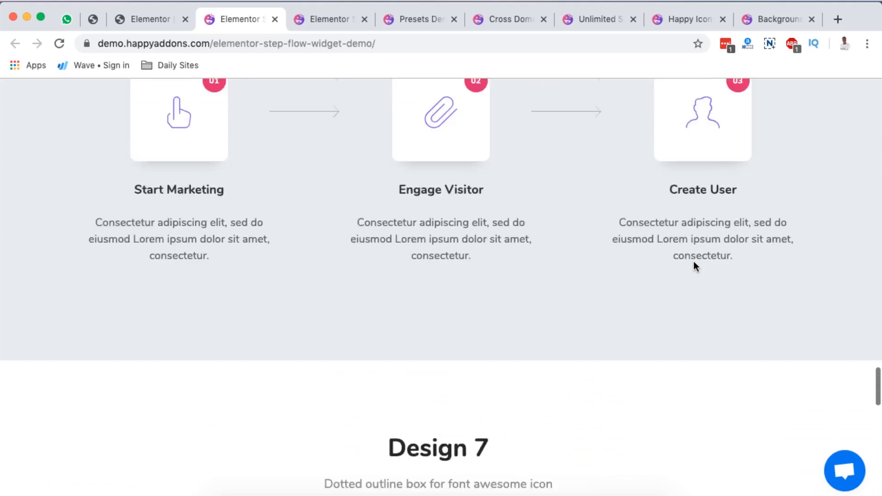
{"action": "scroll", "scroll_direction": "up", "scroll_amount": 3}
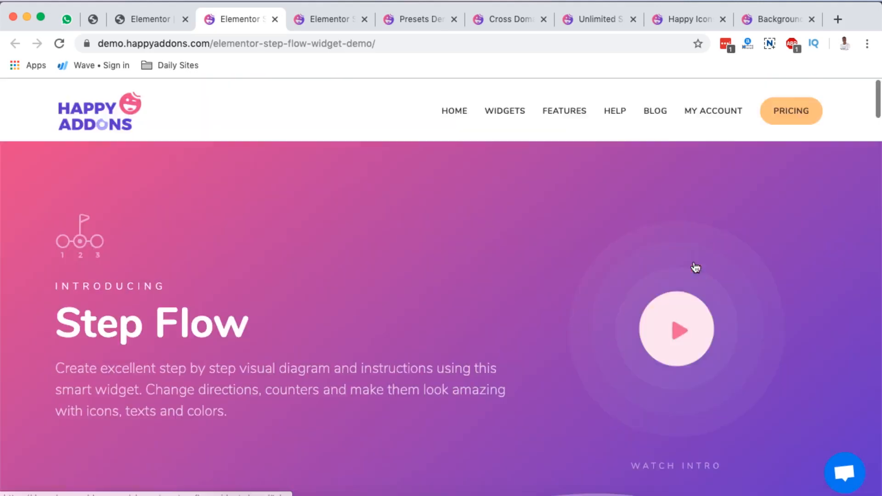
{"action": "scroll", "scroll_direction": "down", "scroll_amount": 3}
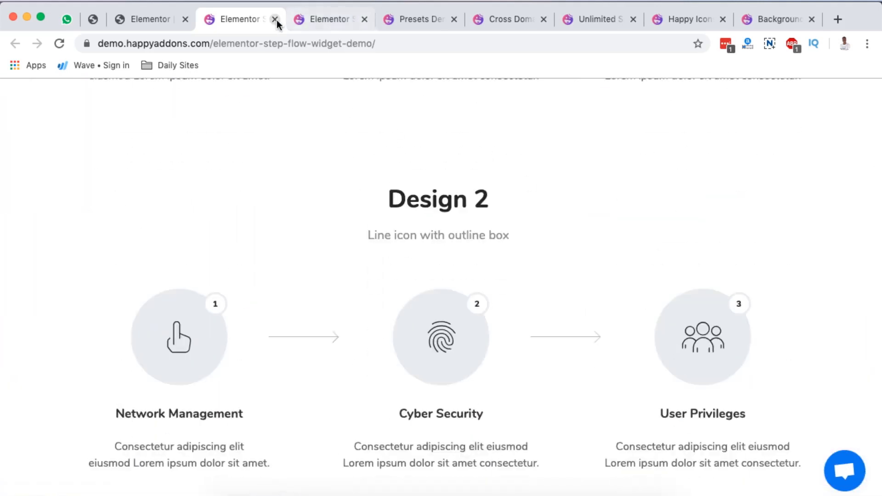
{"action": "scroll", "scroll_direction": "up", "scroll_amount": 3}
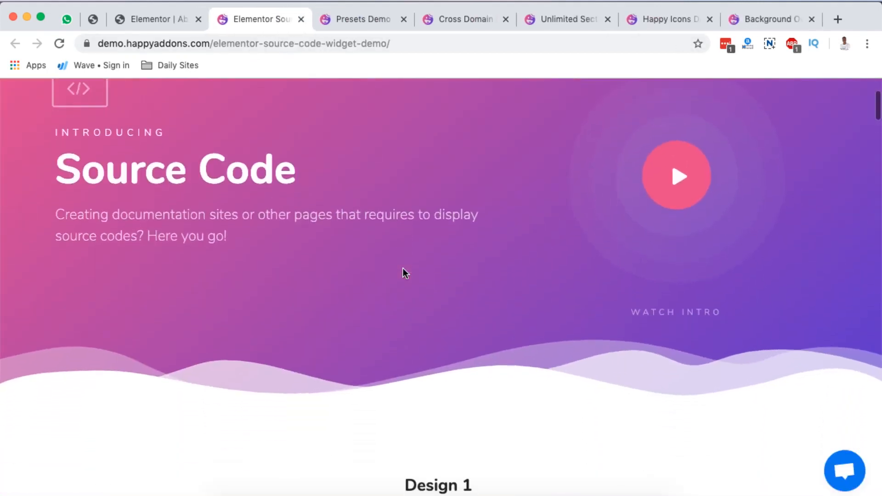
{"action": "mouse_move", "coordinate": [120, 197]}
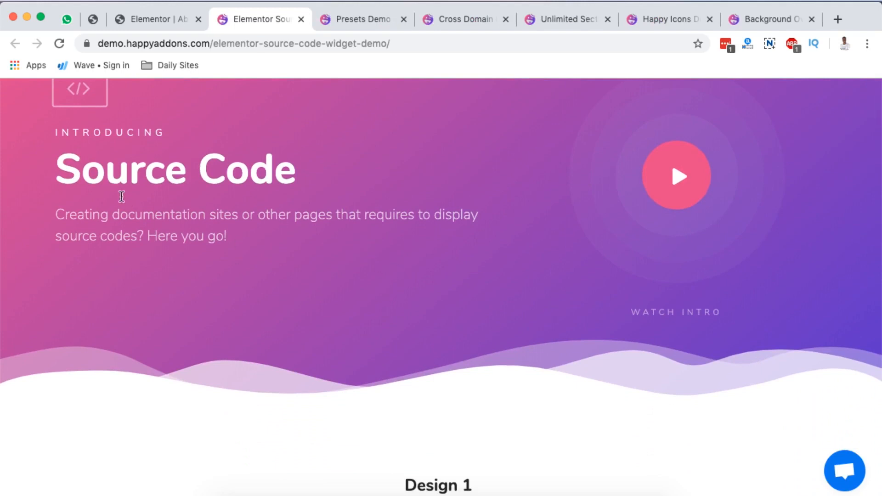
{"action": "mouse_move", "coordinate": [242, 221]}
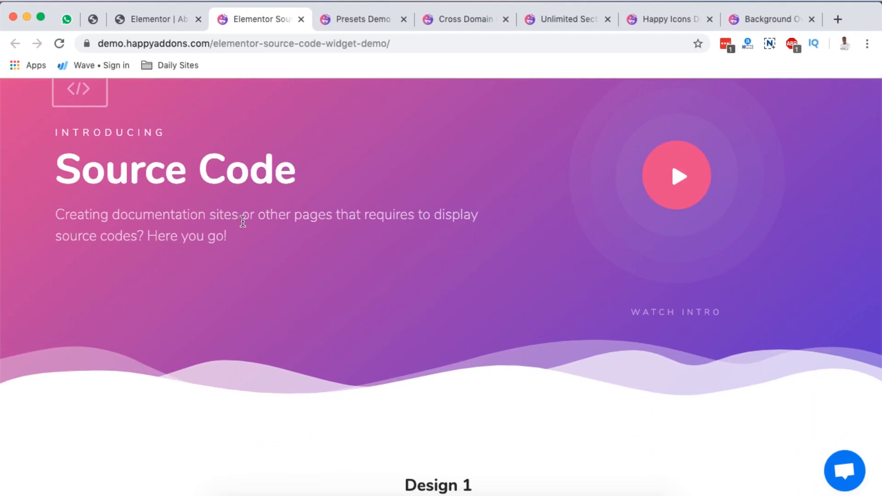
{"action": "mouse_move", "coordinate": [195, 257]}
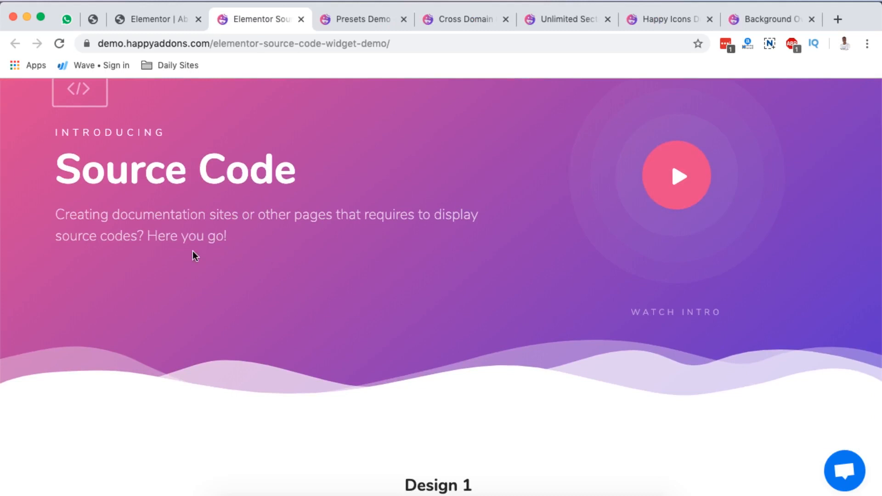
Scroll the Source Code demo's CSS, HTML, JavaScript, PHP and Ruby examples, then close the page.
{"action": "scroll", "scroll_direction": "down", "scroll_amount": 3}
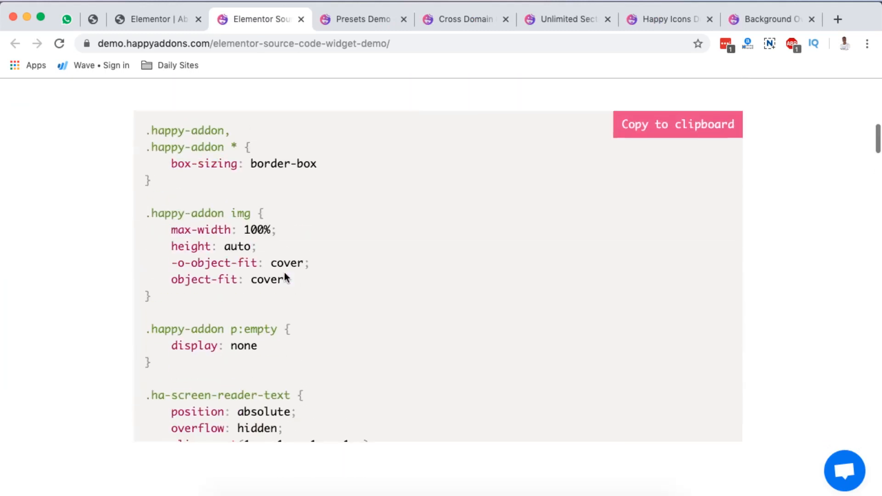
{"action": "scroll", "scroll_direction": "up", "scroll_amount": 3}
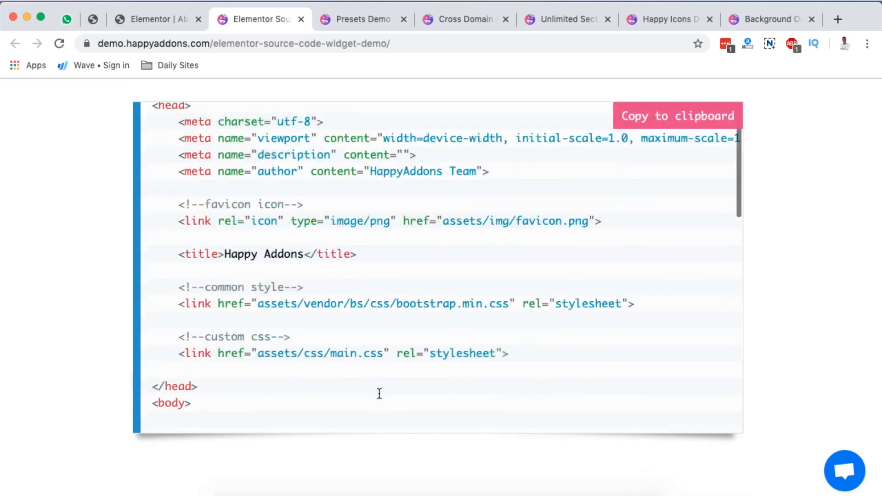
{"action": "scroll", "scroll_direction": "down", "scroll_amount": 3}
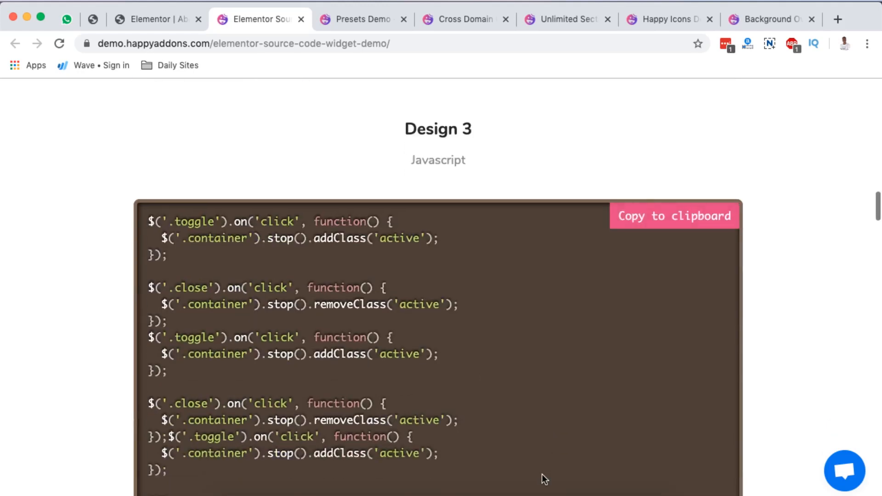
{"action": "scroll", "scroll_direction": "down", "scroll_amount": 3}
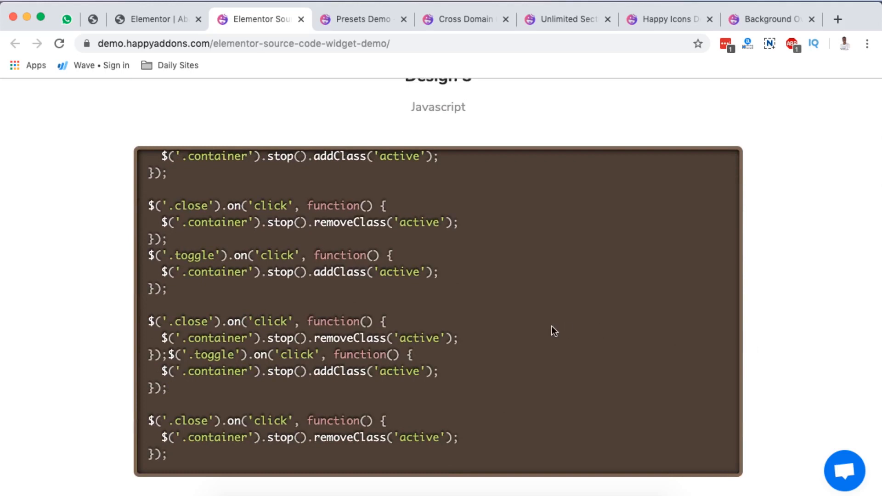
{"action": "scroll", "scroll_direction": "down", "scroll_amount": 3}
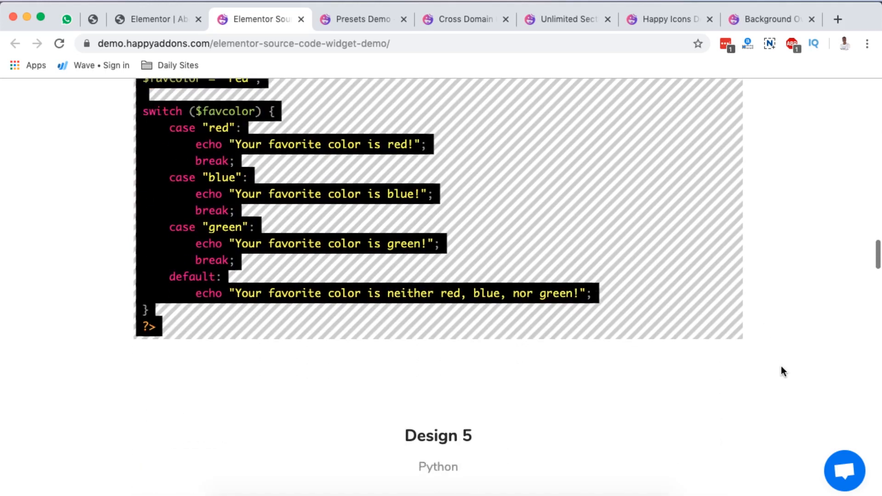
{"action": "scroll", "scroll_direction": "down", "scroll_amount": 3}
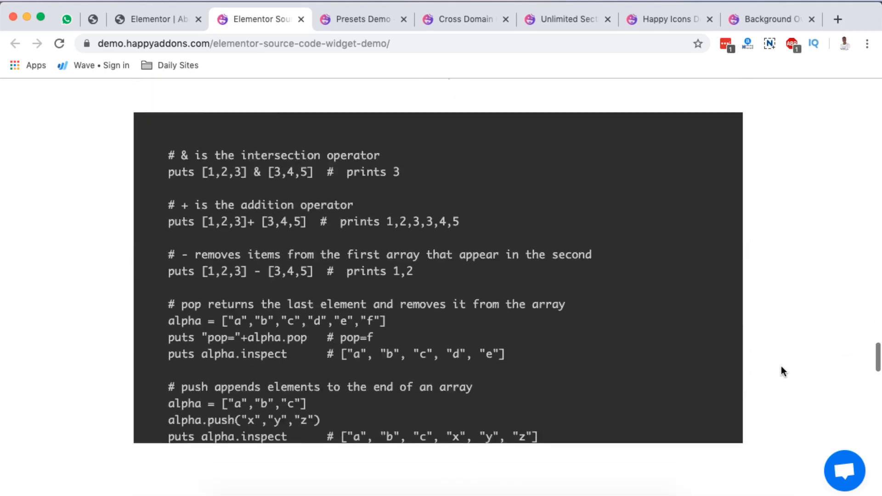
{"action": "scroll", "scroll_direction": "up", "scroll_amount": 3}
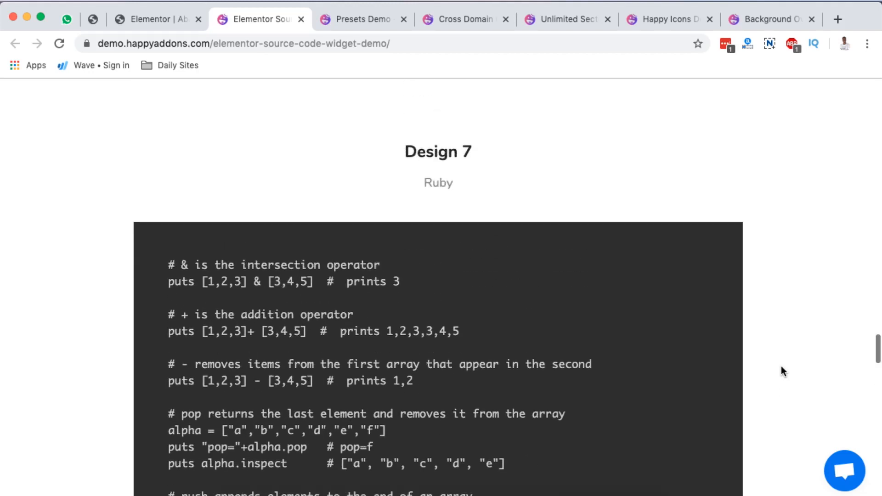
{"action": "left_click", "coordinate": [360, 19]}
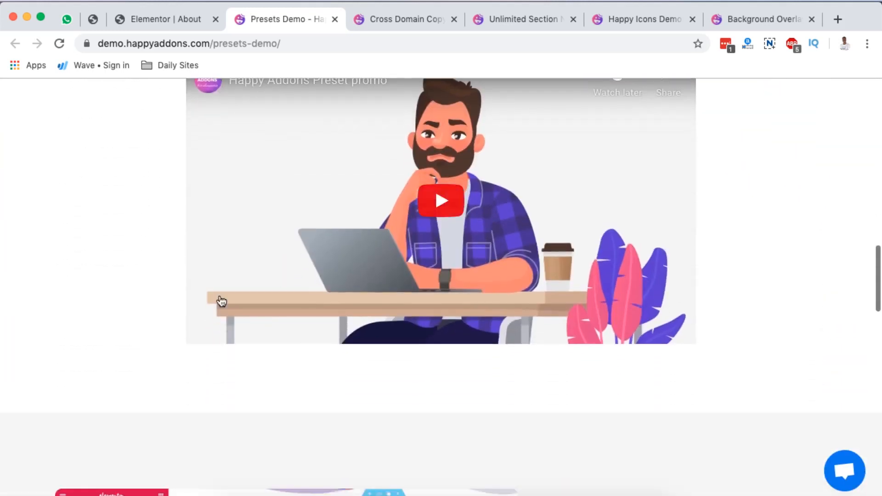
{"action": "scroll", "scroll_direction": "down", "scroll_amount": 3}
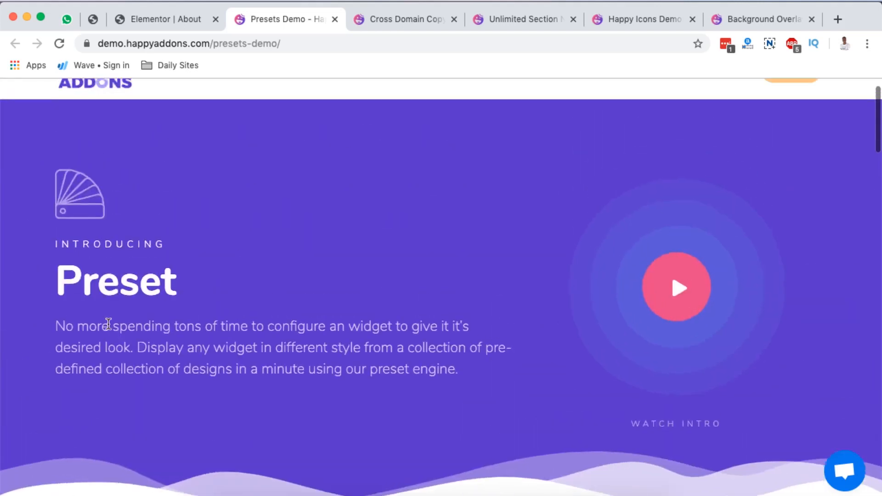
{"action": "scroll", "scroll_direction": "down", "scroll_amount": 3}
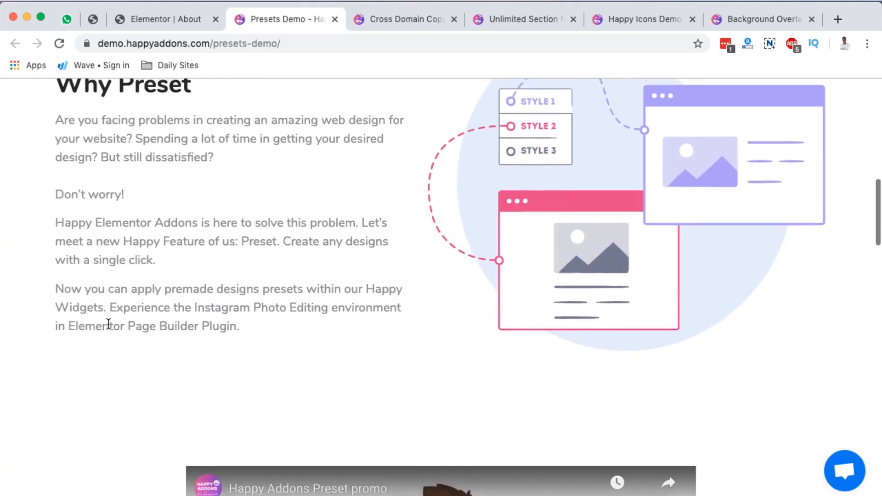
{"action": "scroll", "scroll_direction": "down", "scroll_amount": 3}
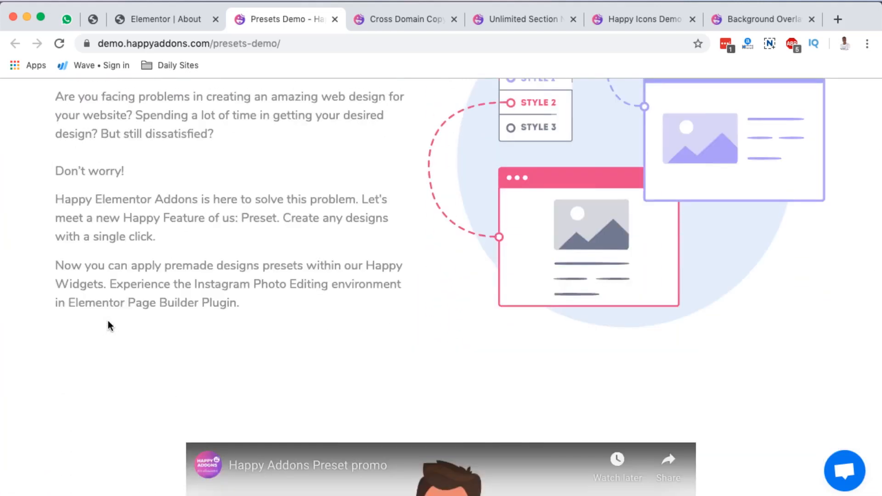
{"action": "scroll", "scroll_direction": "down", "scroll_amount": 3}
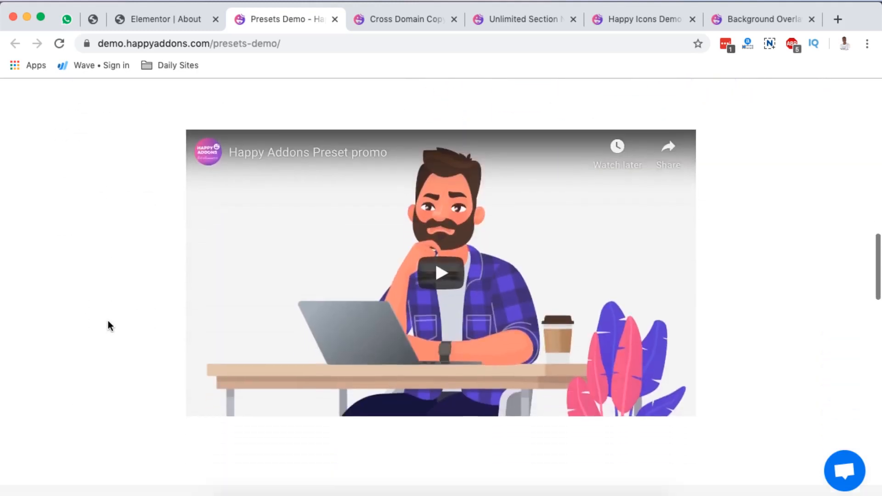
{"action": "scroll", "scroll_direction": "down", "scroll_amount": 3}
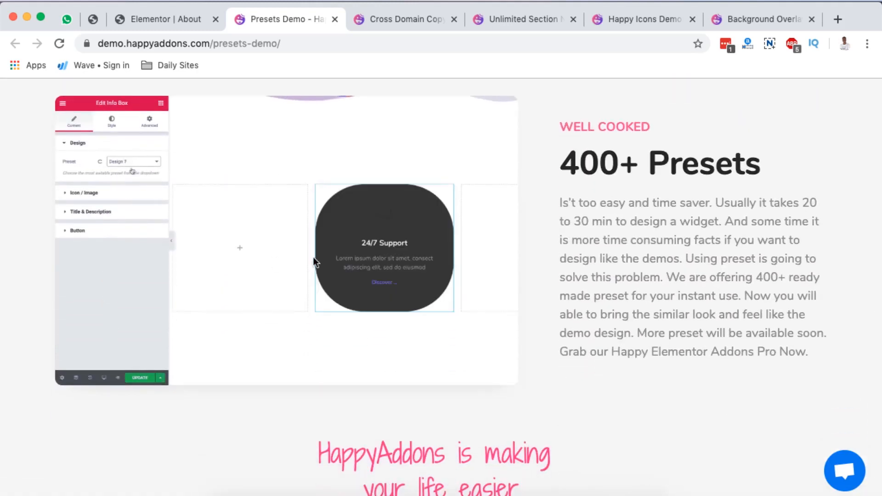
{"action": "left_click", "coordinate": [133, 161]}
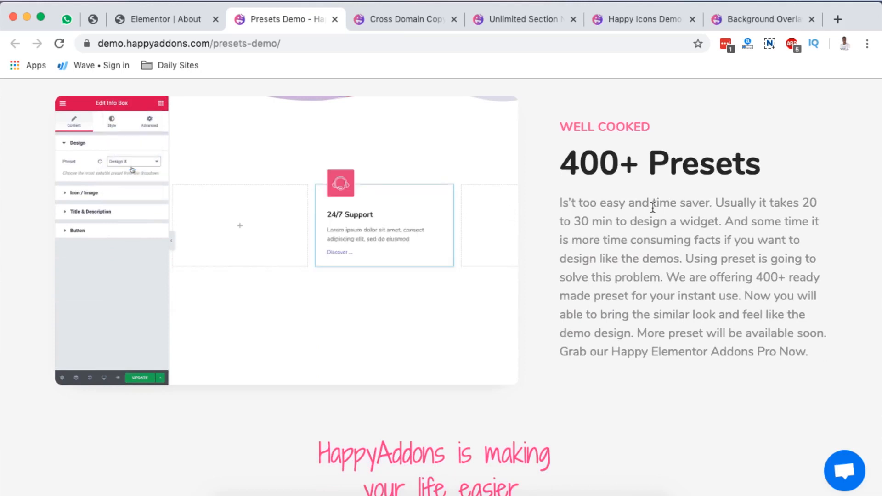
{"action": "left_click", "coordinate": [134, 161]}
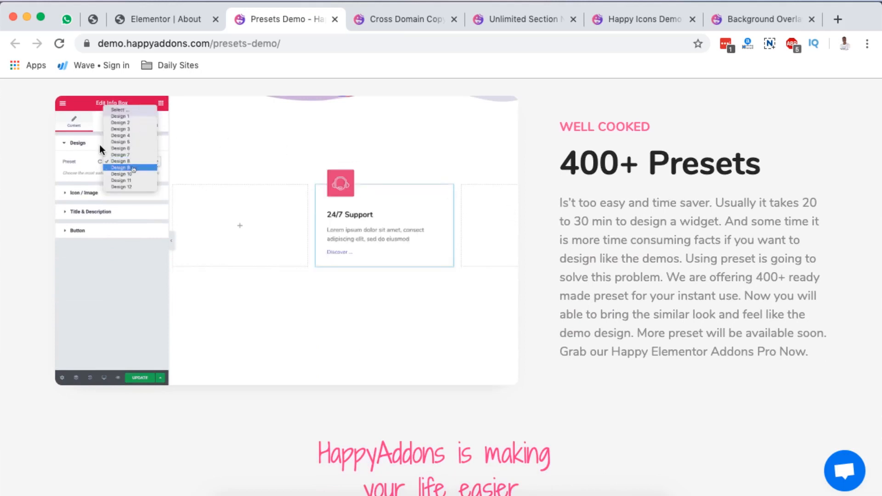
{"action": "left_click", "coordinate": [121, 168]}
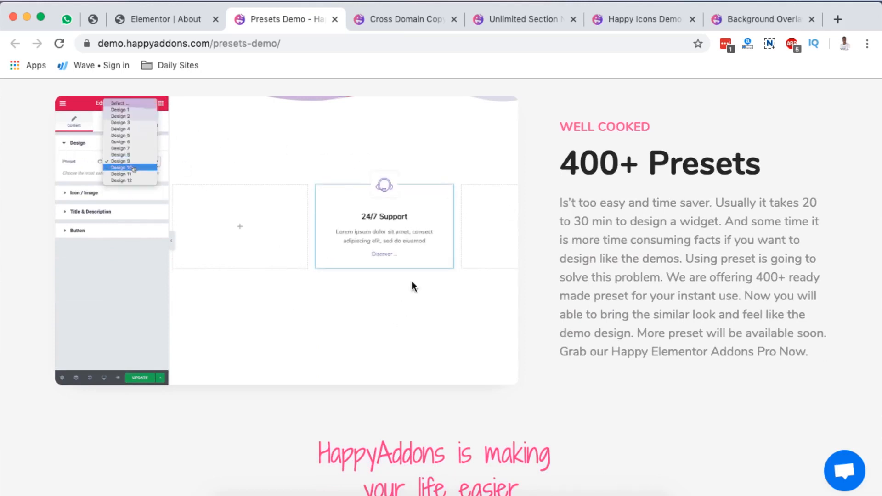
{"action": "left_click", "coordinate": [121, 167]}
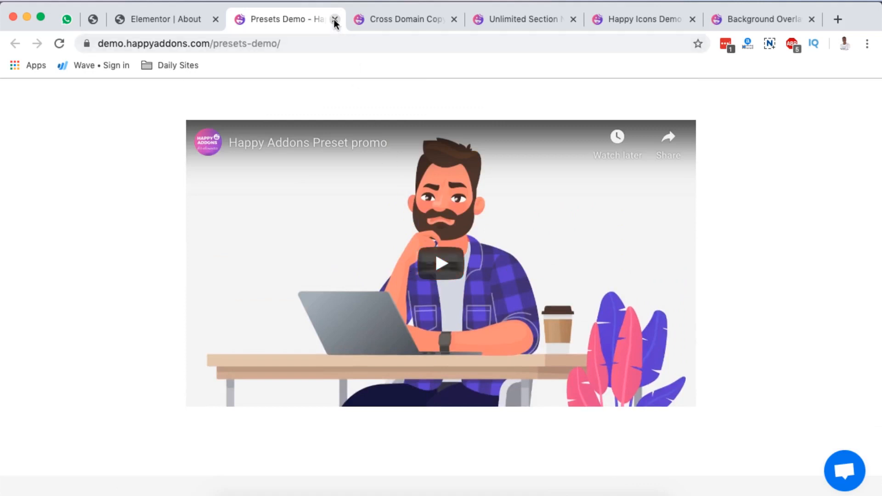
Close the Presets demo tab and scroll through the Cross Domain Copy Paste demo, trying its right-click menu.
{"action": "left_click", "coordinate": [336, 20]}
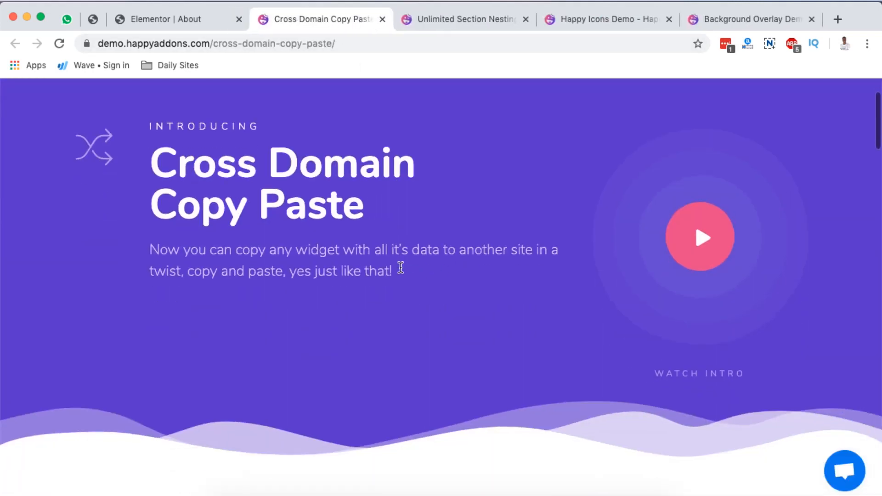
{"action": "mouse_move", "coordinate": [358, 220]}
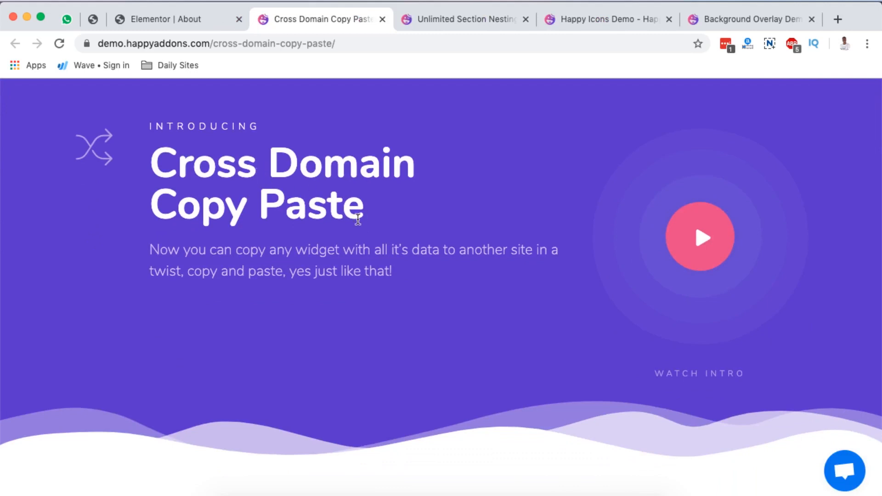
{"action": "scroll", "scroll_direction": "down", "scroll_amount": 3}
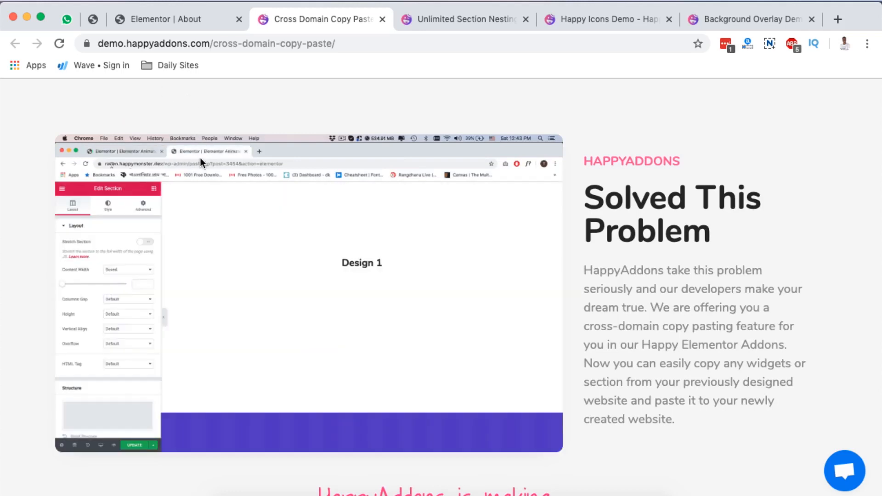
{"action": "left_click", "coordinate": [361, 263]}
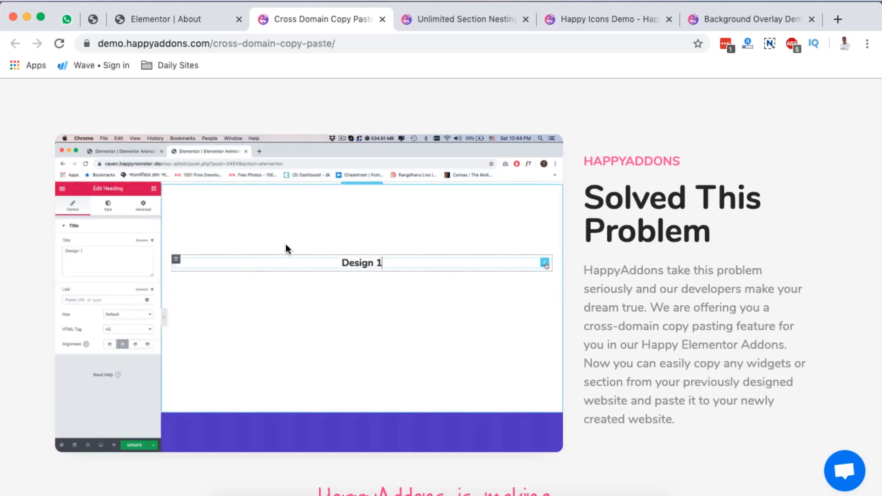
{"action": "right_click", "coordinate": [362, 263]}
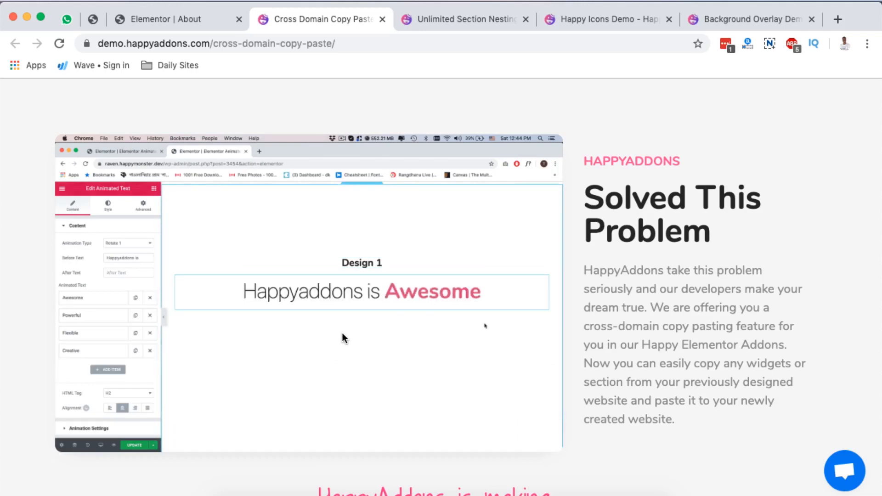
{"action": "scroll", "scroll_direction": "down", "scroll_amount": 3}
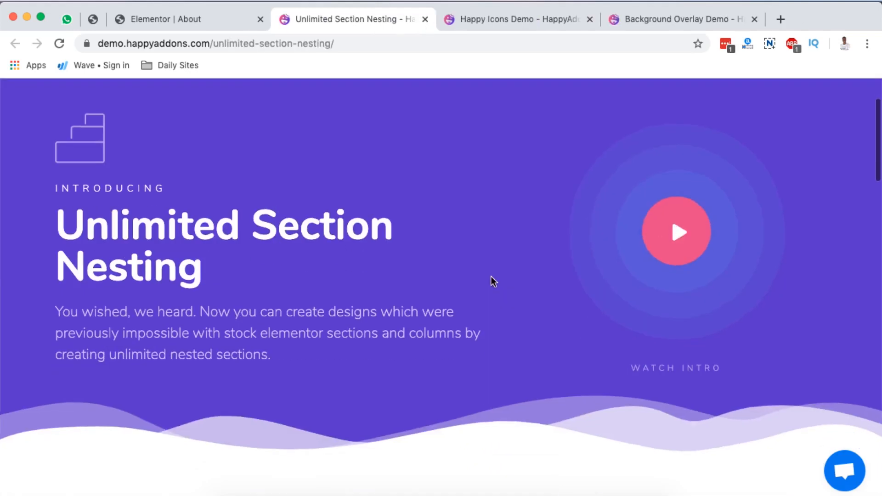
Scroll through the Unlimited Section Nesting demo page and try its nested-section right-click menu.
{"action": "scroll", "scroll_direction": "down", "scroll_amount": 3}
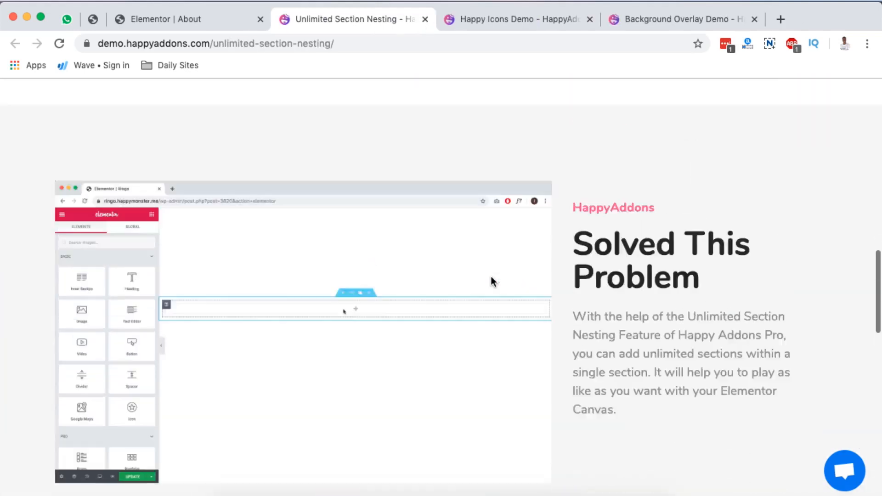
{"action": "scroll", "scroll_direction": "up", "scroll_amount": 3}
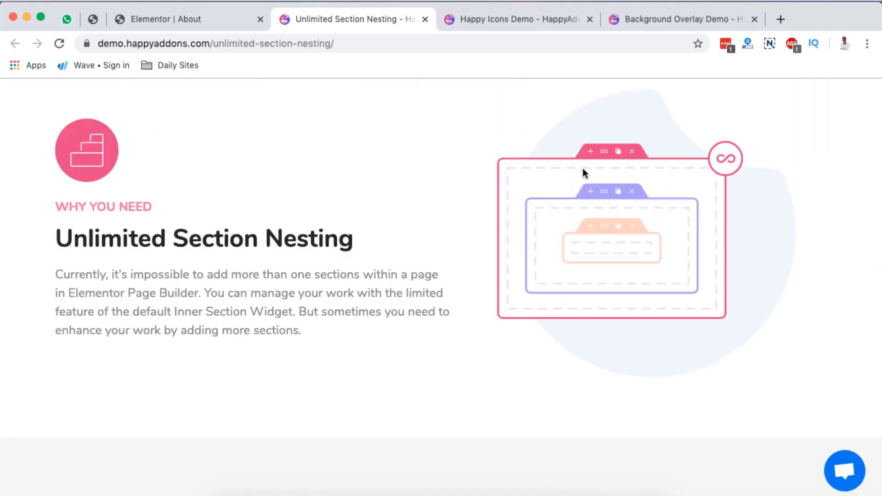
{"action": "mouse_move", "coordinate": [634, 185]}
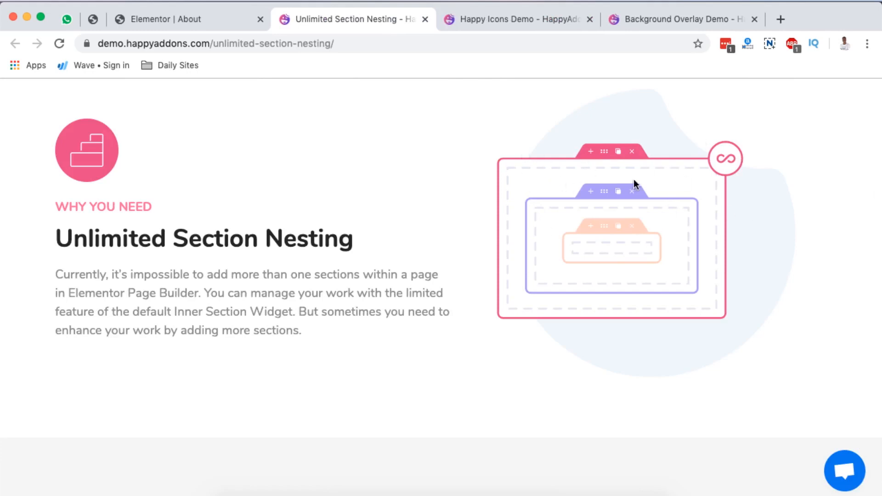
{"action": "scroll", "scroll_direction": "down", "scroll_amount": 3}
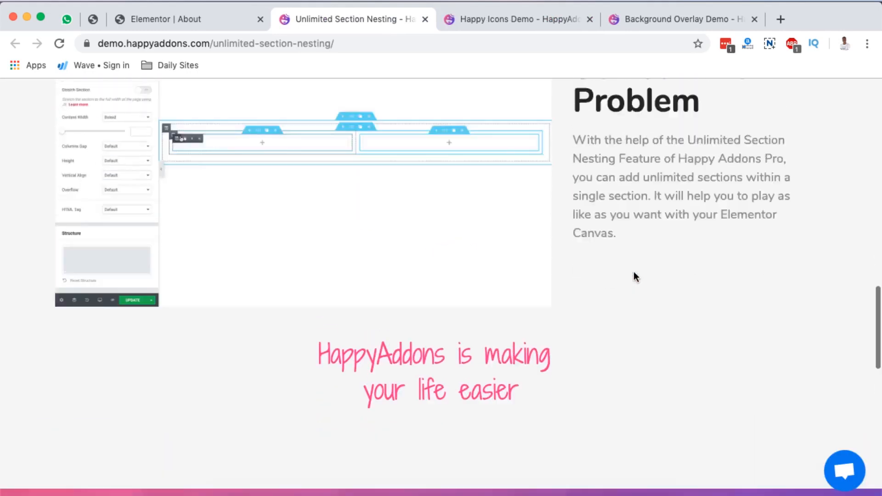
{"action": "scroll", "scroll_direction": "down", "scroll_amount": 3}
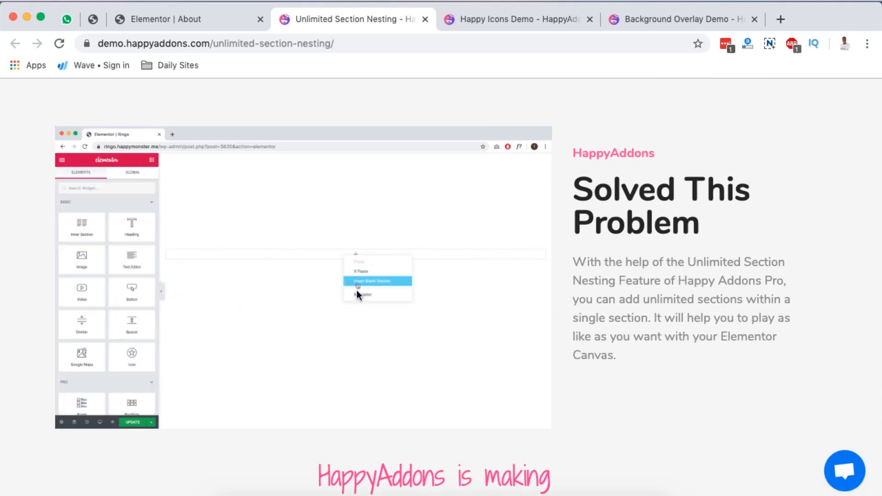
{"action": "left_click", "coordinate": [376, 281]}
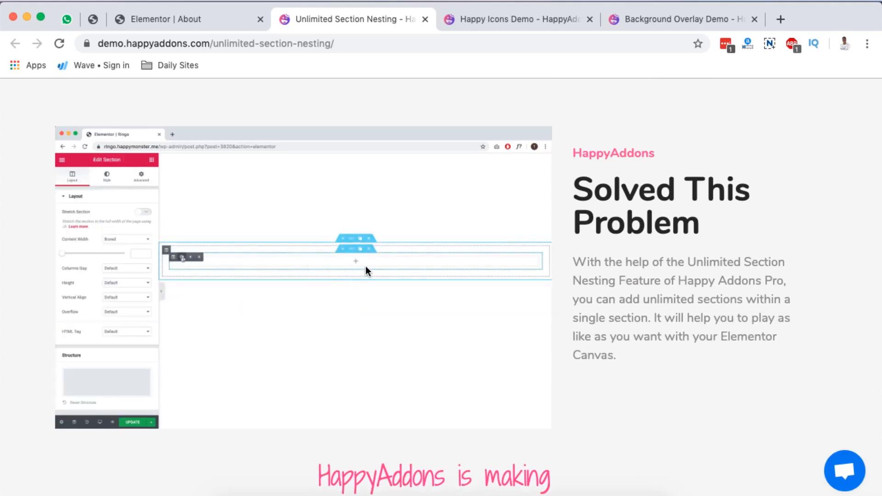
{"action": "right_click", "coordinate": [357, 249]}
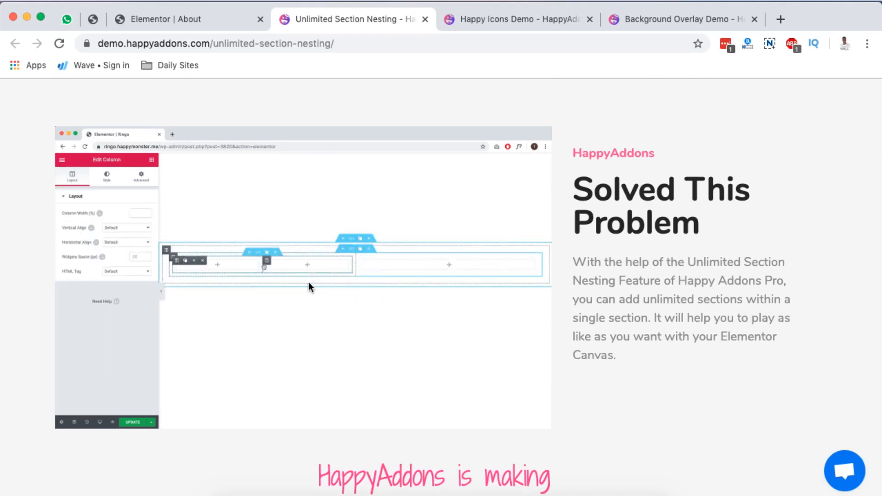
{"action": "scroll", "scroll_direction": "down", "scroll_amount": 3}
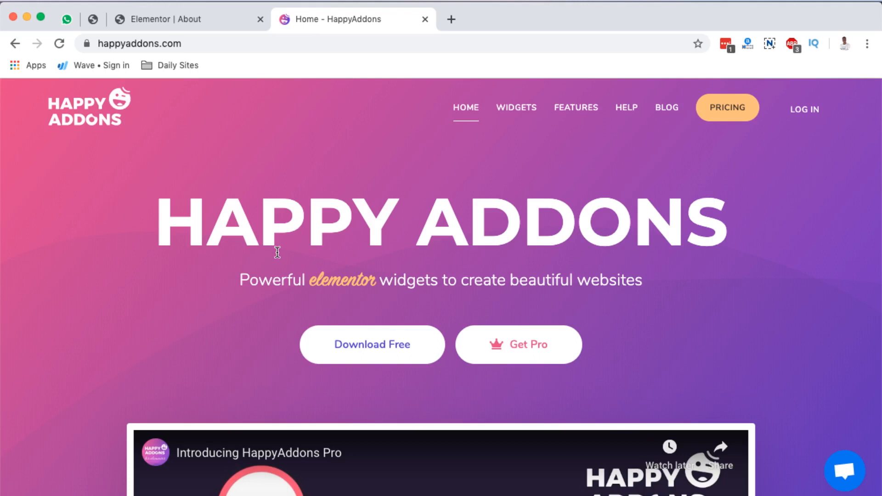
Scroll the happyaddons.com home page from the top down past Presets and Copy Paste to Section Nesting.
{"action": "scroll", "scroll_direction": "down", "scroll_amount": 3}
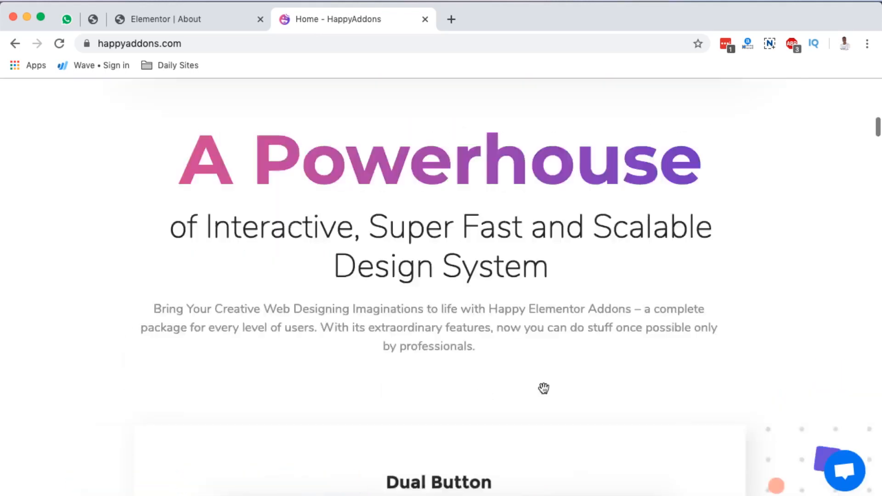
{"action": "scroll", "scroll_direction": "up", "scroll_amount": 3}
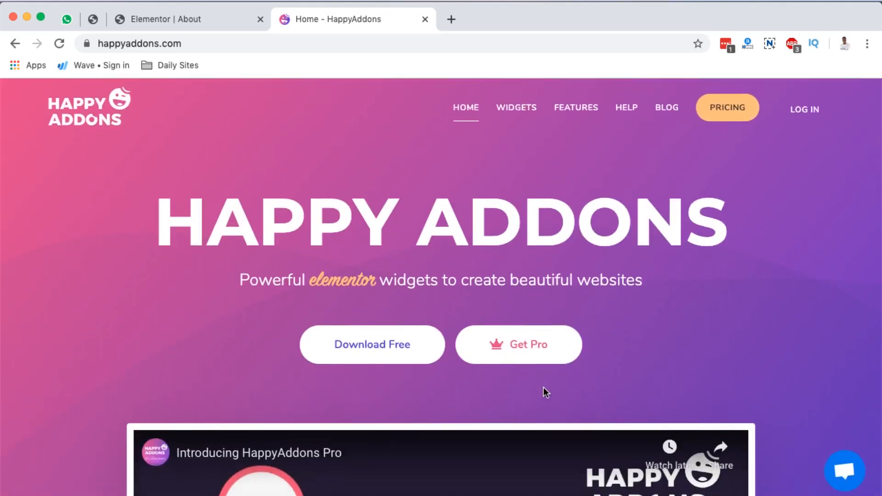
{"action": "mouse_move", "coordinate": [784, 422]}
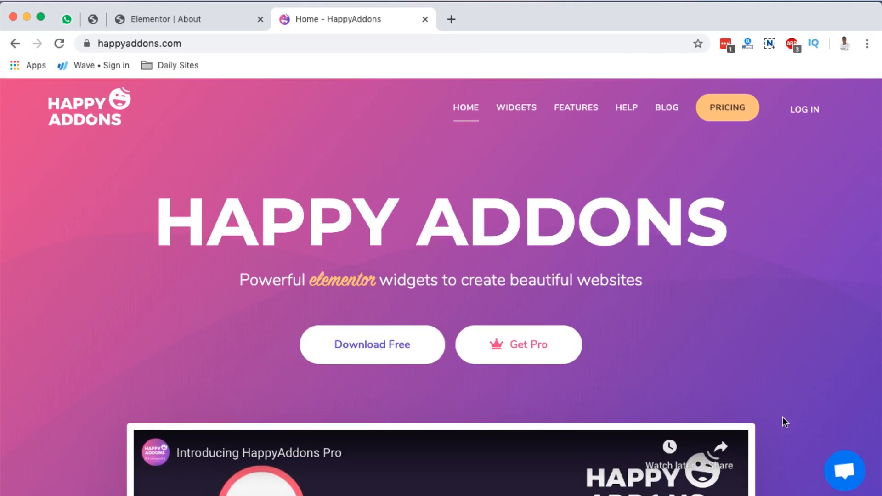
{"action": "scroll", "scroll_direction": "down", "scroll_amount": 3}
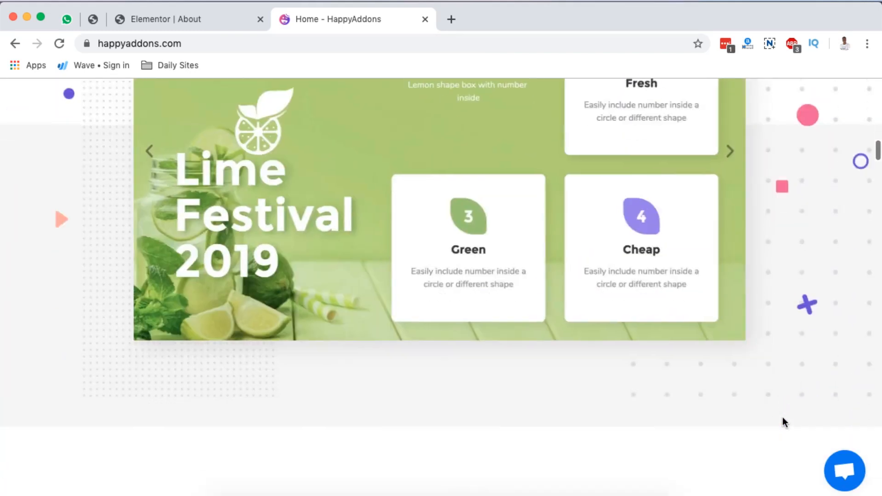
{"action": "scroll", "scroll_direction": "down", "scroll_amount": 3}
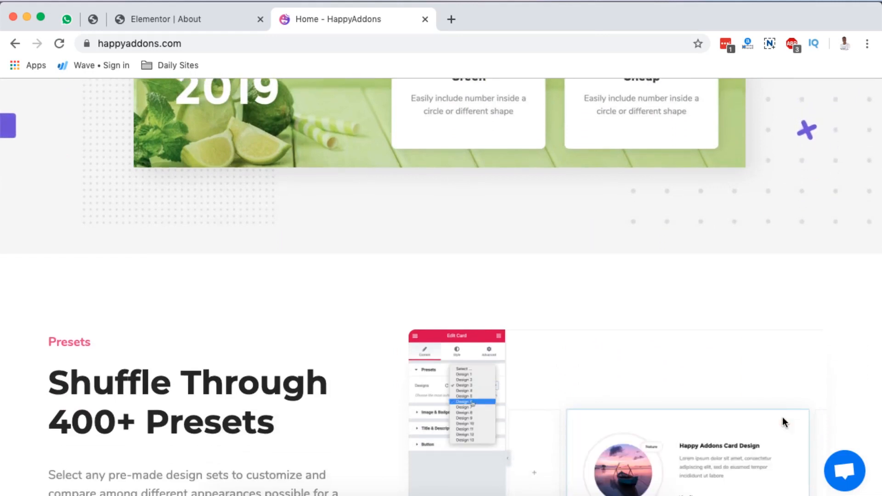
{"action": "scroll", "scroll_direction": "down", "scroll_amount": 3}
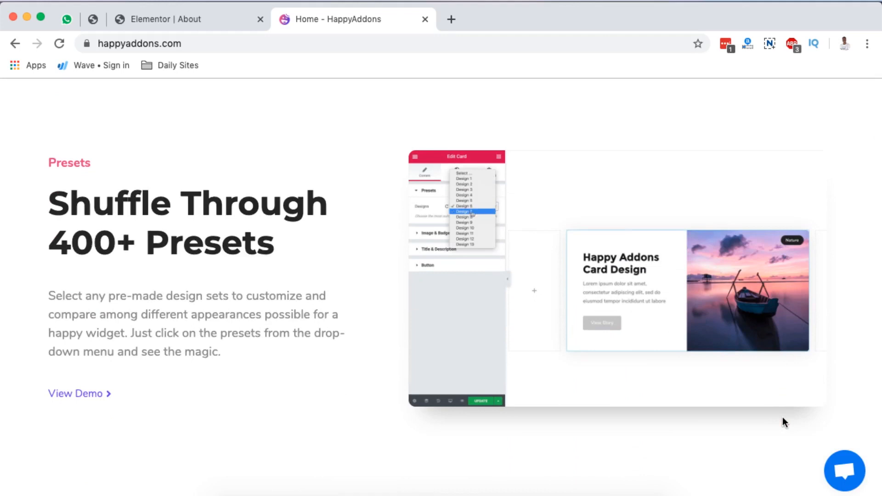
{"action": "scroll", "scroll_direction": "down", "scroll_amount": 3}
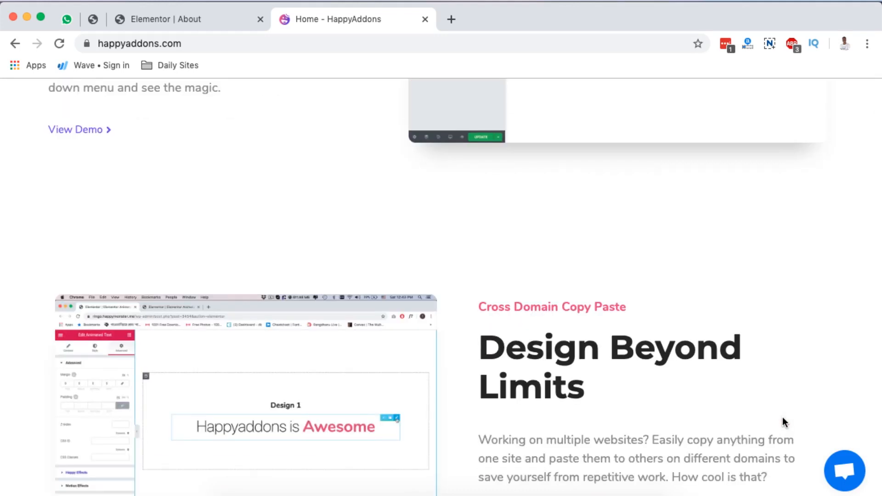
{"action": "scroll", "scroll_direction": "down", "scroll_amount": 3}
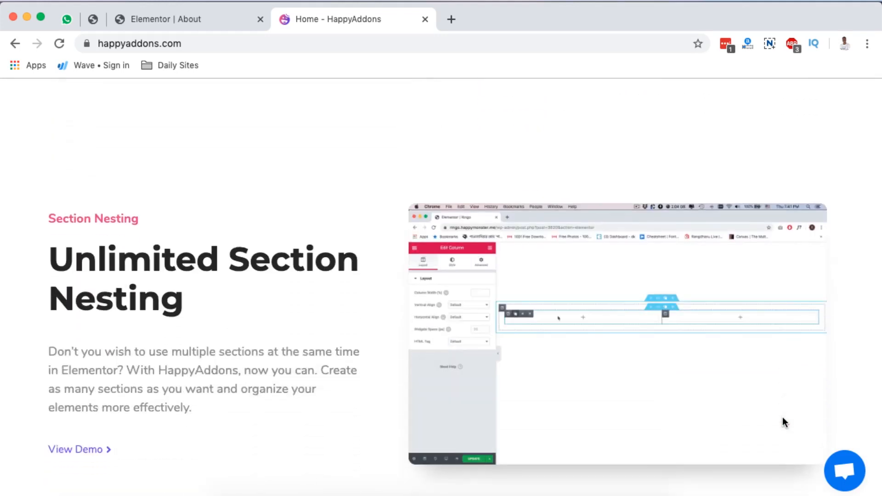